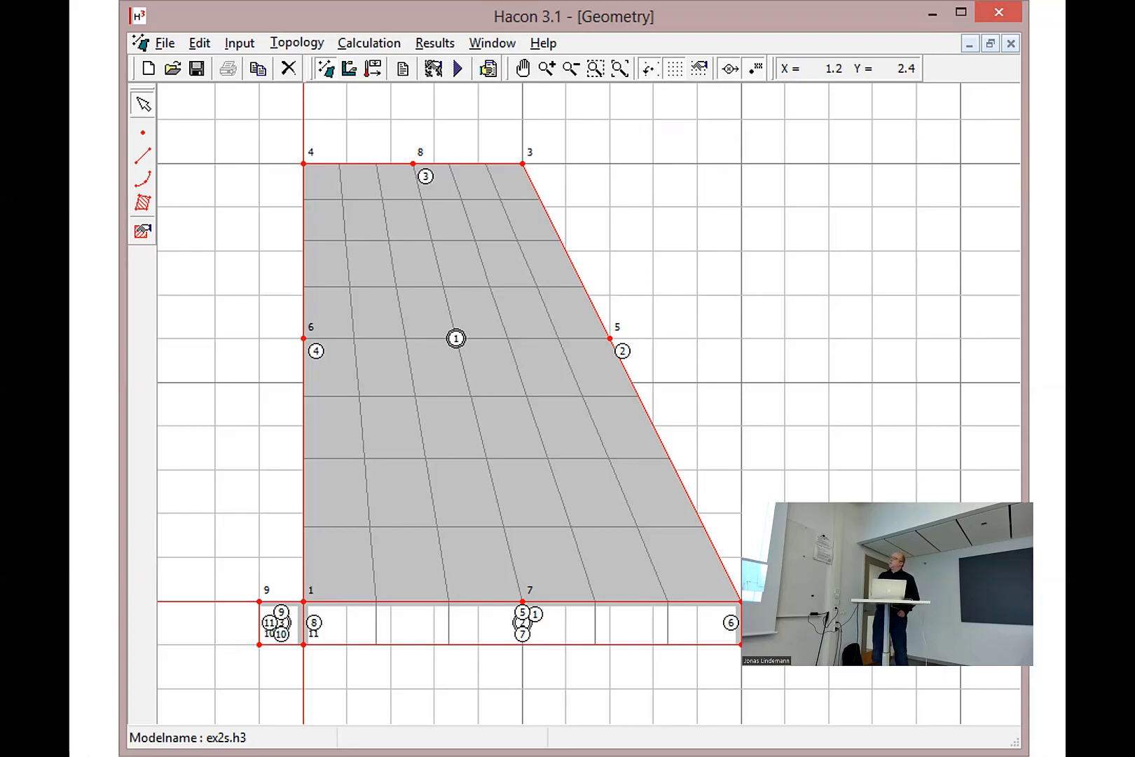
mouse_move(933, 56)
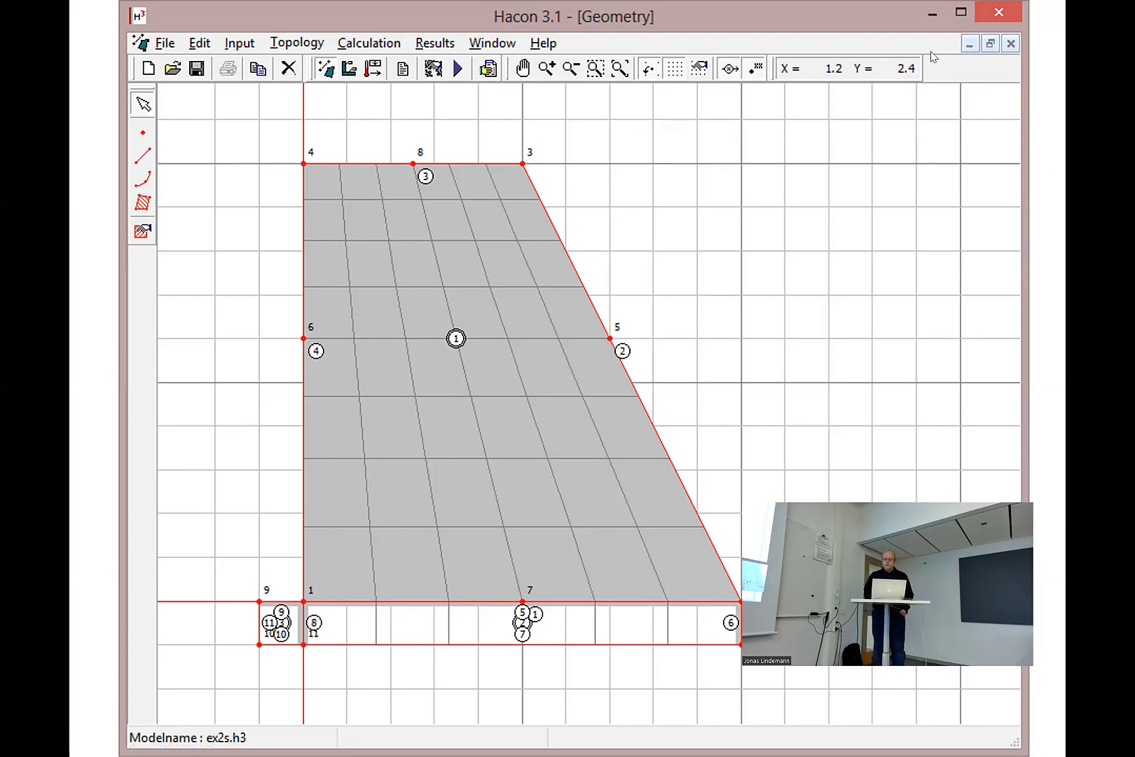
mouse_move(888, 110)
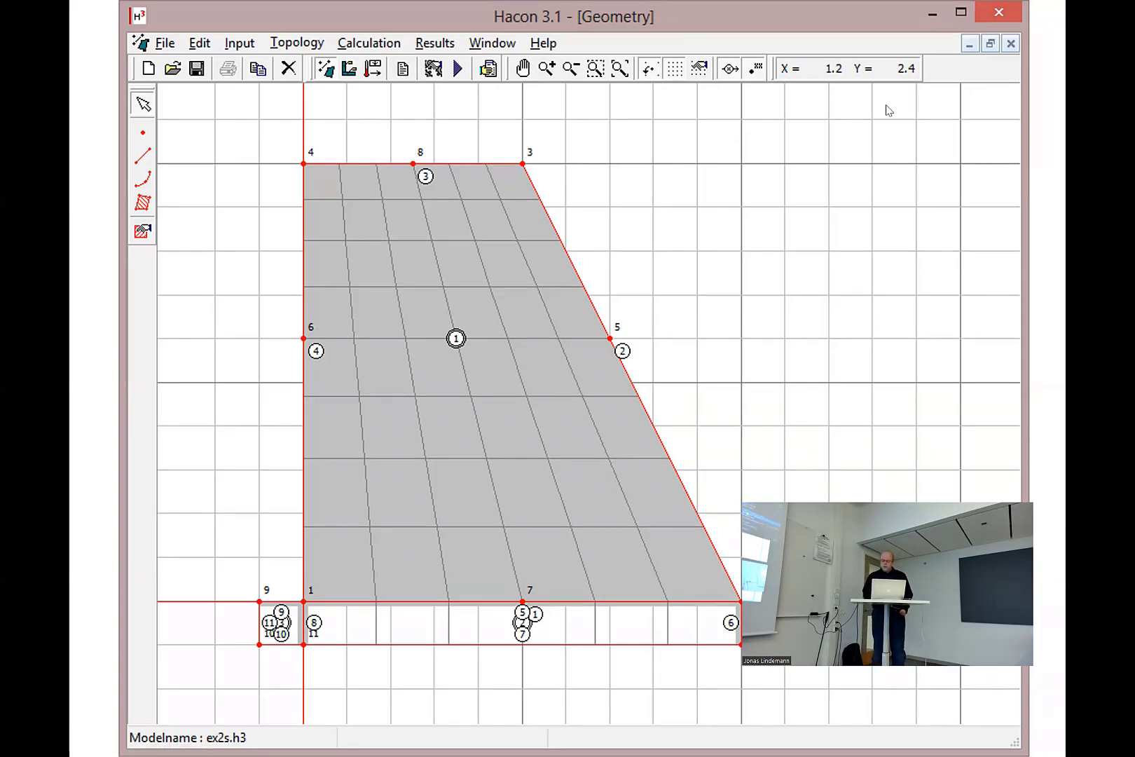
mouse_move(920, 237)
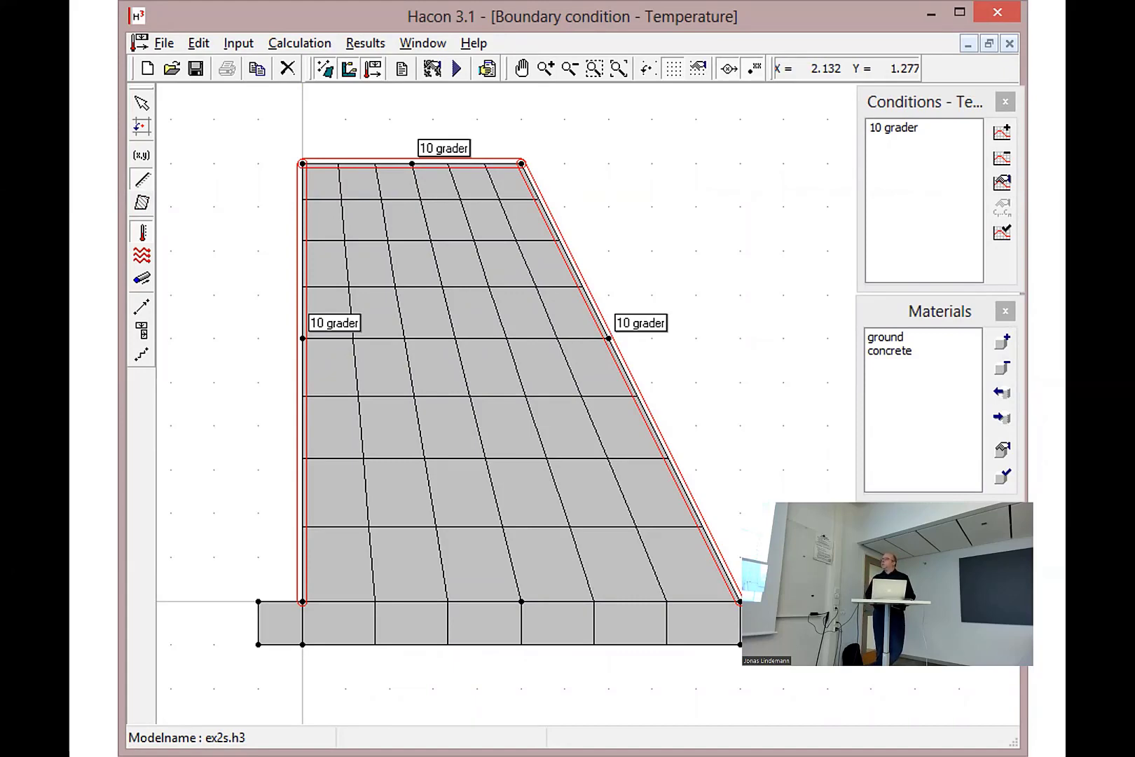
- Switch back to the Geometry window to reshape the block with curved sides
left_click(454, 68)
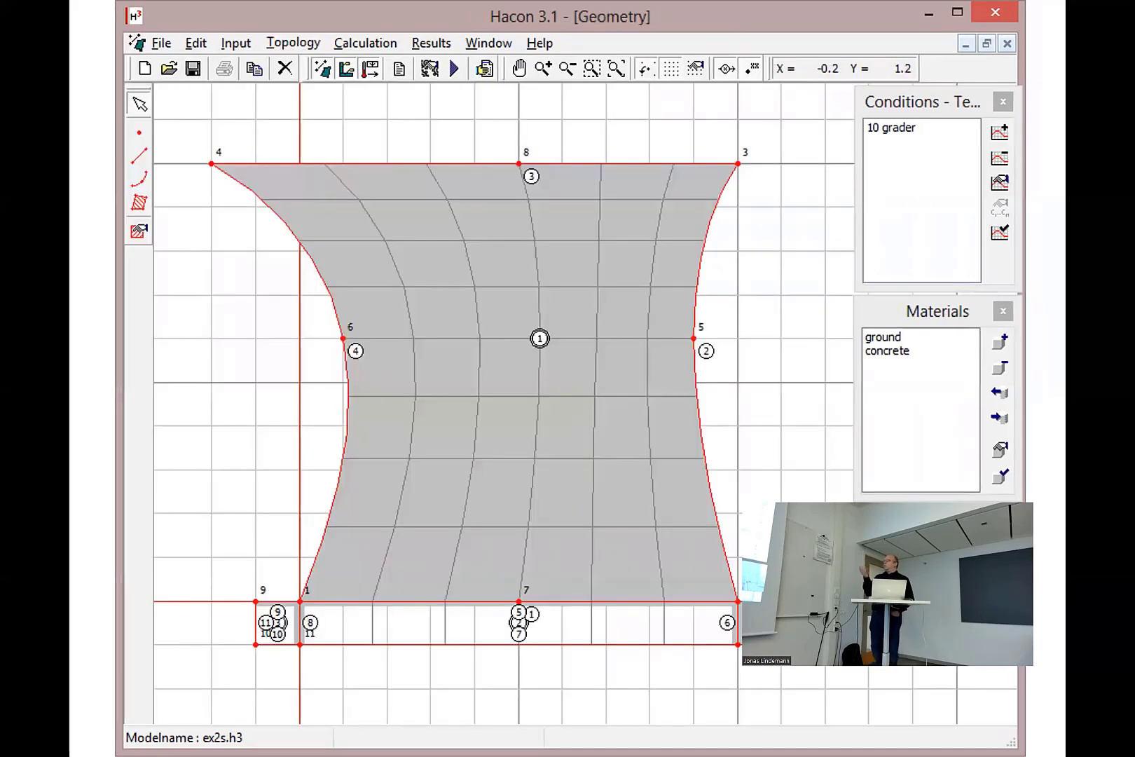
- Run the calculation to display the temperature distribution colour map for the curved block
left_click(447, 68)
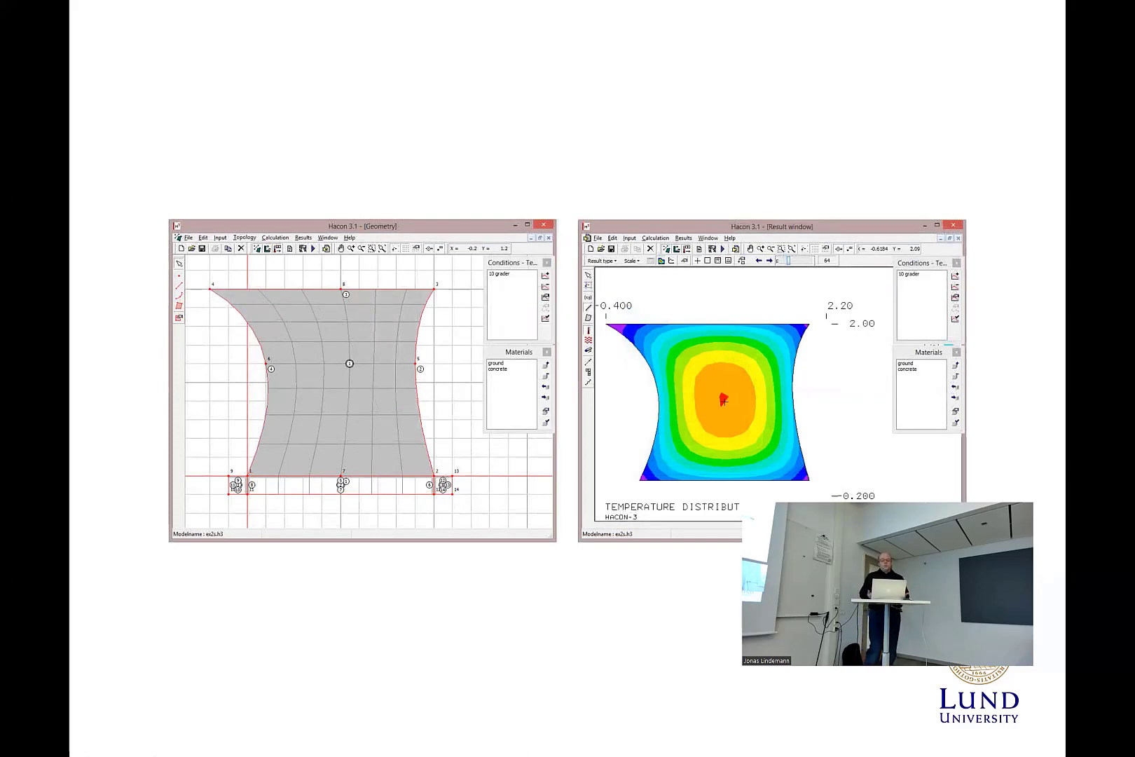
key("Right")
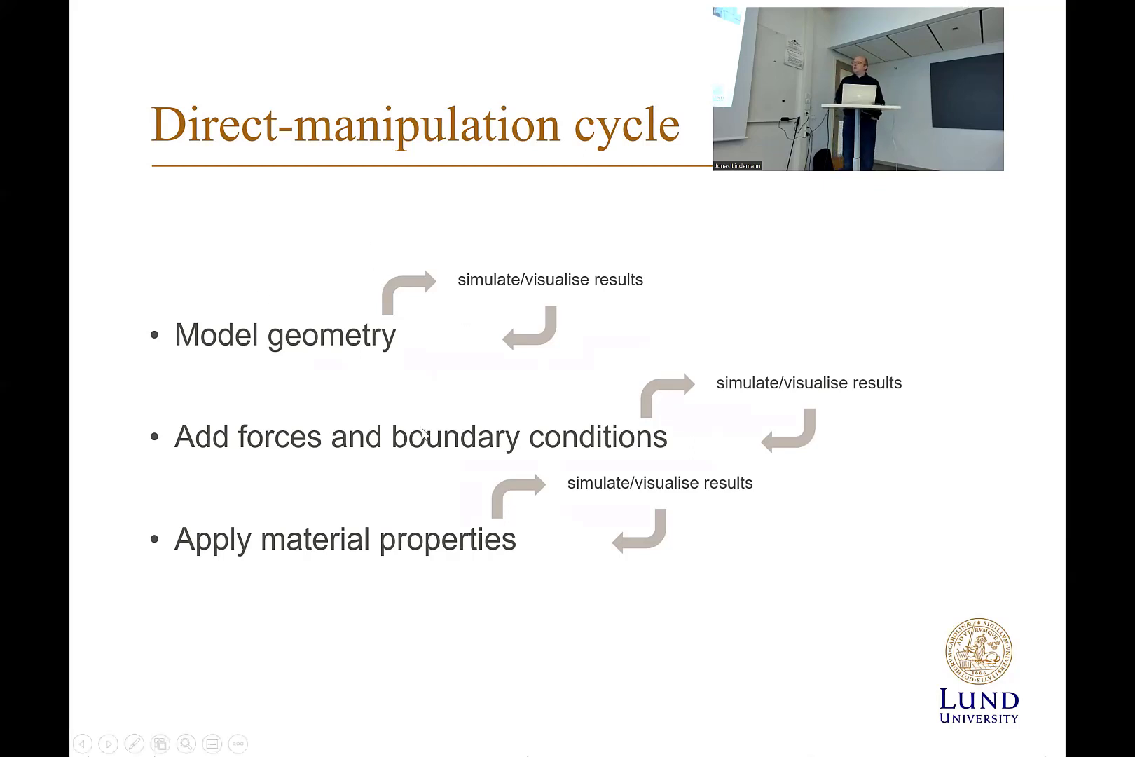
mouse_move(565, 545)
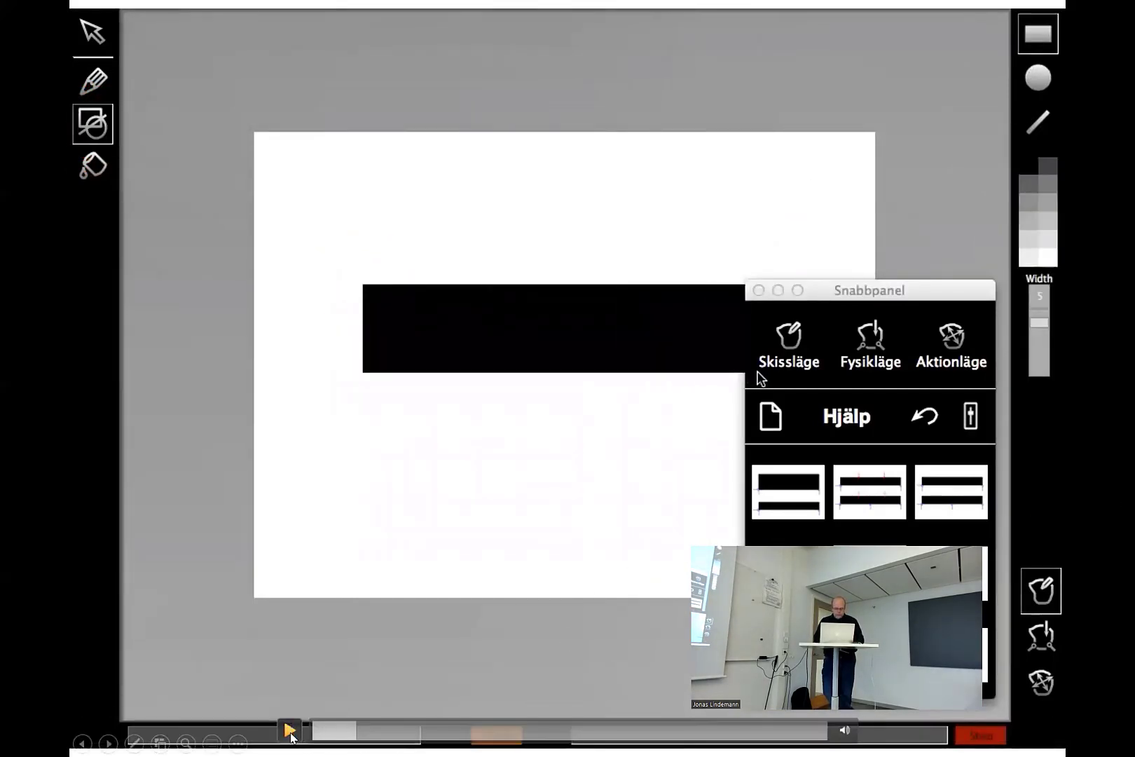
- Play the embedded SketchFrame demo video of sketching a black block on a white canvas
left_click(291, 733)
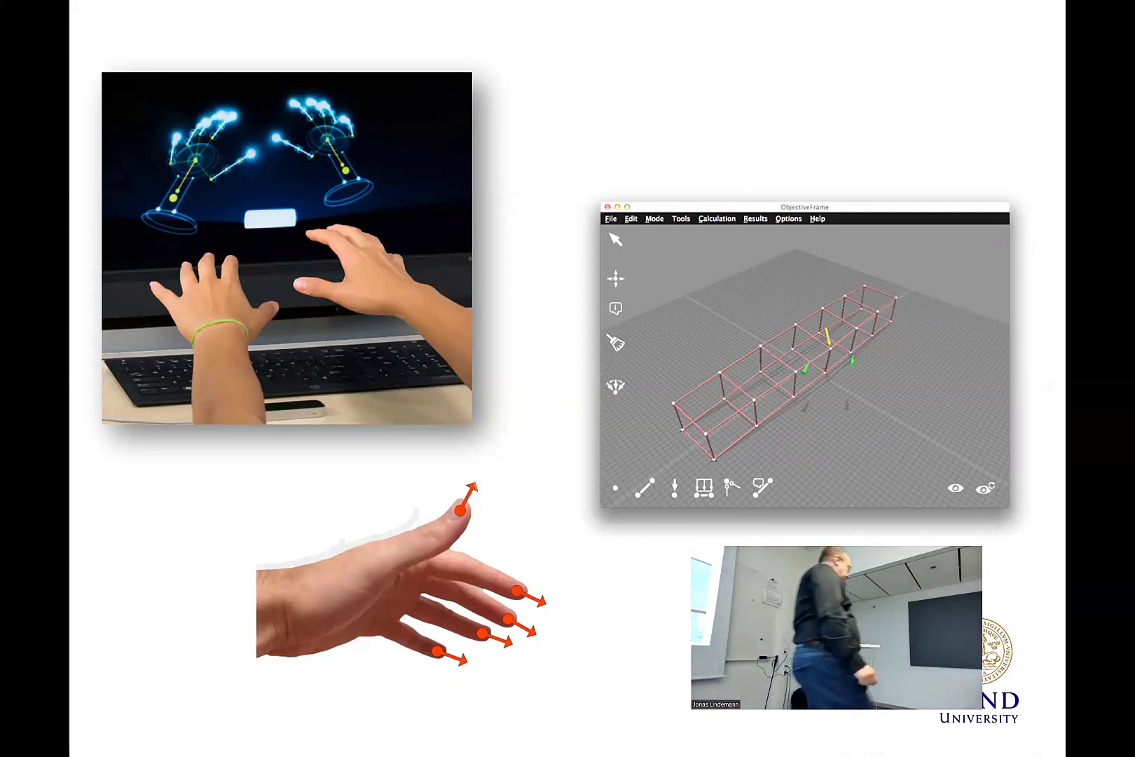
- Advance the slideshow to the hand-tracking and ObjectiveFrame 3D frame slide
key("Right")
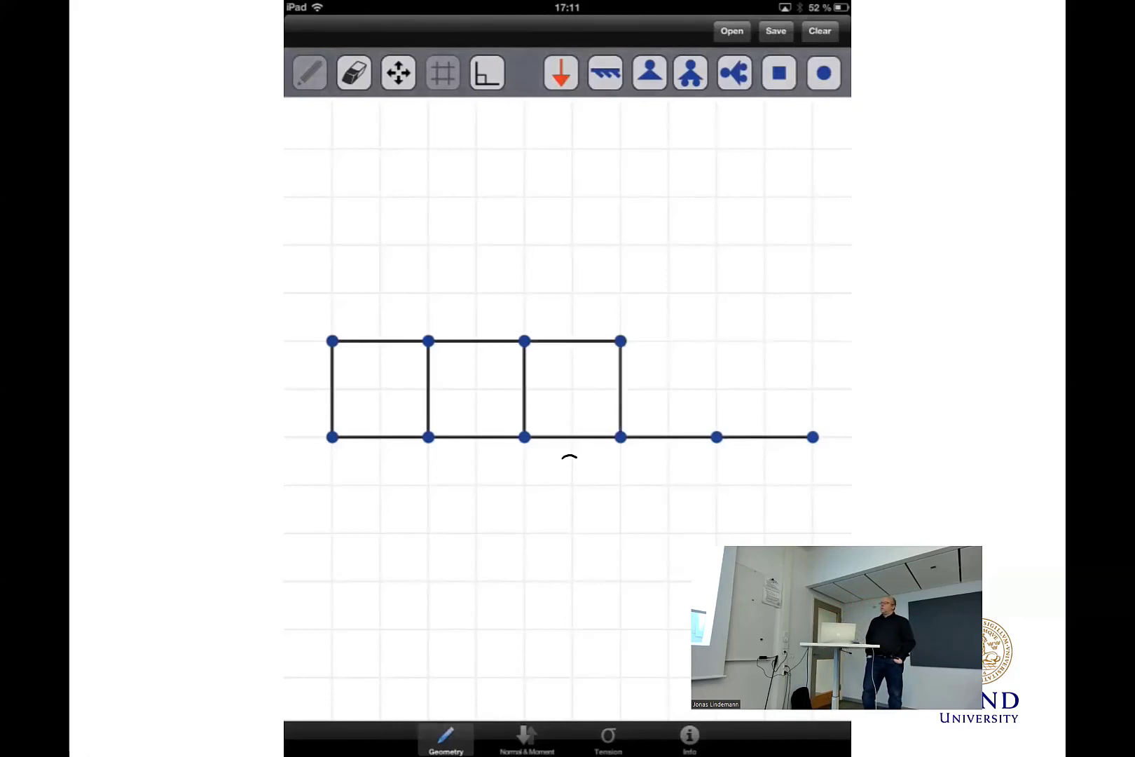
- Extend the truss outline, brace the remaining panels diagonally, and pin the bottom-left corner
left_click_drag(621, 340, 716, 340)
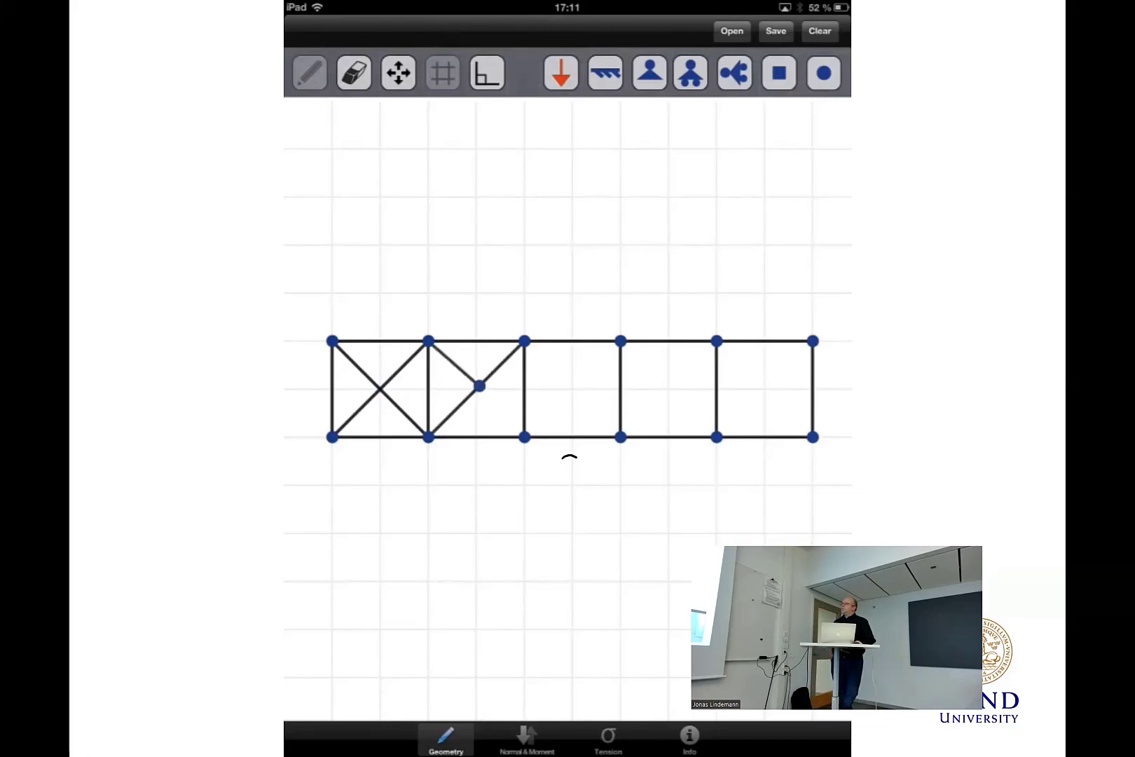
left_click_drag(524, 341, 621, 437)
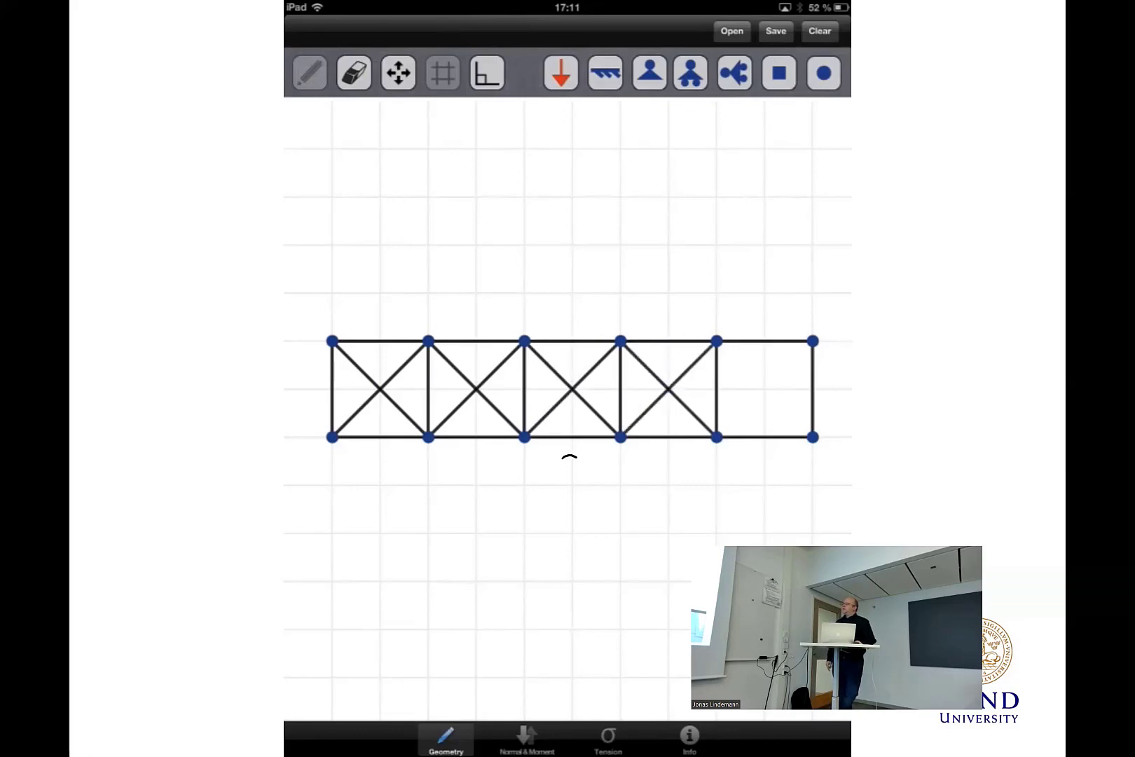
left_click_drag(716, 341, 812, 437)
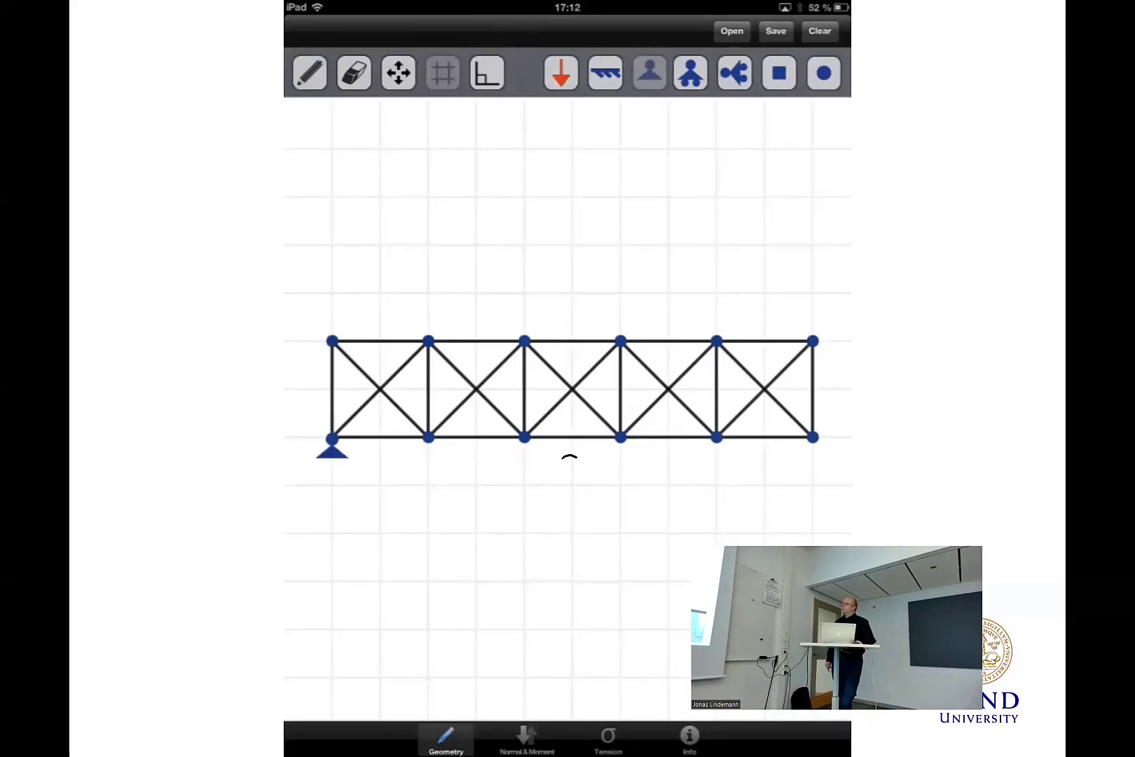
left_click(692, 73)
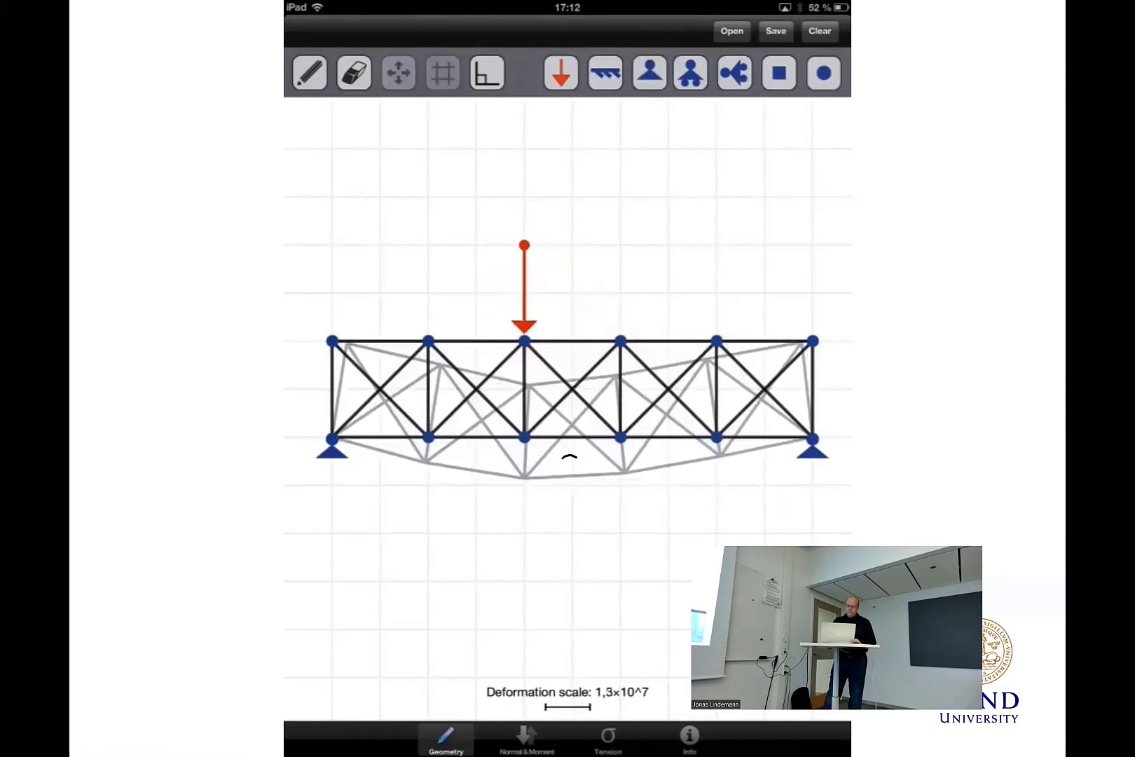
- Add another downward load on the top chord and show the truss's deflected shape
left_click(524, 742)
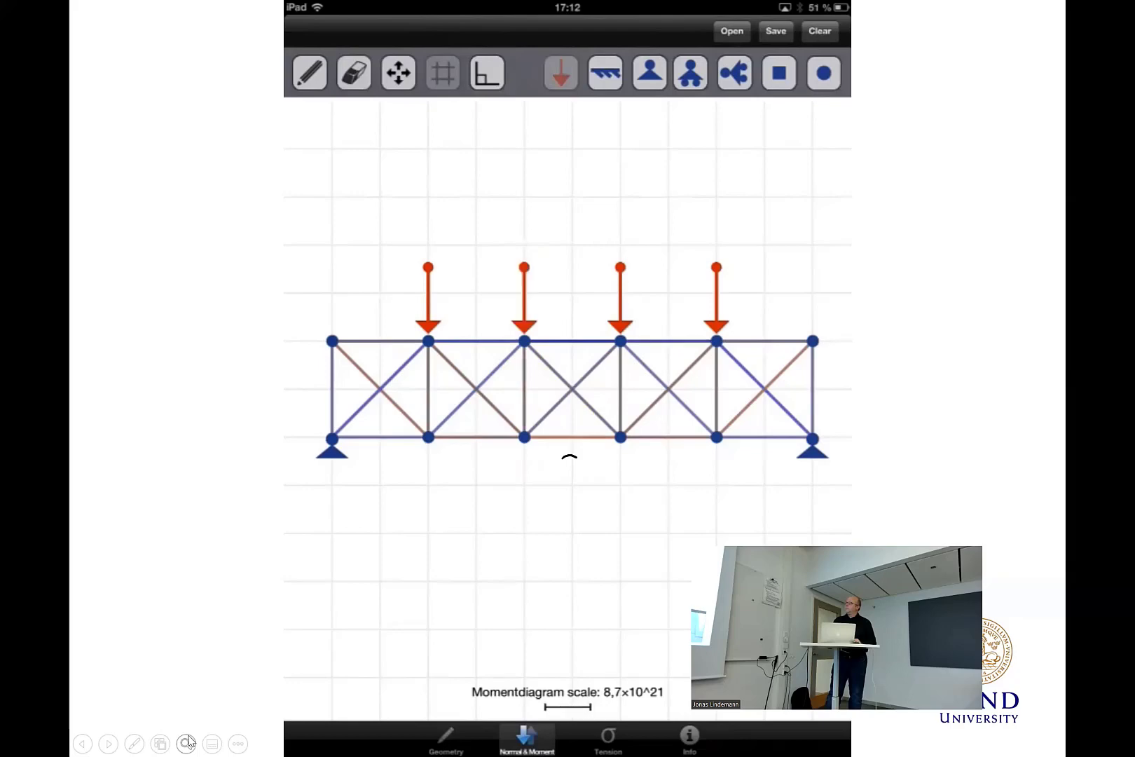
left_click(445, 740)
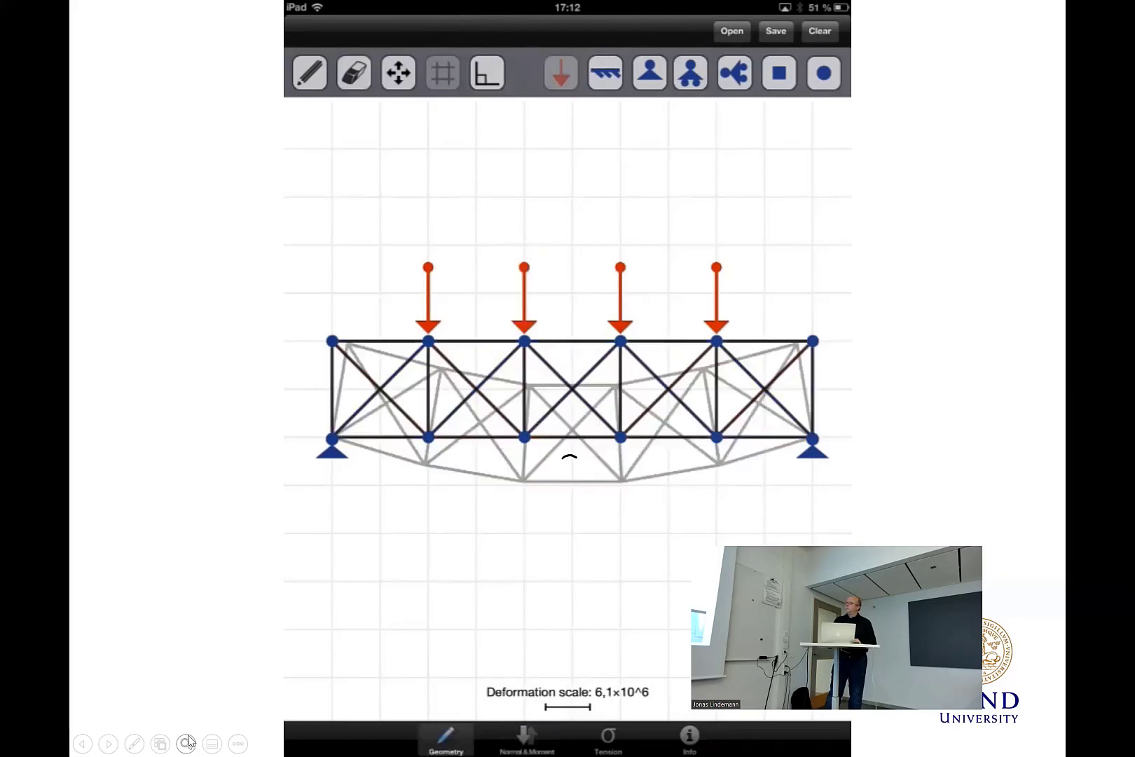
- Review normal force, moment and tension results, then return to geometry and make the joints rigid
left_click(522, 739)
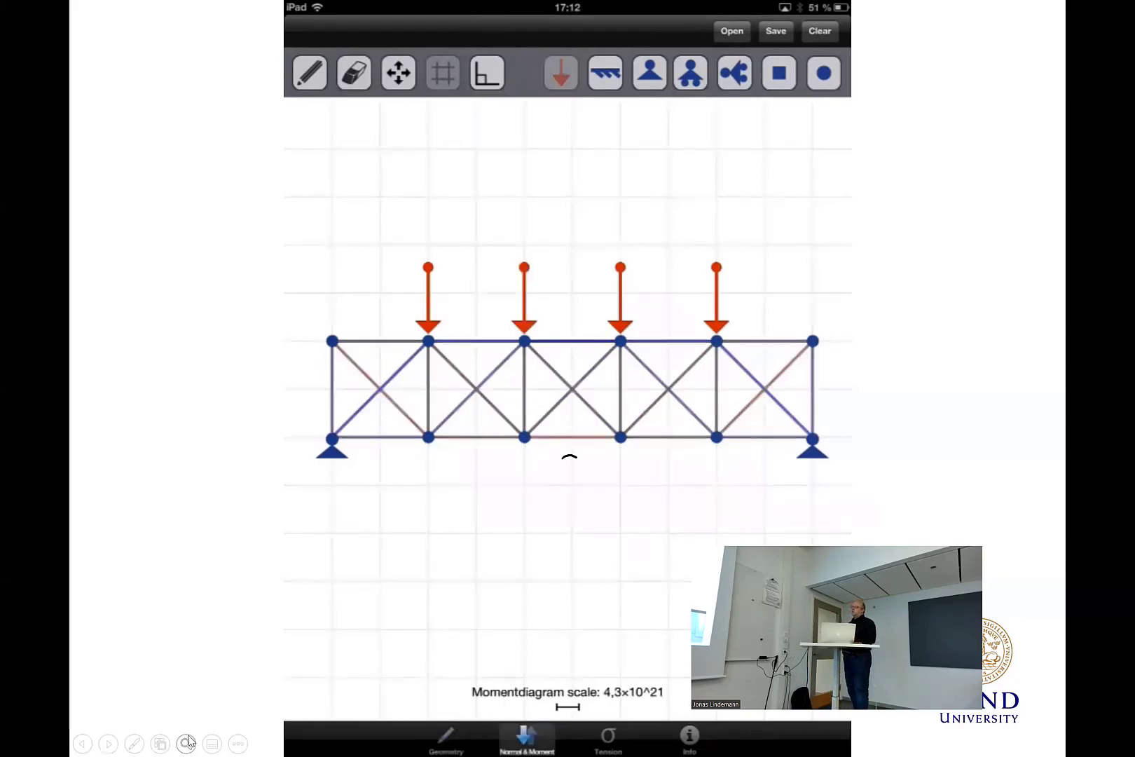
left_click(613, 744)
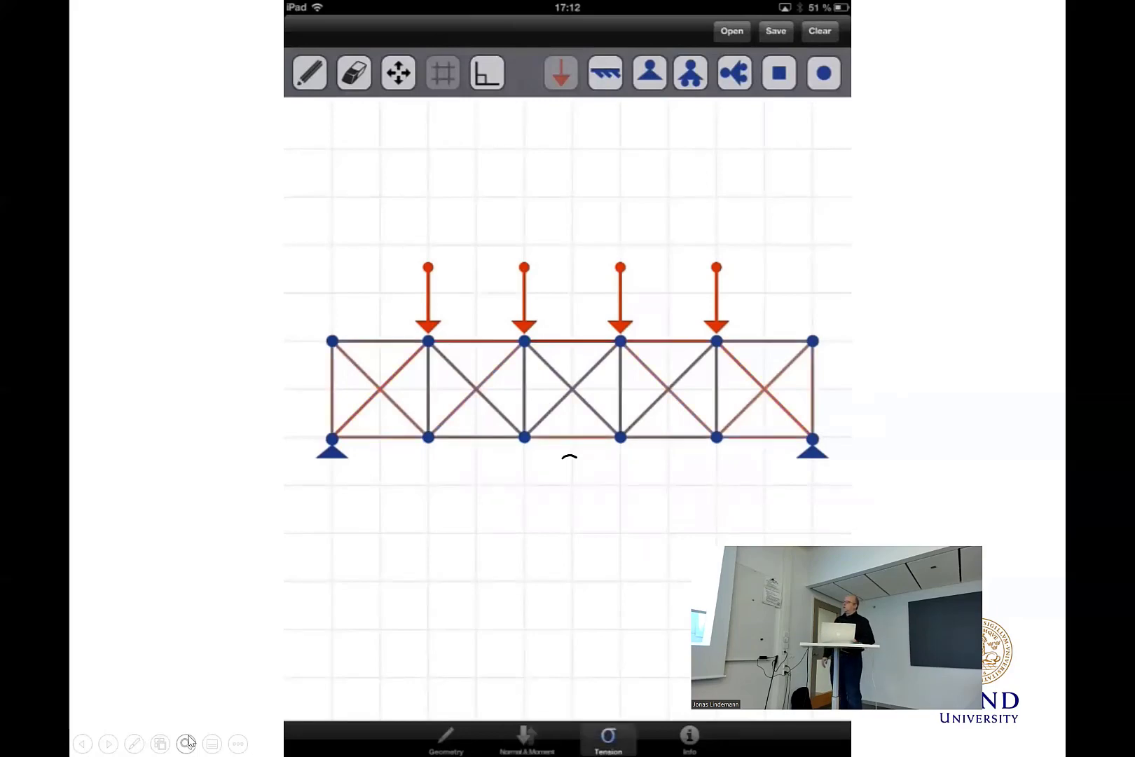
left_click(446, 745)
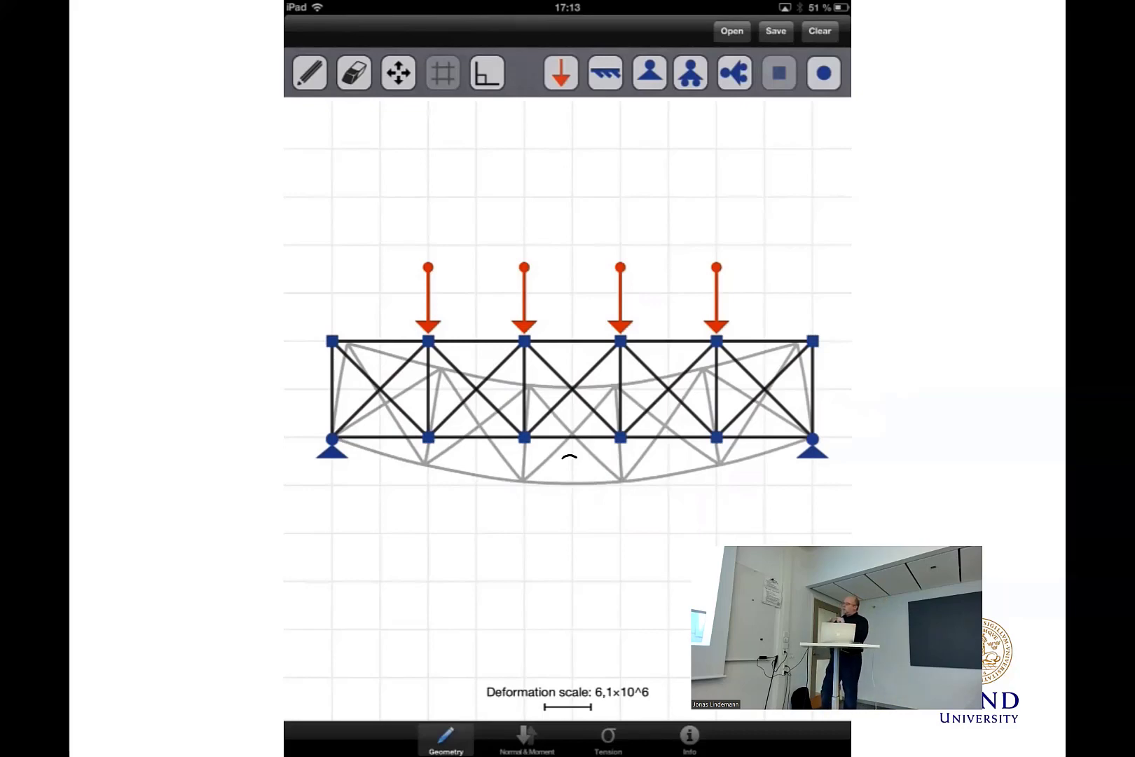
left_click(521, 737)
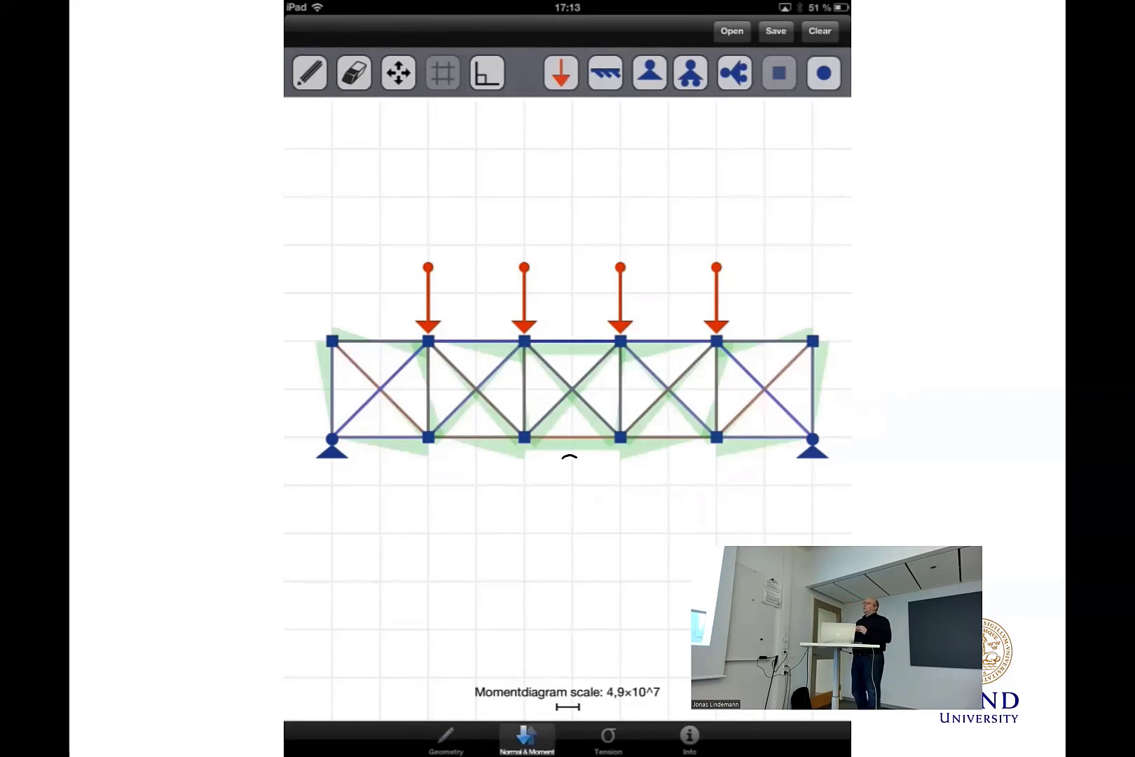
- Compare tension colouring with moments, then return to geometry to adjust the truss loads
left_click(611, 741)
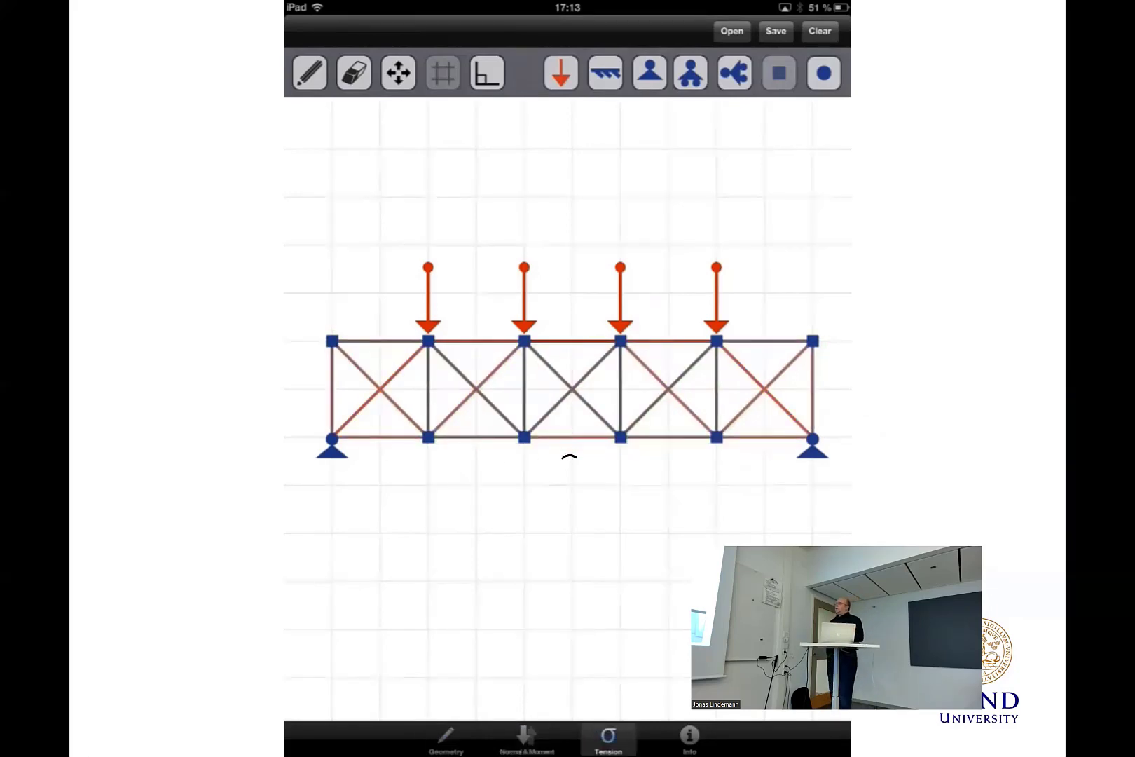
left_click(448, 750)
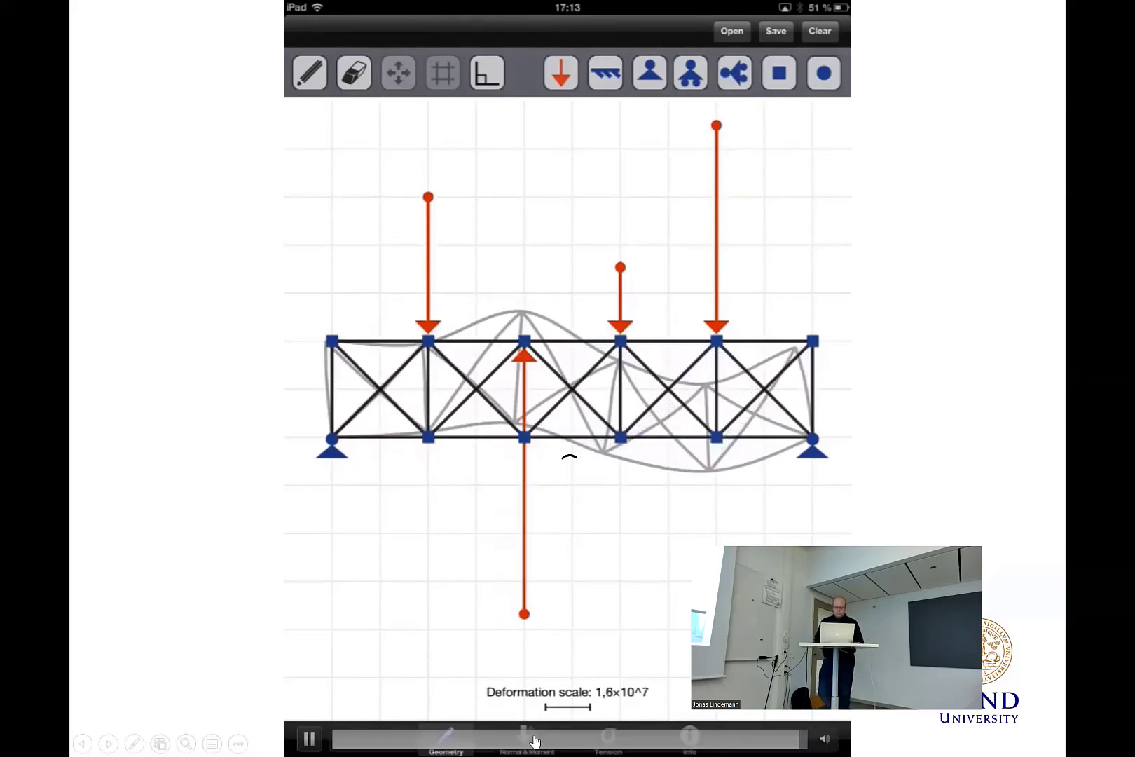
left_click(520, 744)
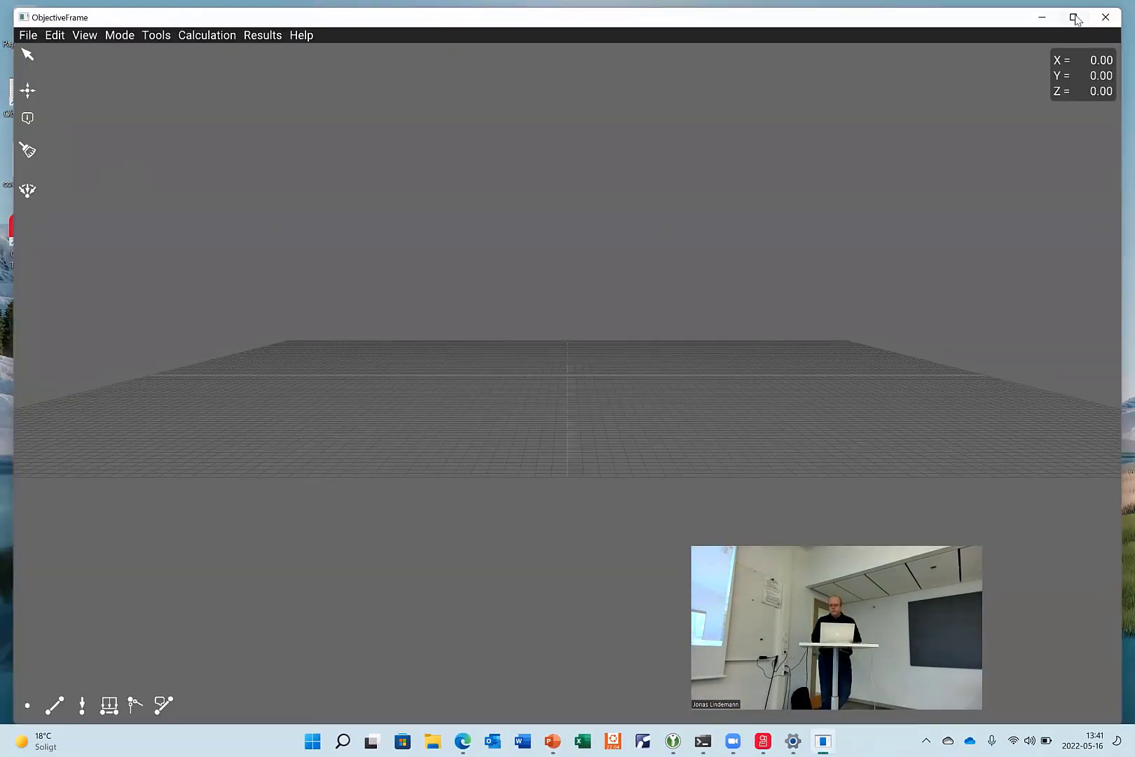
- Maximise the modelling window, tilt the view down onto the grid and place the first ground node
left_click(1072, 16)
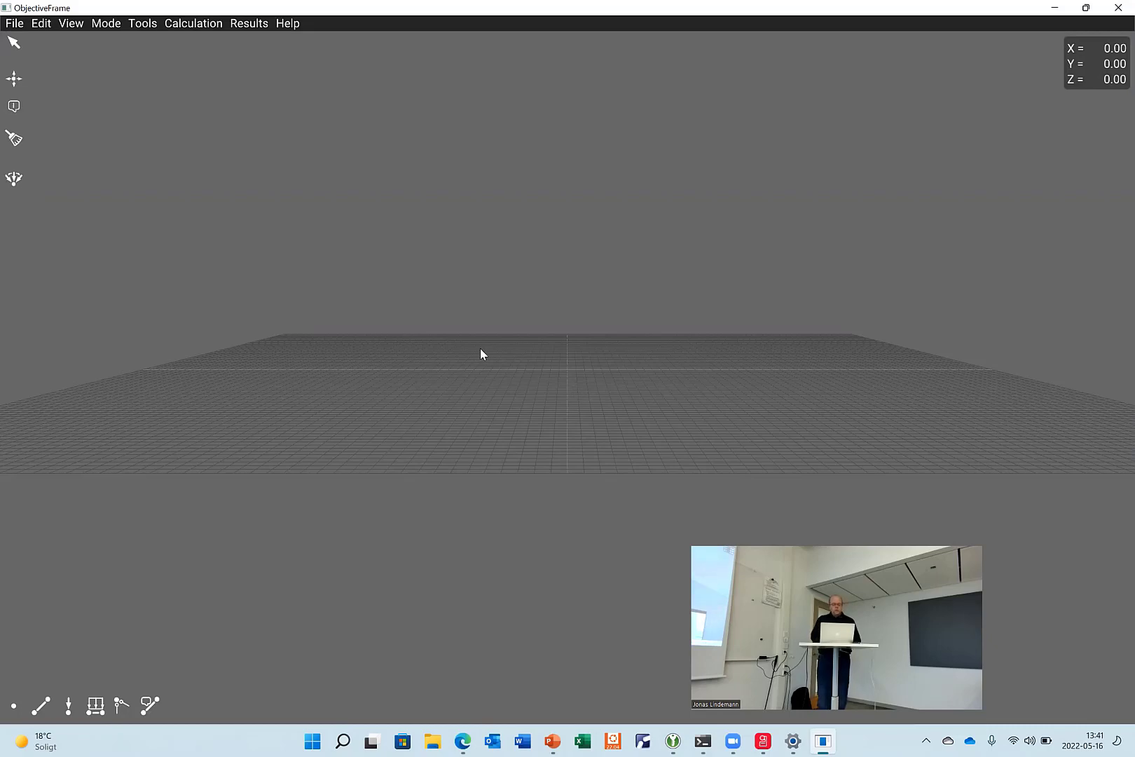
left_click_drag(483, 354, 488, 412)
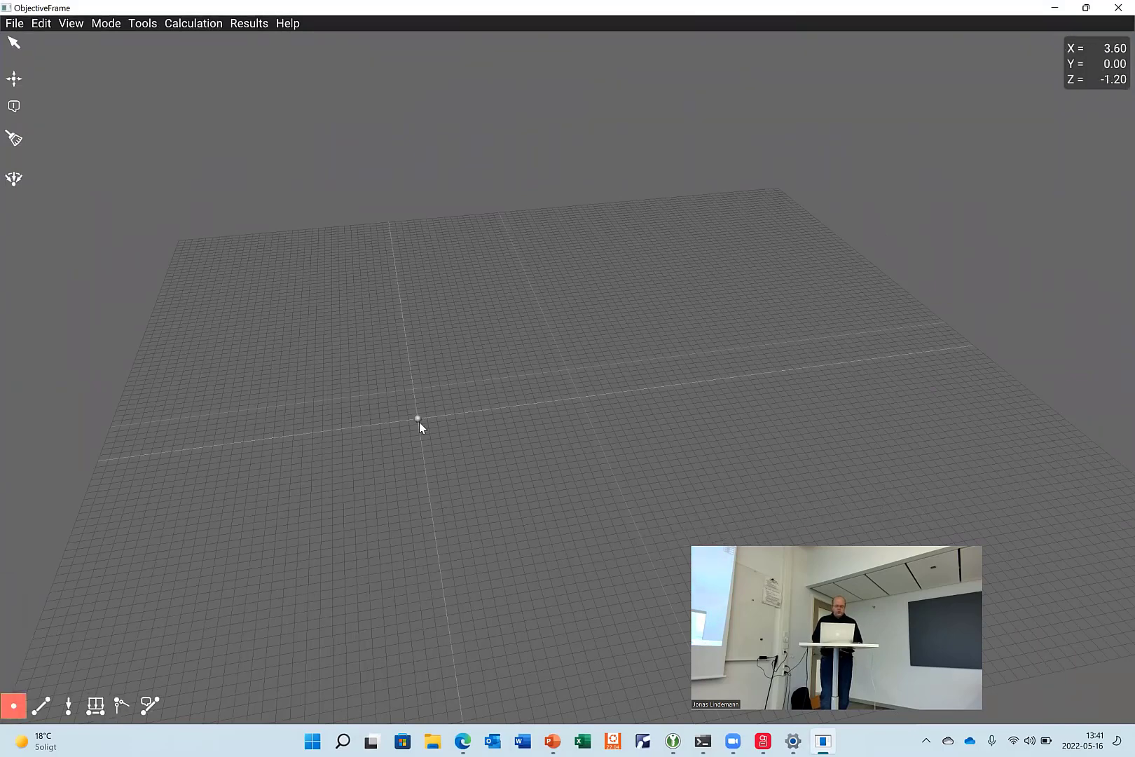
left_click(640, 411)
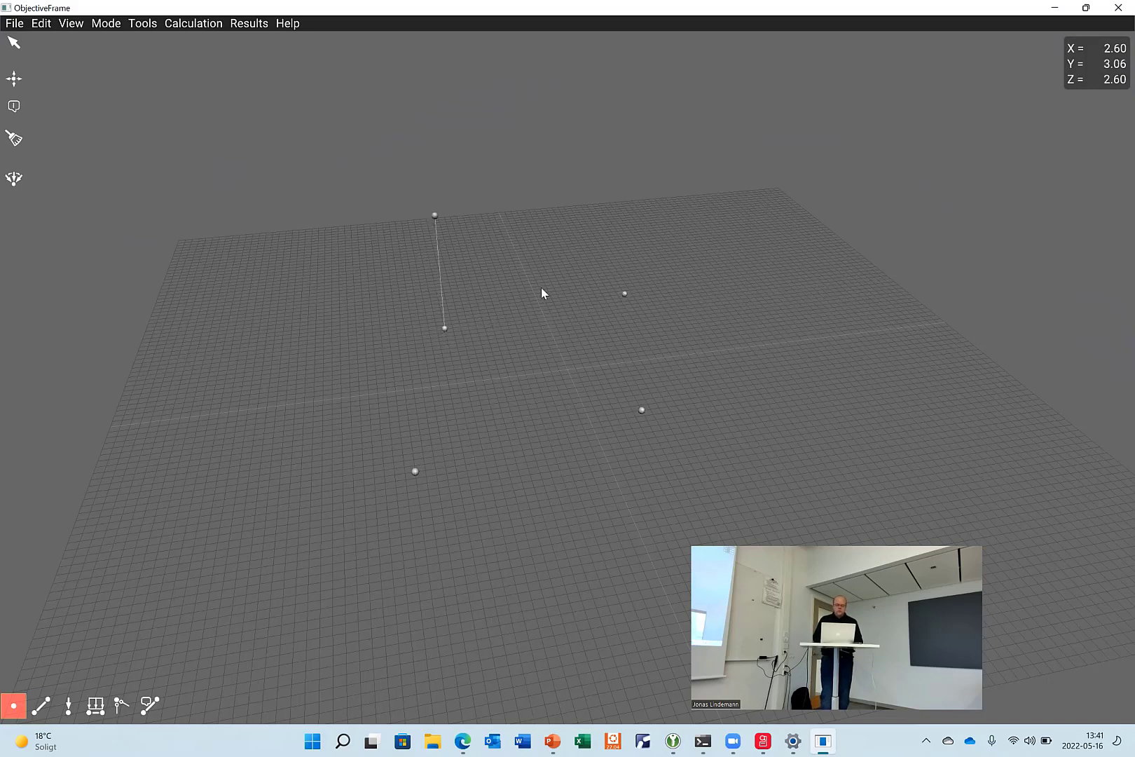
- Raise nodes above the grid for the box-frame corners, declining the Sticky Keys prompt
left_click_drag(446, 327, 625, 293)
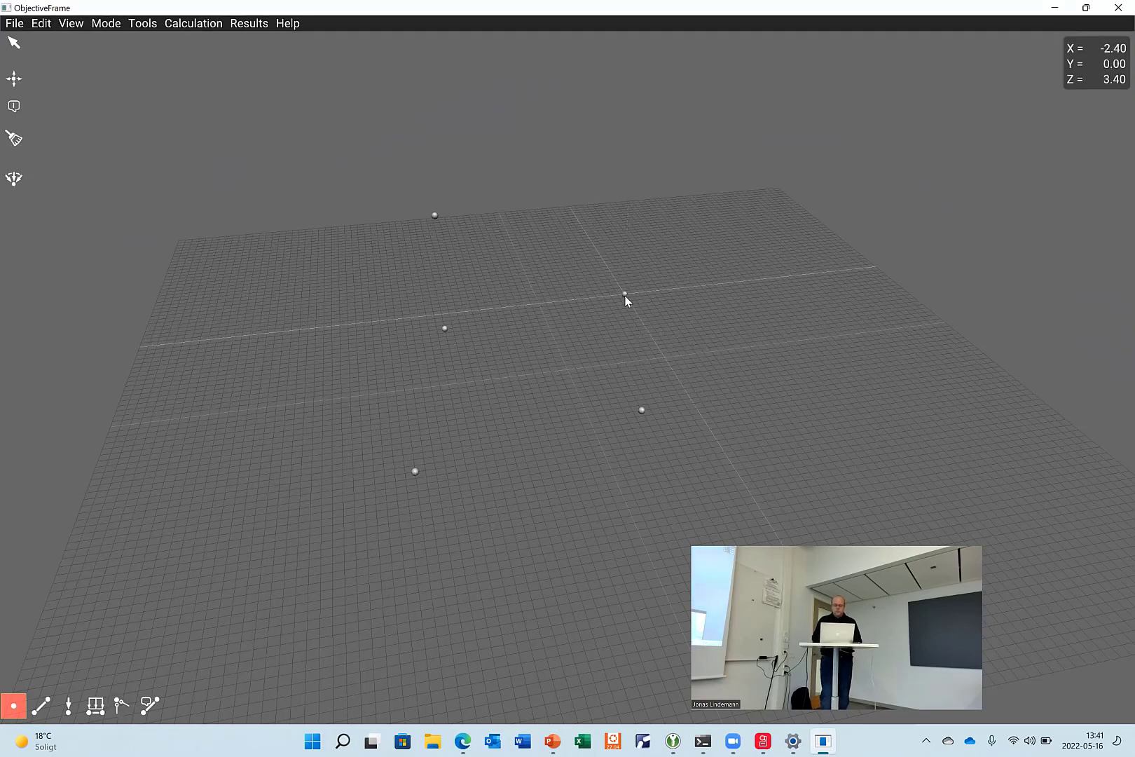
left_click_drag(623, 293, 628, 166)
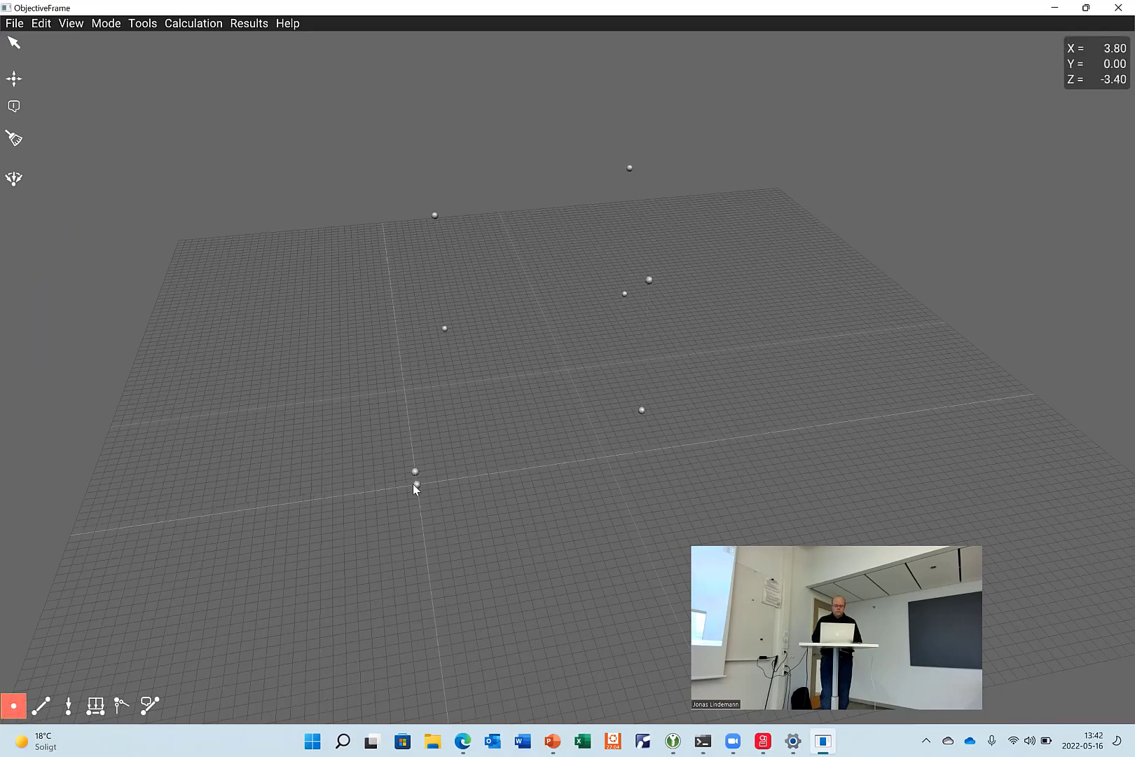
left_click_drag(414, 471, 403, 370)
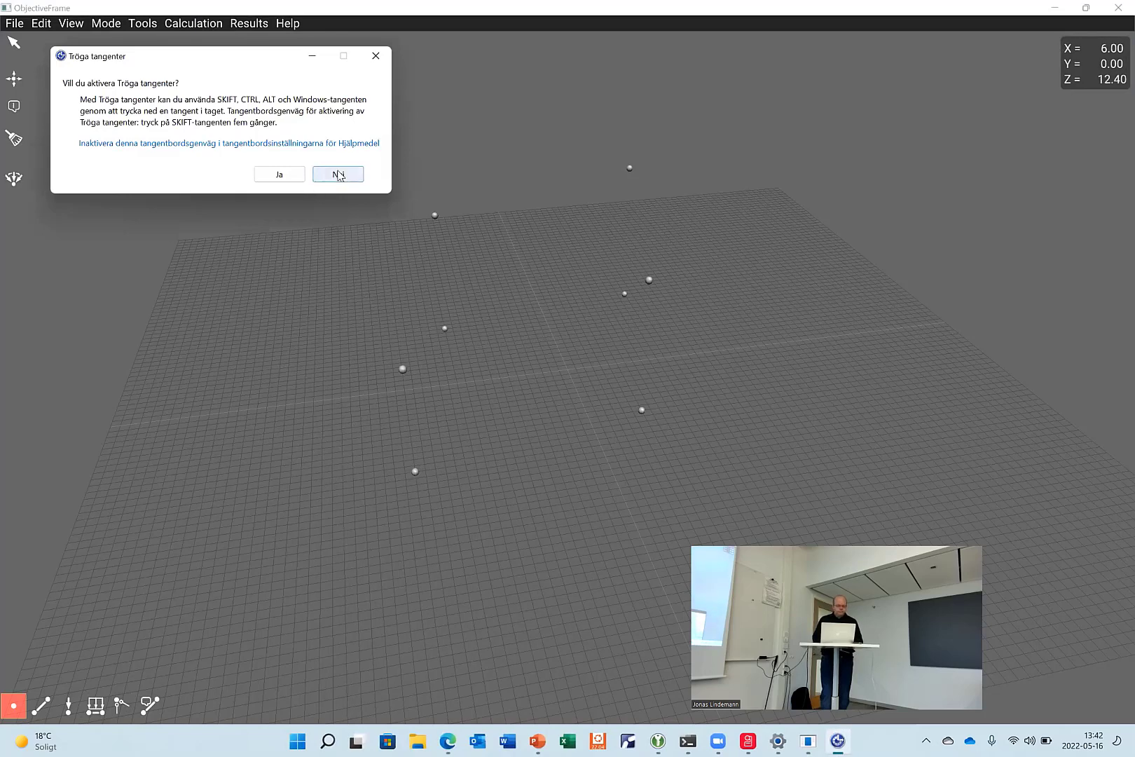
left_click(336, 174)
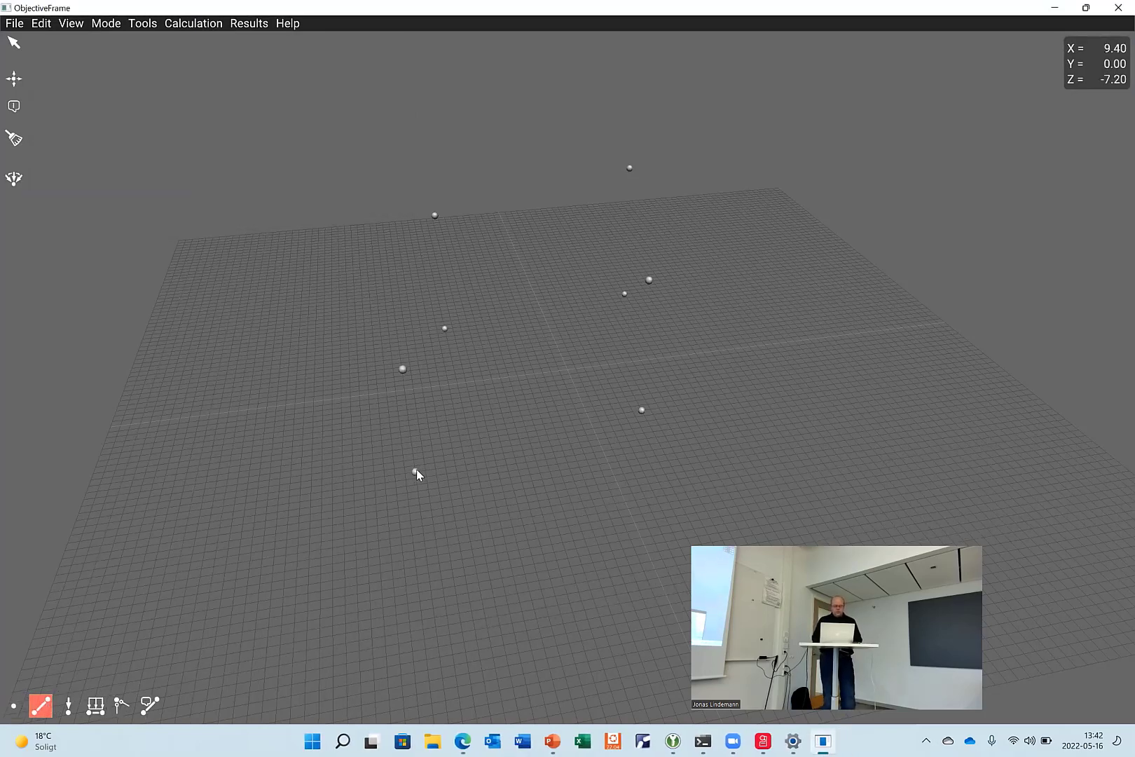
- Join the eight nodes with beams into four columns and four top beams forming a box frame
left_click_drag(403, 370, 415, 471)
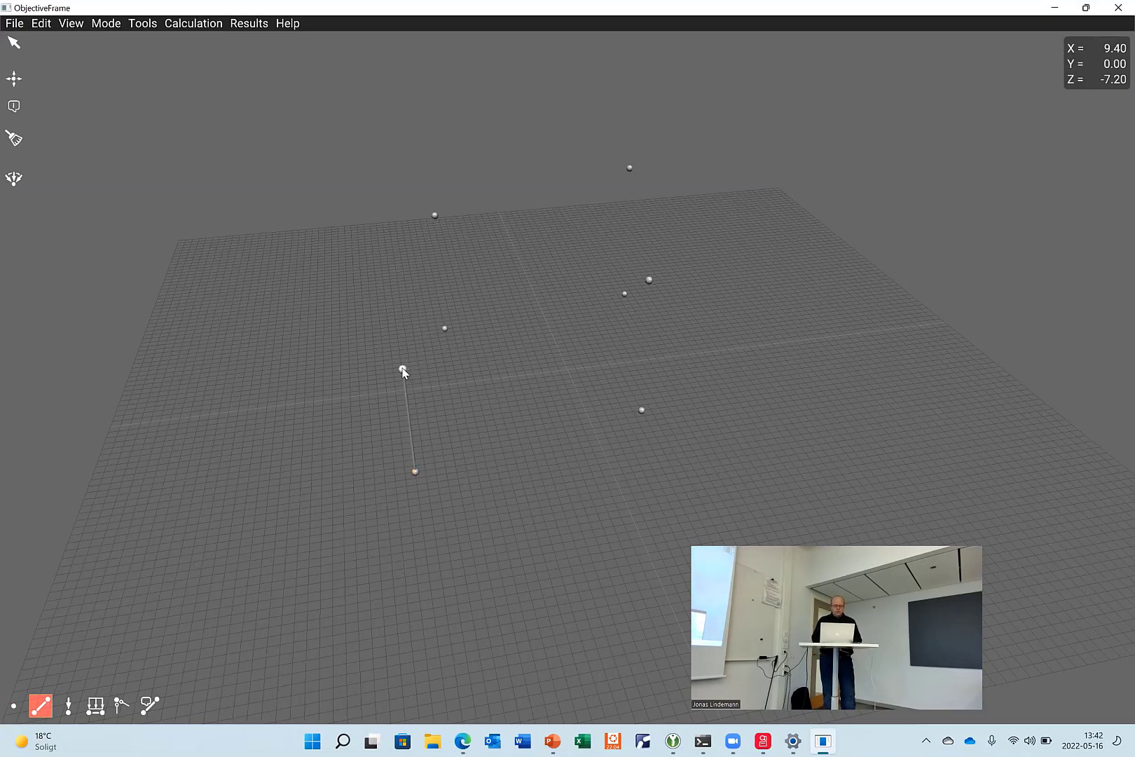
left_click(403, 370)
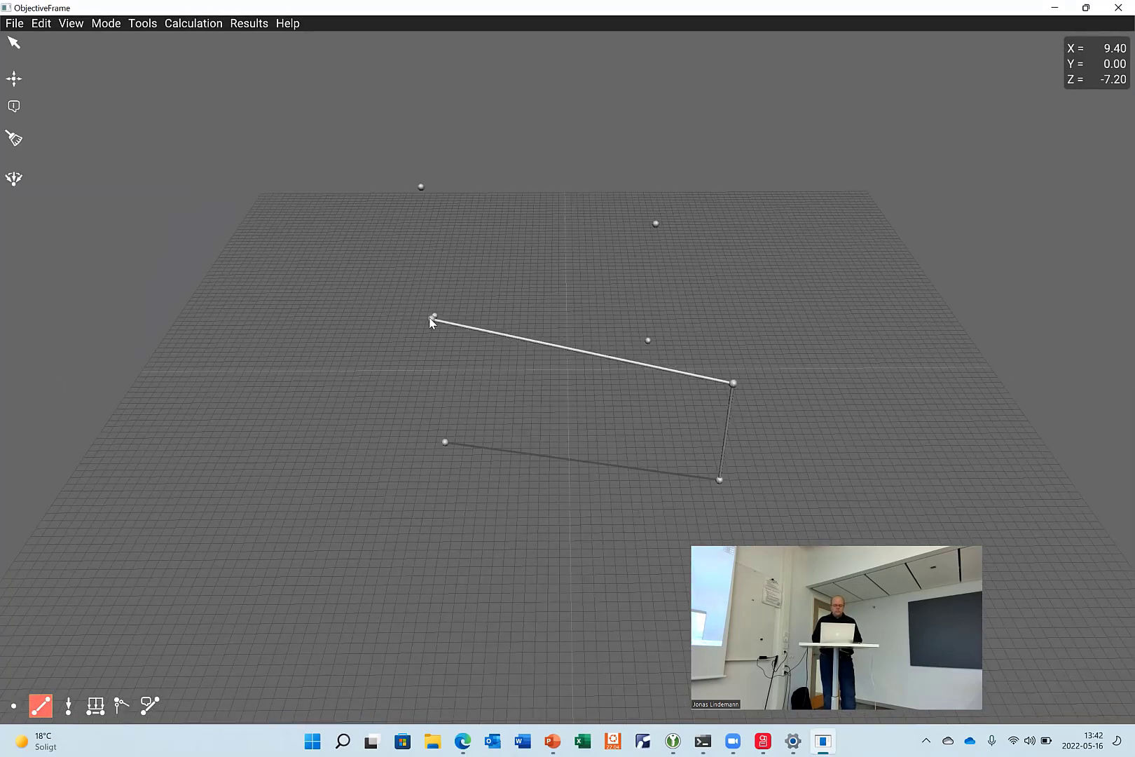
left_click(435, 317)
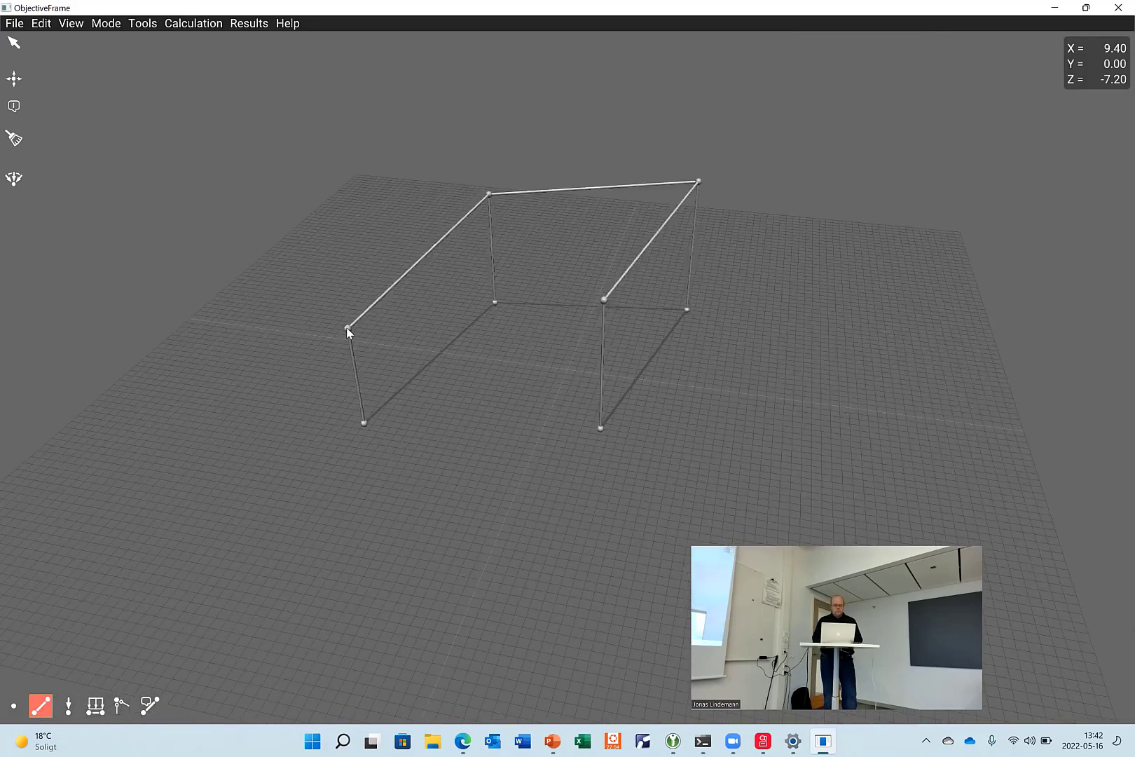
left_click(348, 330)
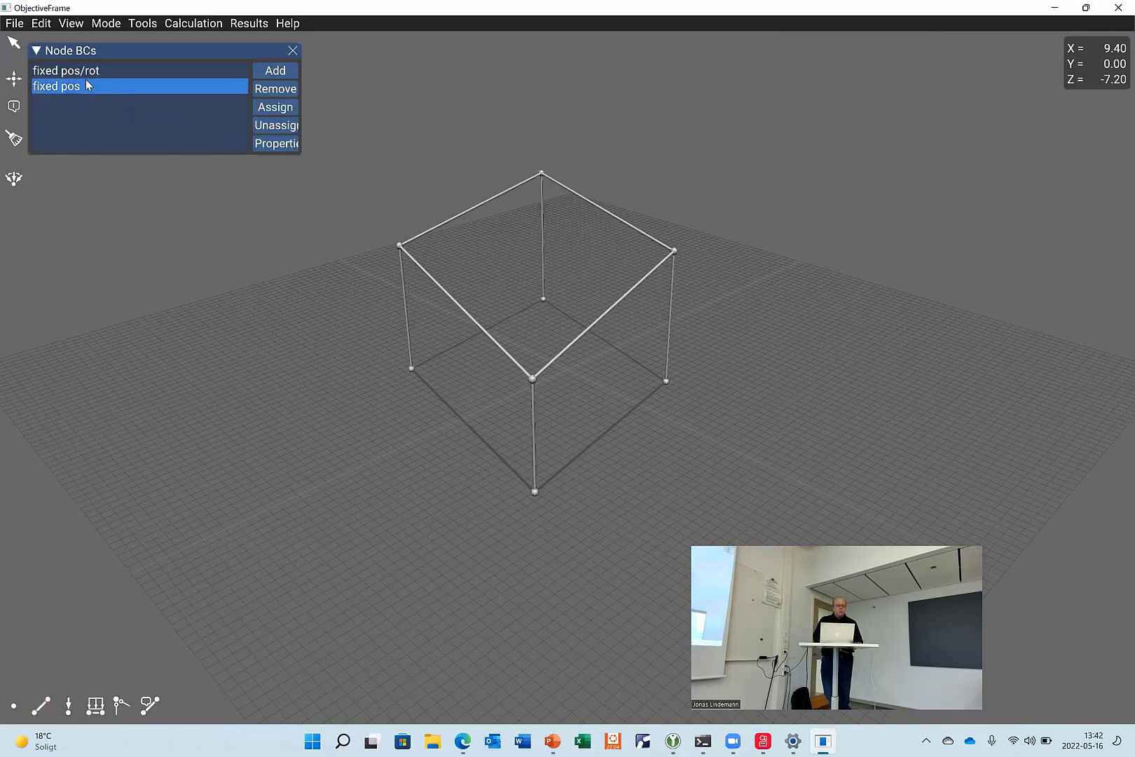
- Assign the fixed position/rotation condition to the frame's ground nodes, including the front one
left_click(84, 70)
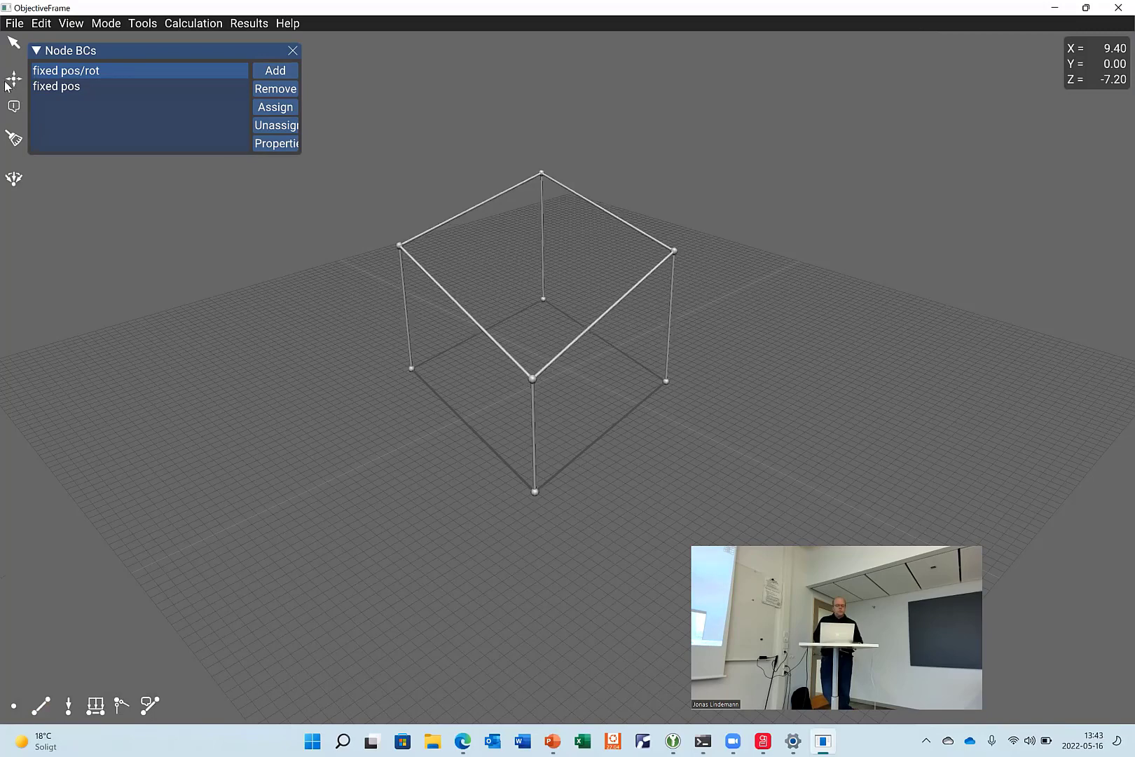
left_click(58, 87)
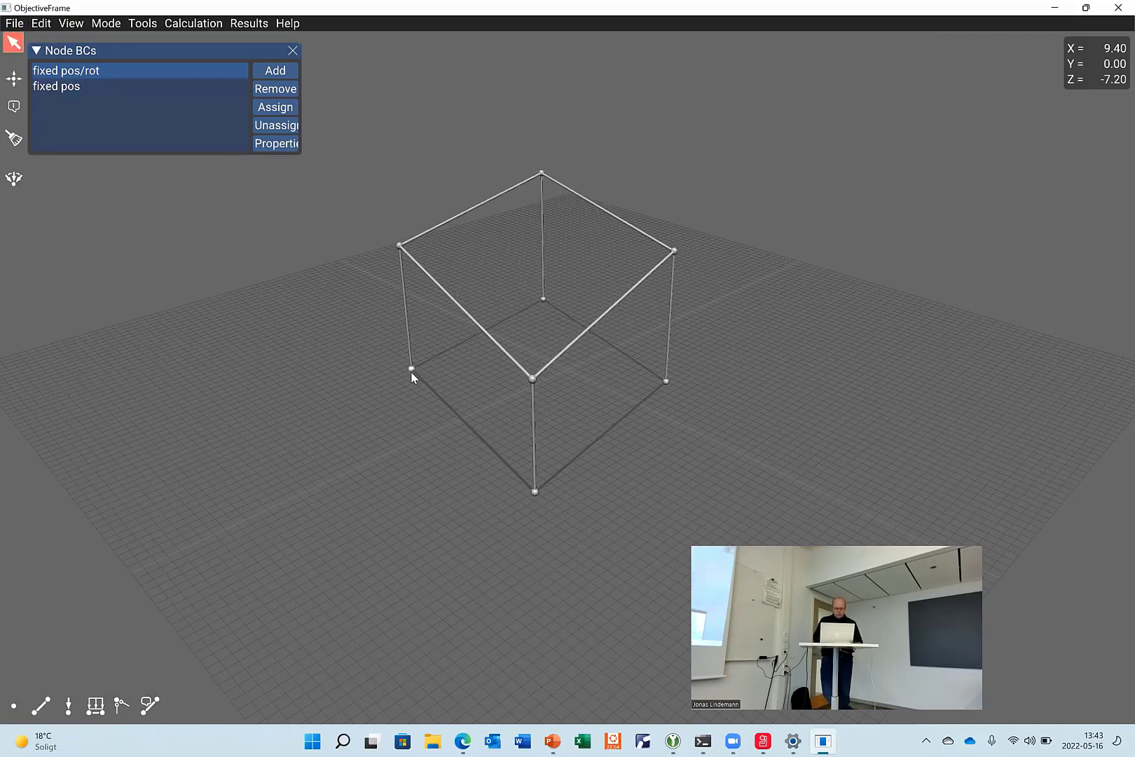
left_click(409, 388)
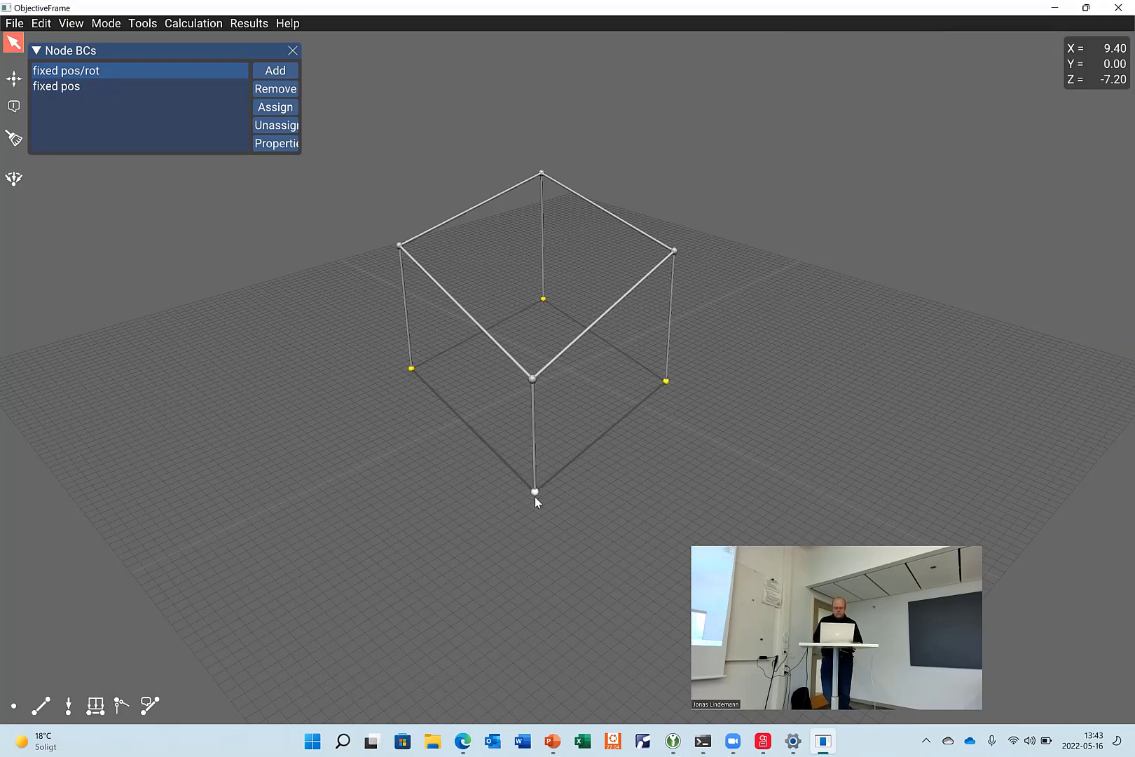
left_click(275, 107)
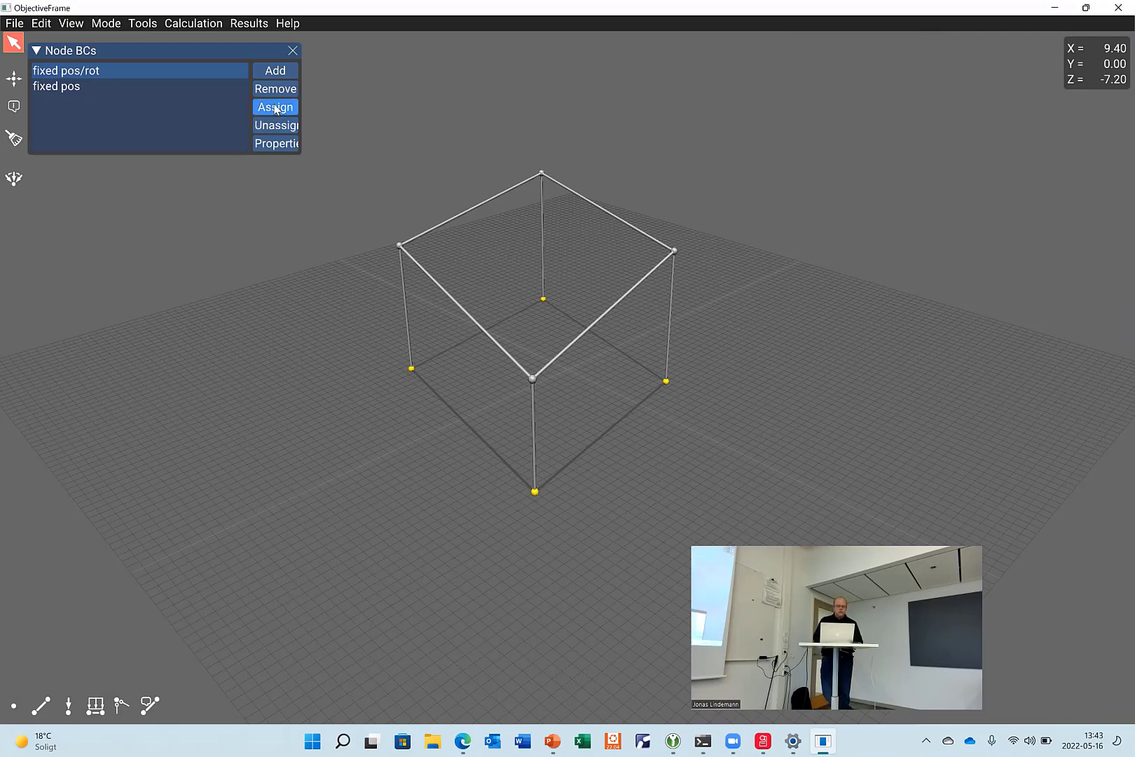
left_click(275, 107)
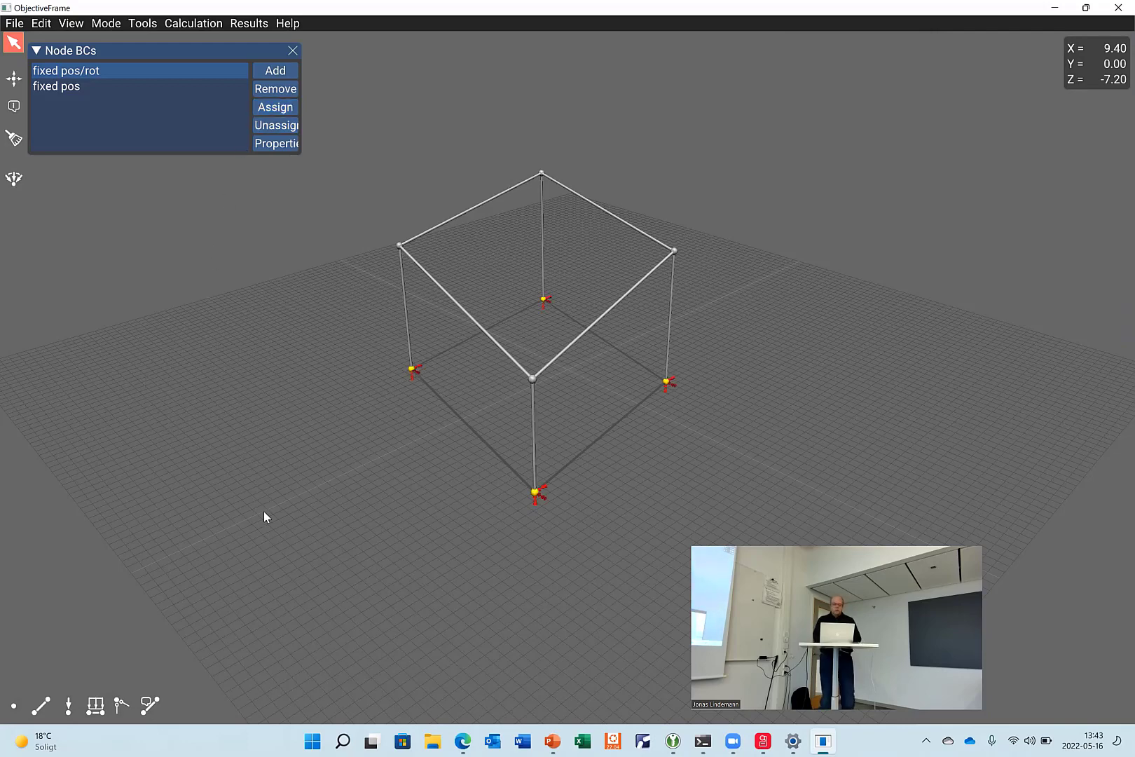
mouse_move(301, 61)
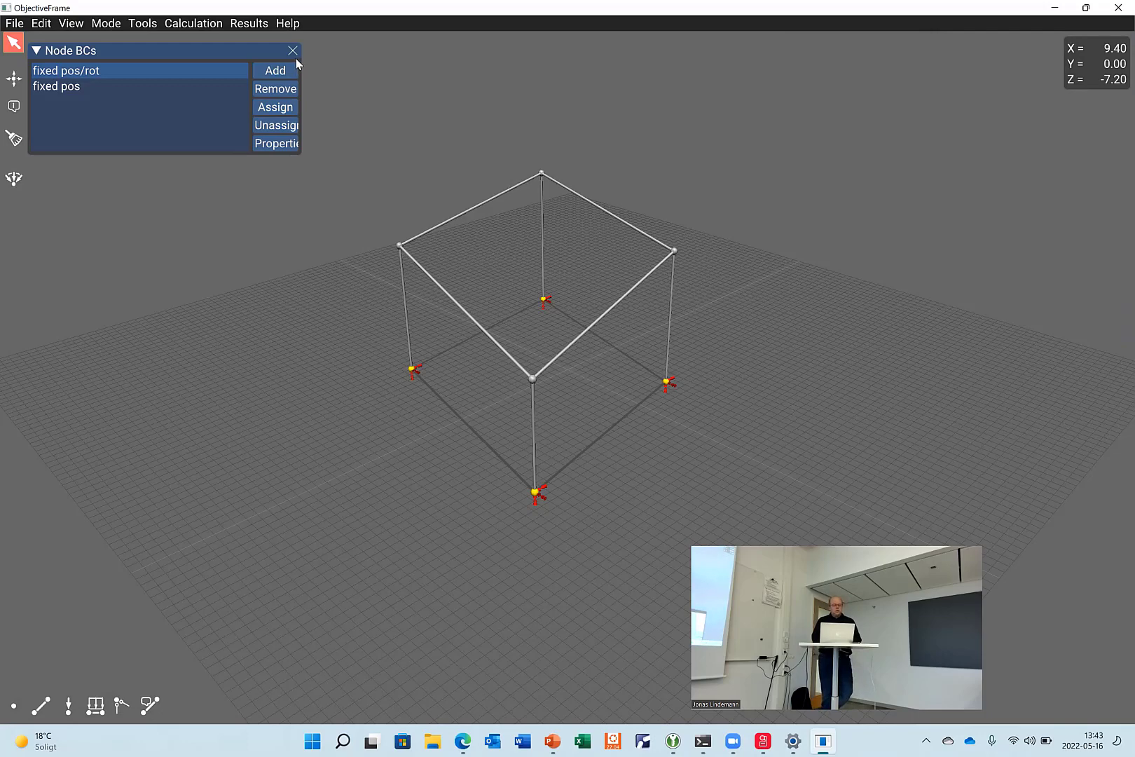
- Dismiss the Node BCs list, leaving all four base supports in place
left_click(293, 51)
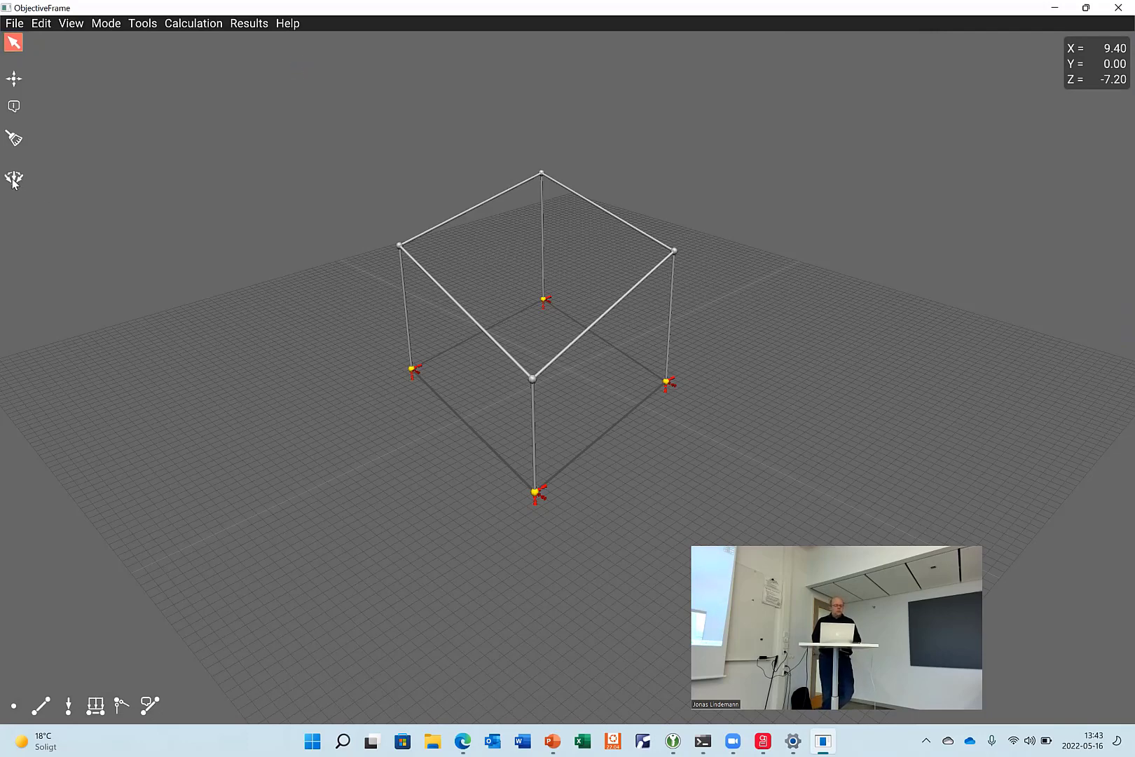
- Apply a sideways load at the top-left node in feedback mode and run the calculation
left_click(14, 181)
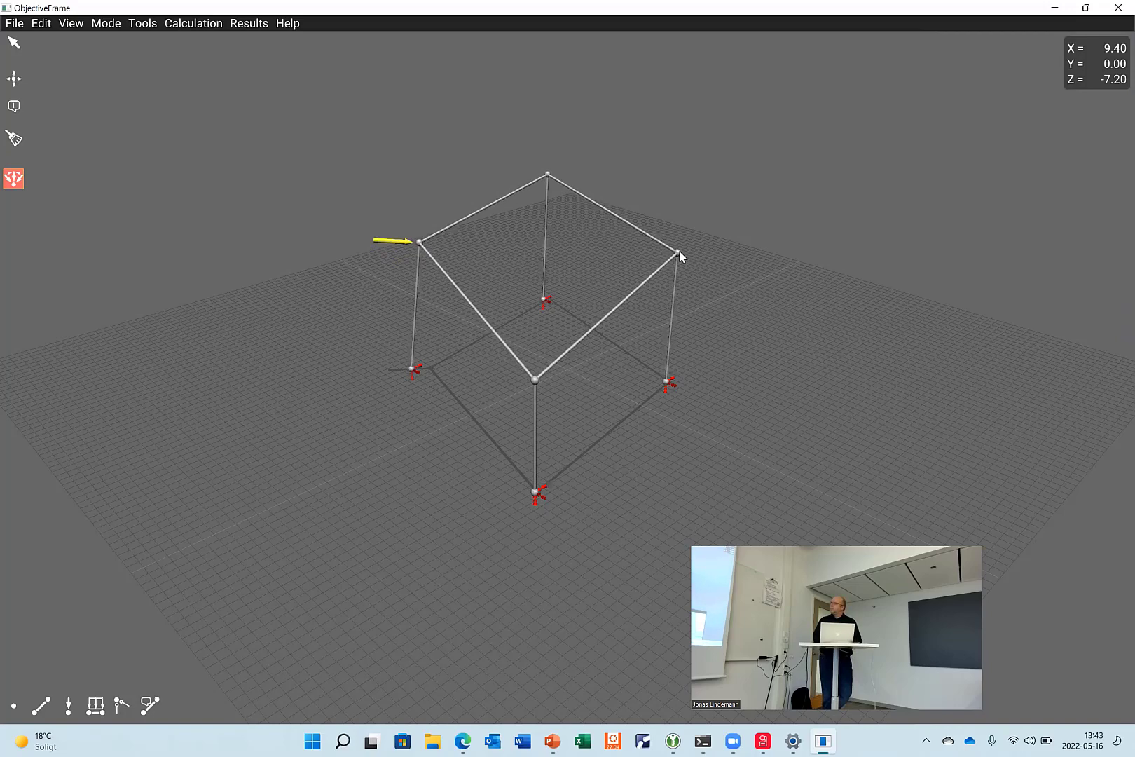
left_click(192, 23)
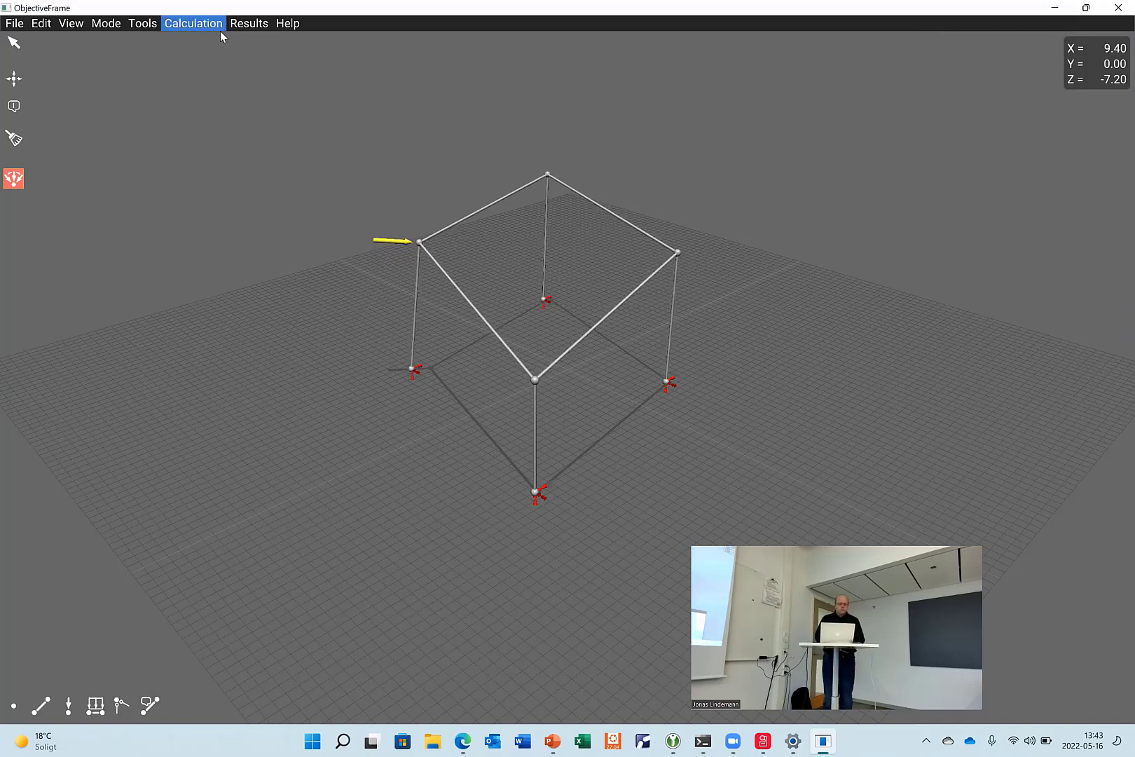
left_click(193, 24)
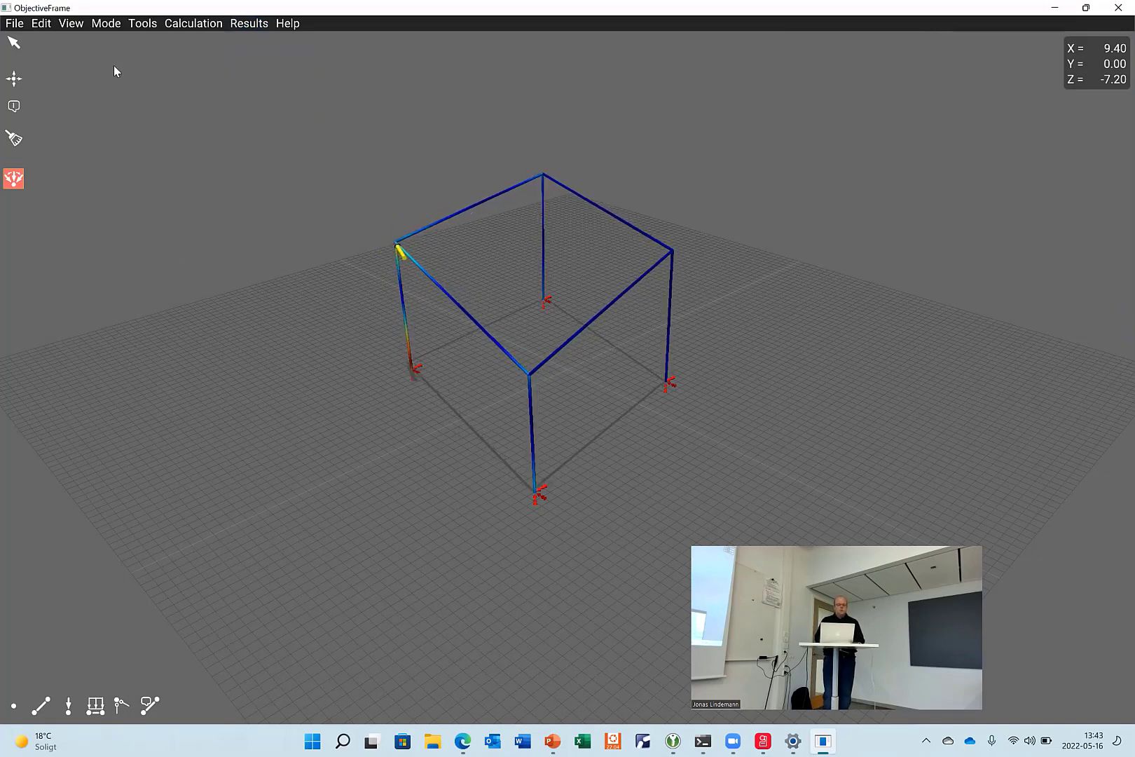
- Create a new empty model, accepting the default 20.000 workspace size
left_click(17, 24)
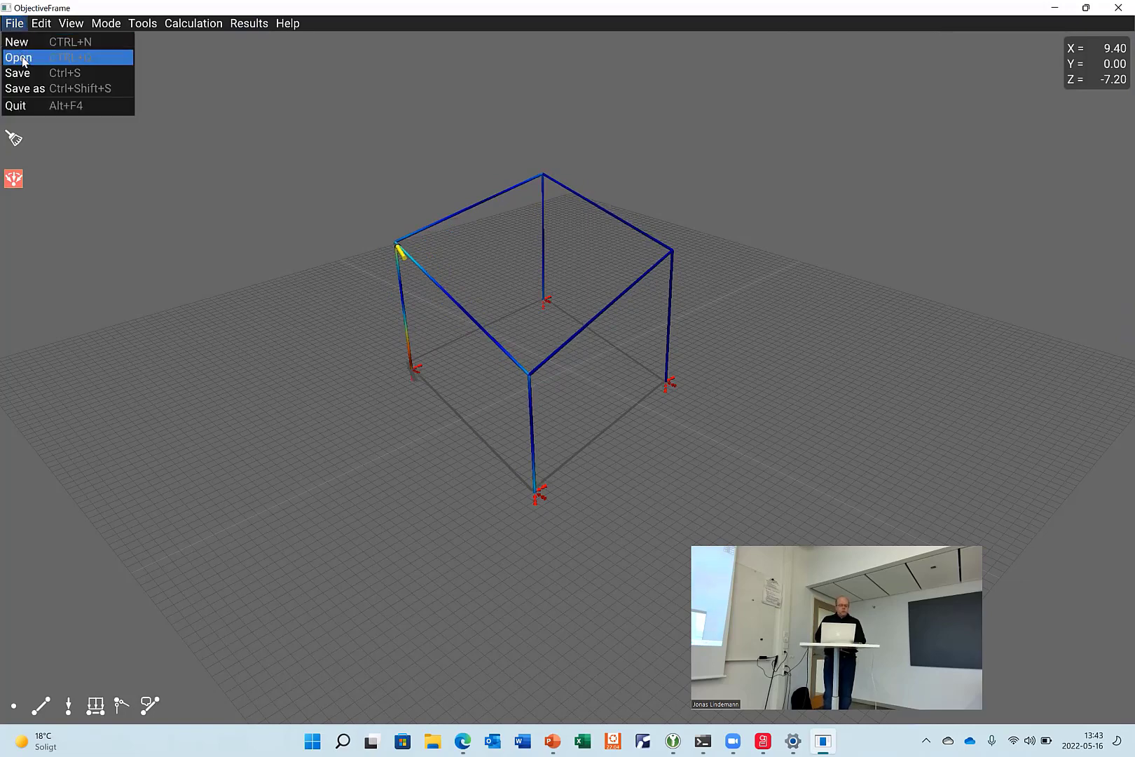
left_click(20, 56)
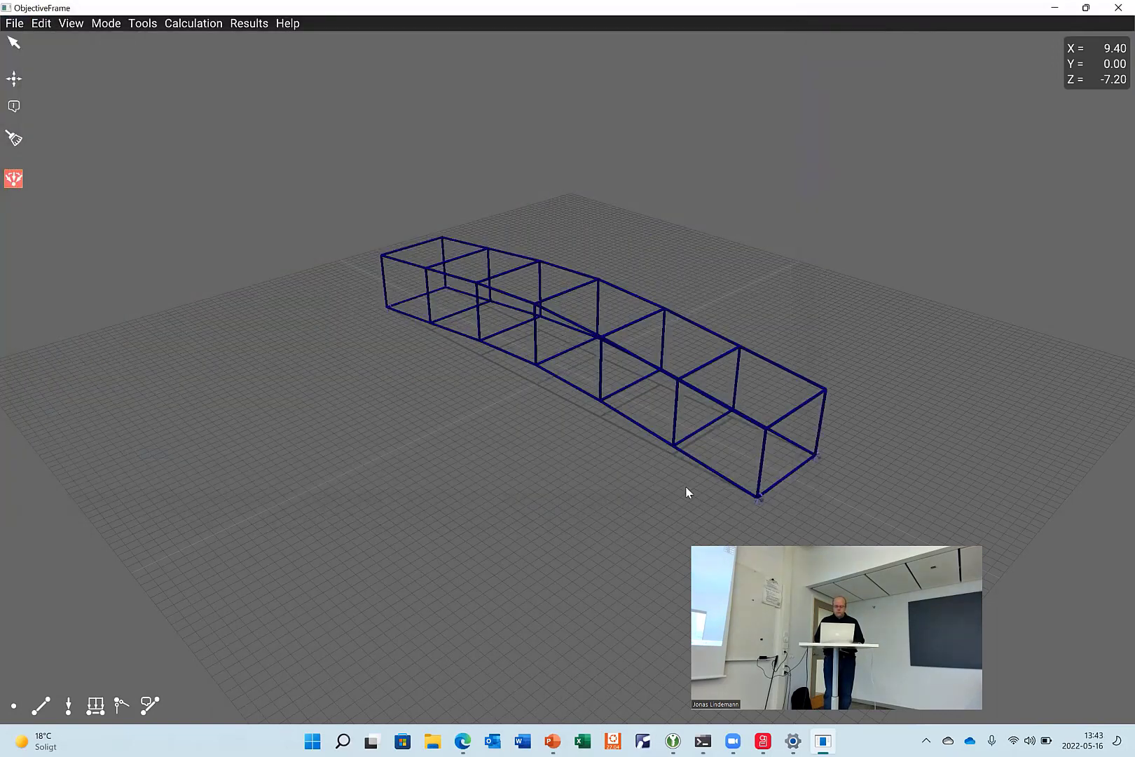
left_click(105, 24)
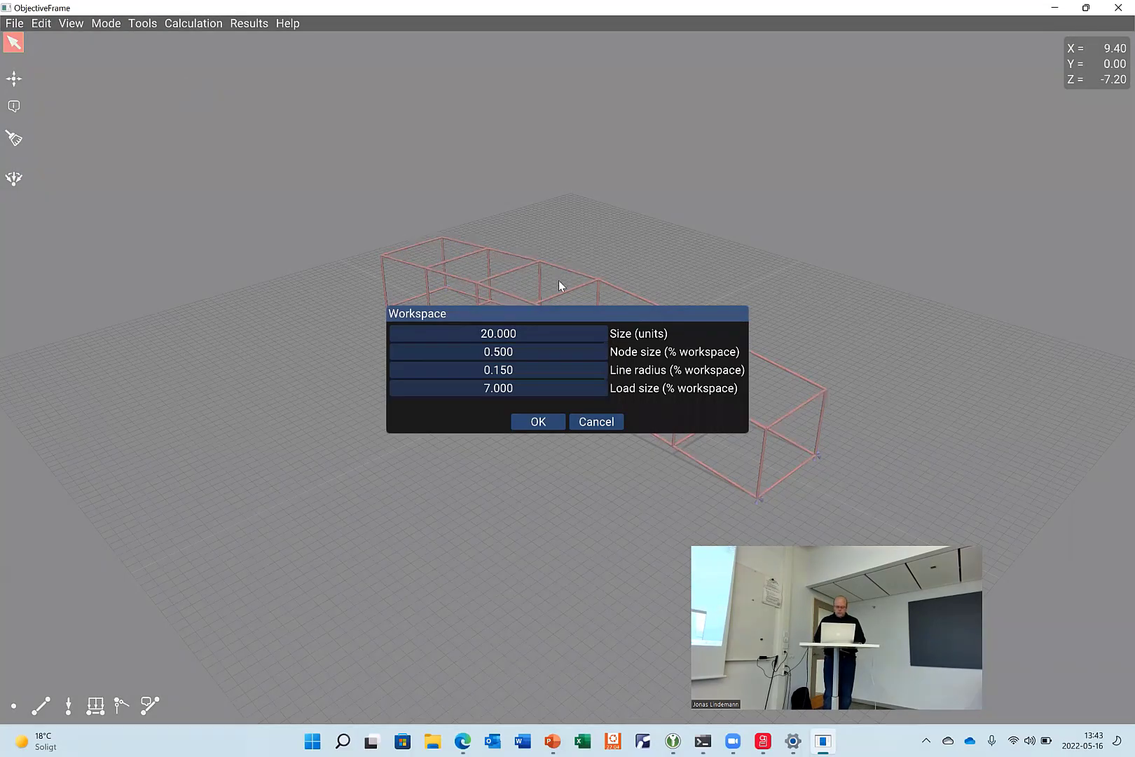
left_click(538, 422)
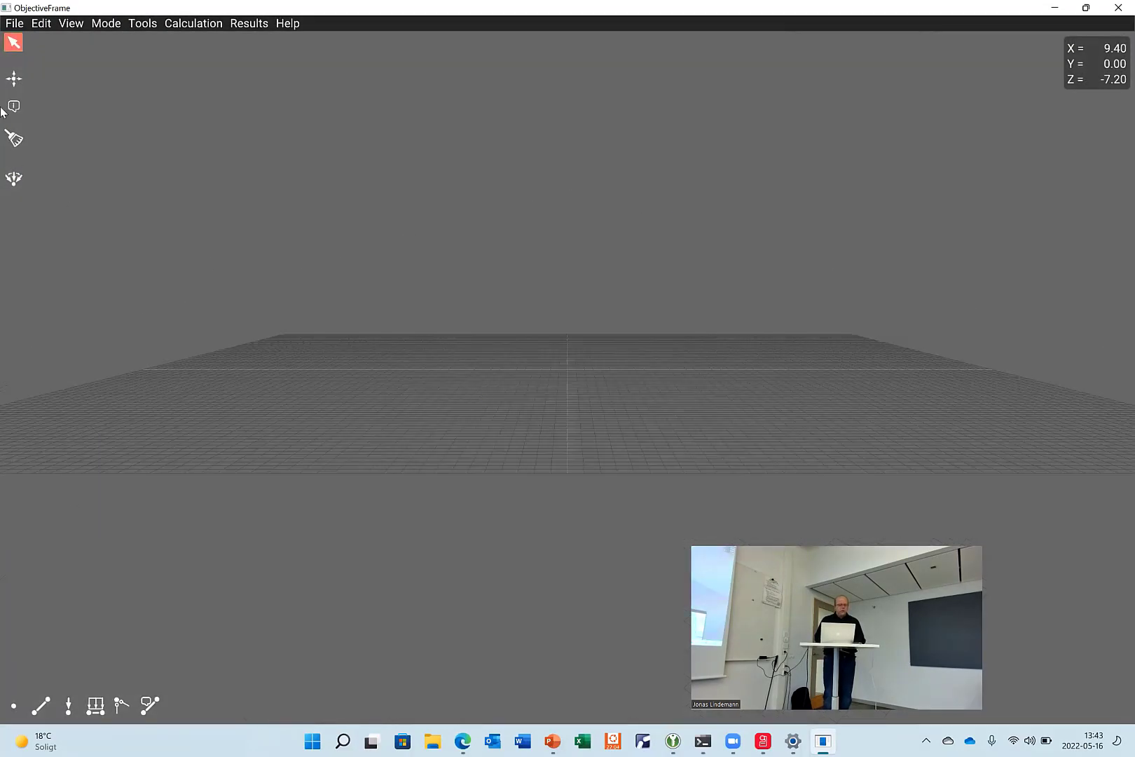
- Load the bridge2.df3 sample and orbit to view the bridge from above
left_click(15, 22)
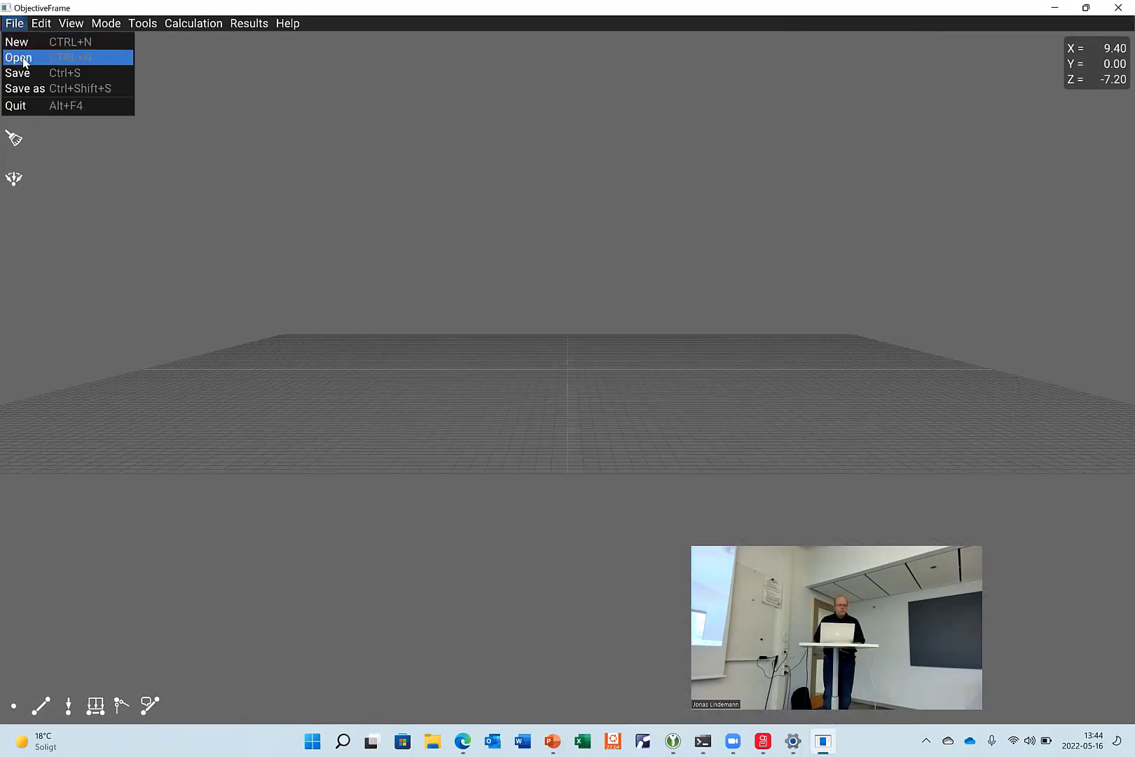
left_click(20, 55)
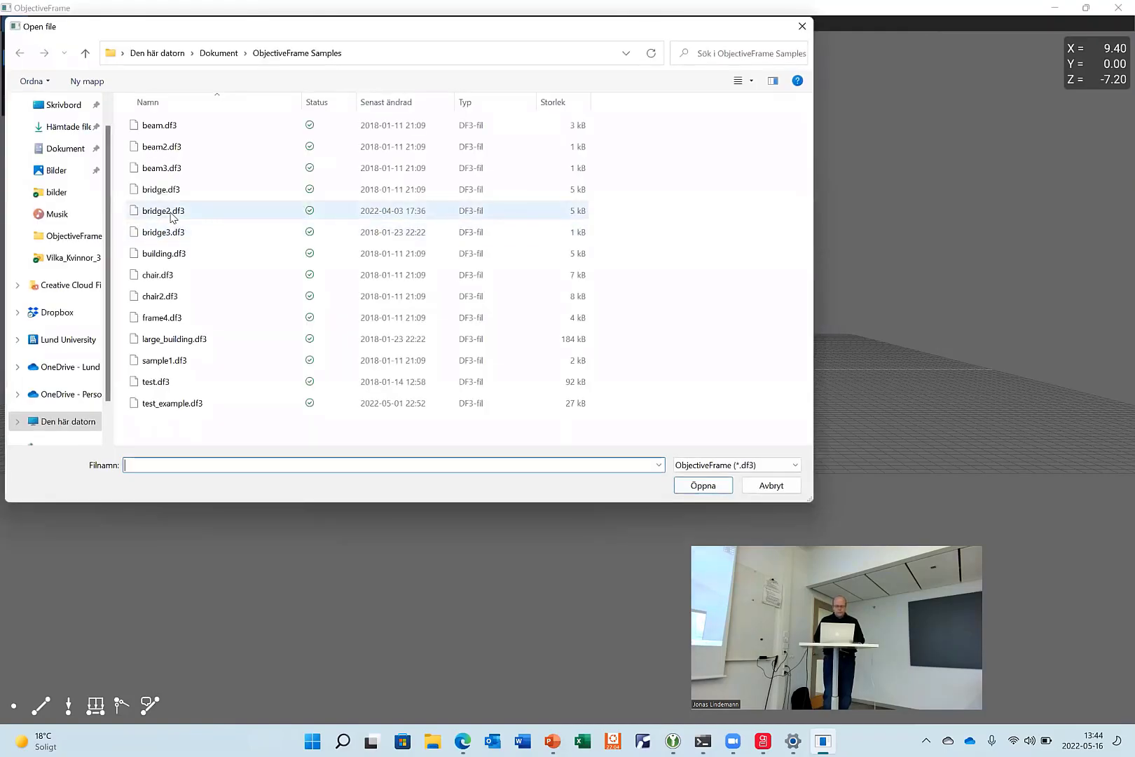
double_click(163, 210)
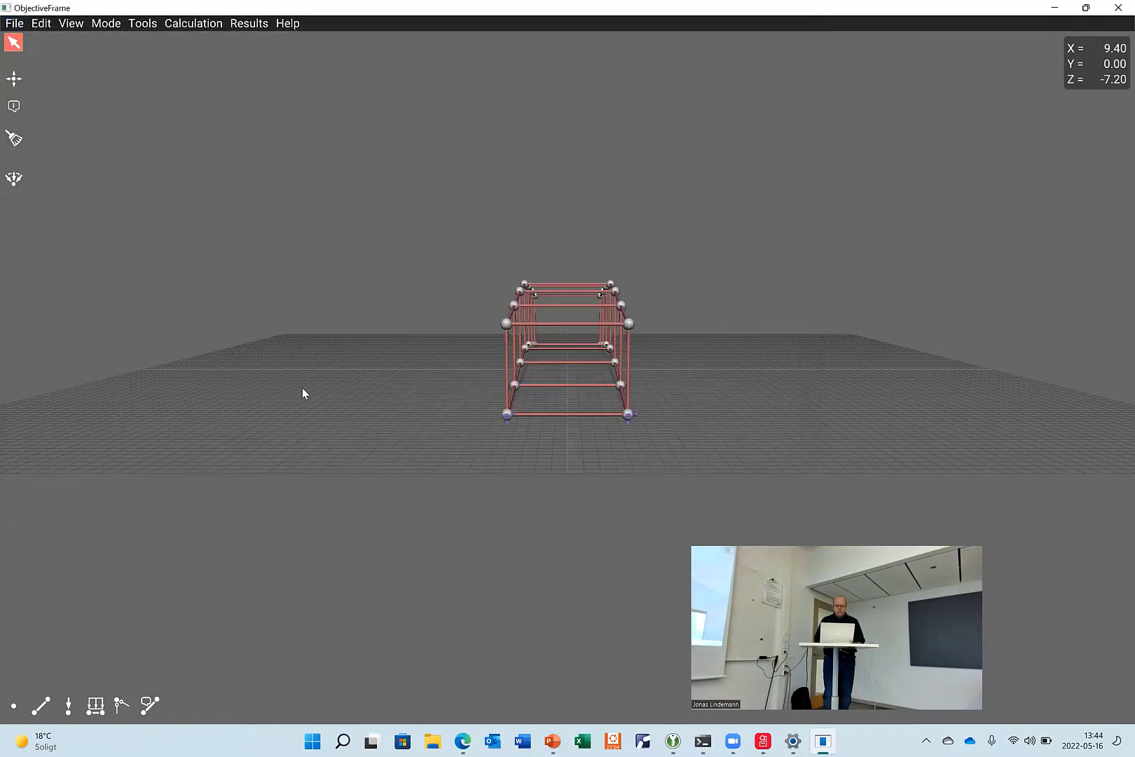
mouse_move(365, 401)
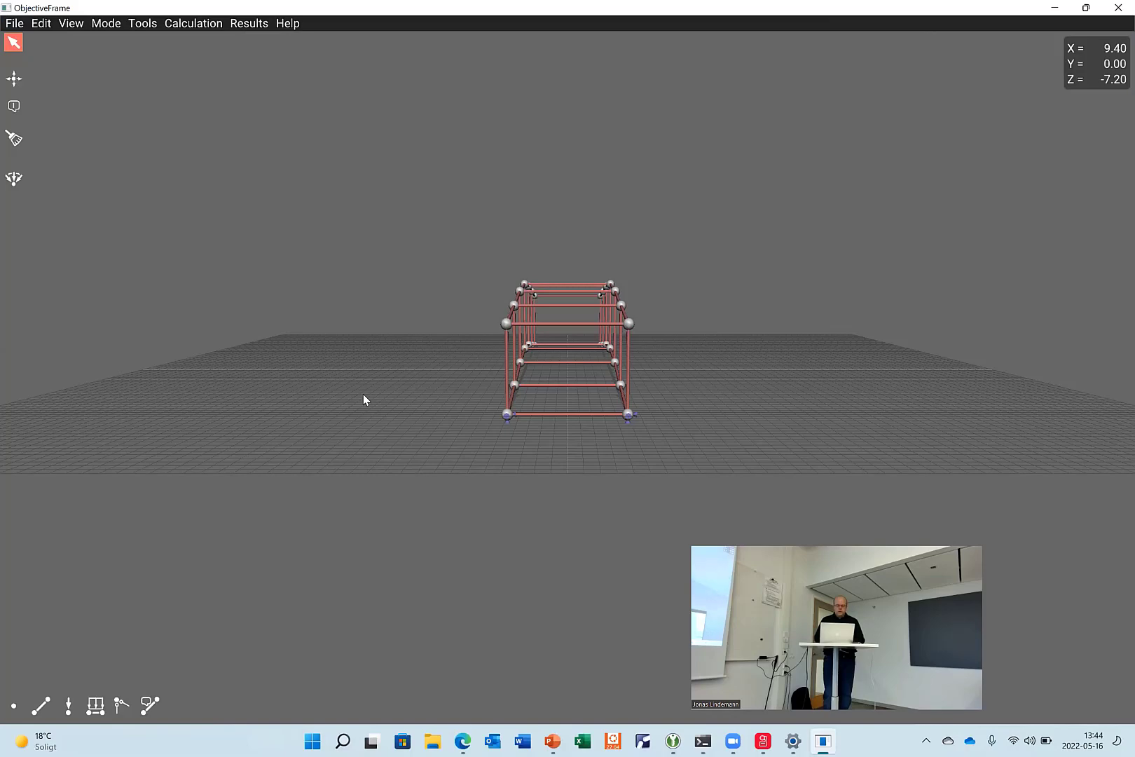
left_click_drag(361, 398, 377, 380)
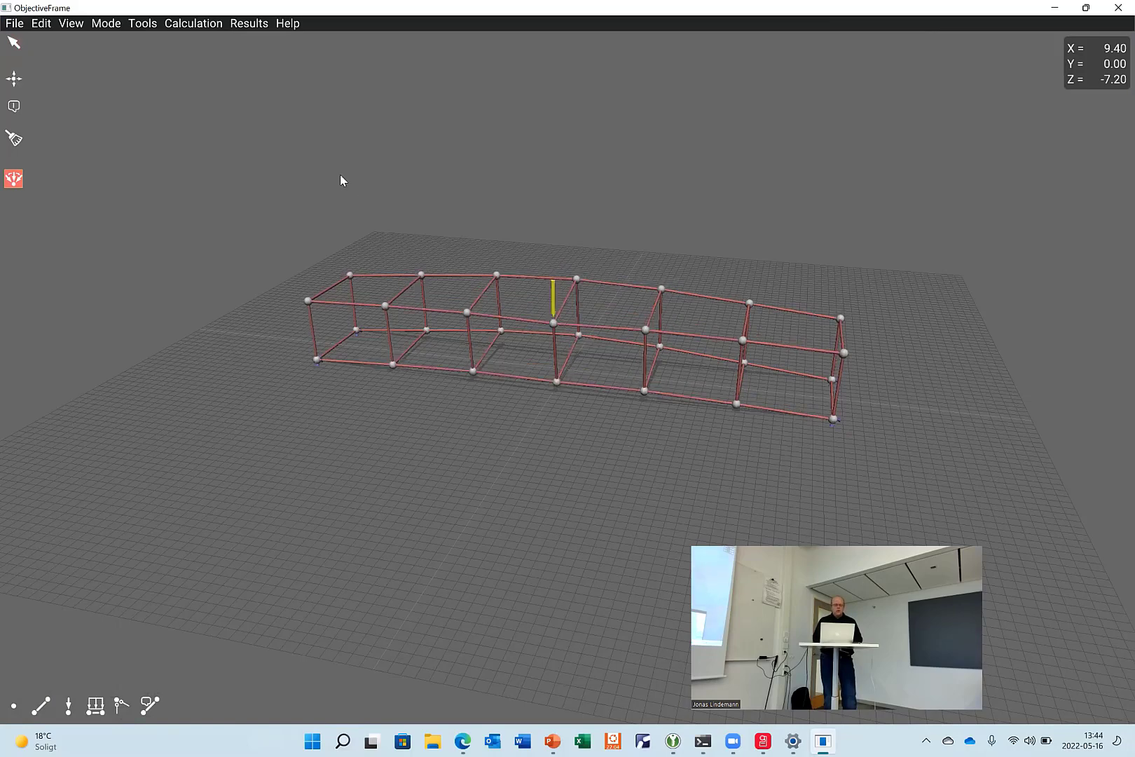
- Display the bending-moment results on the bridge members
left_click(248, 24)
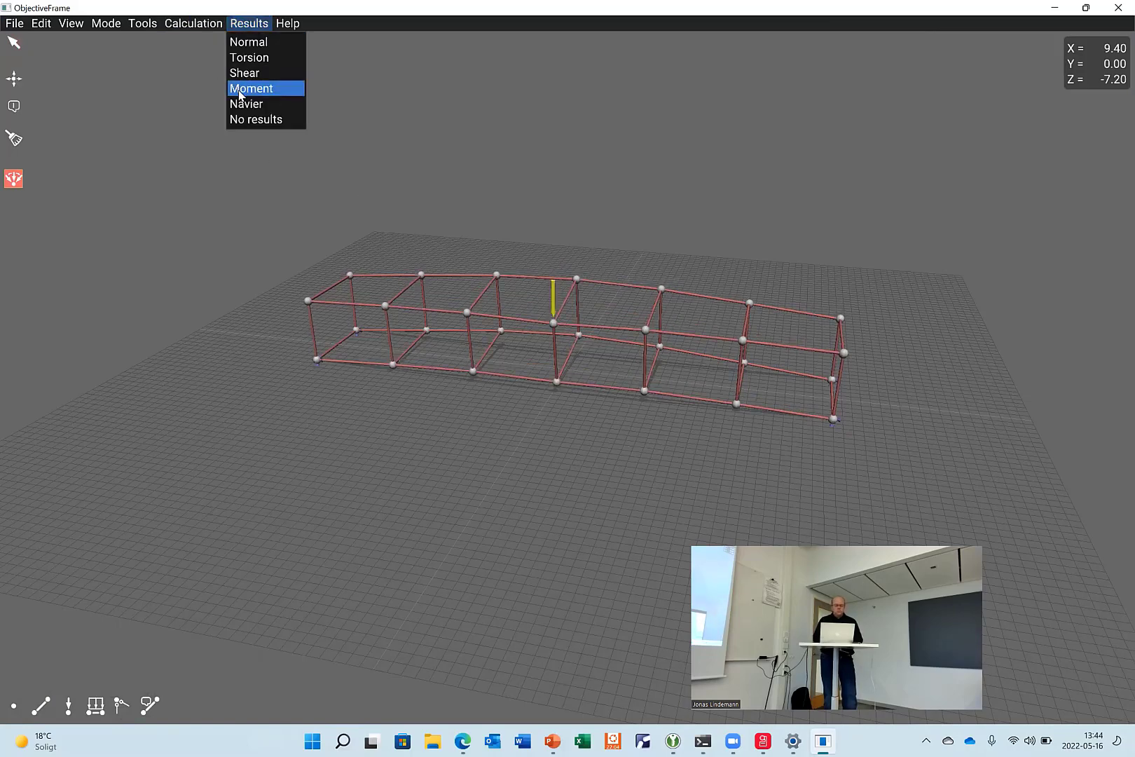
left_click(252, 88)
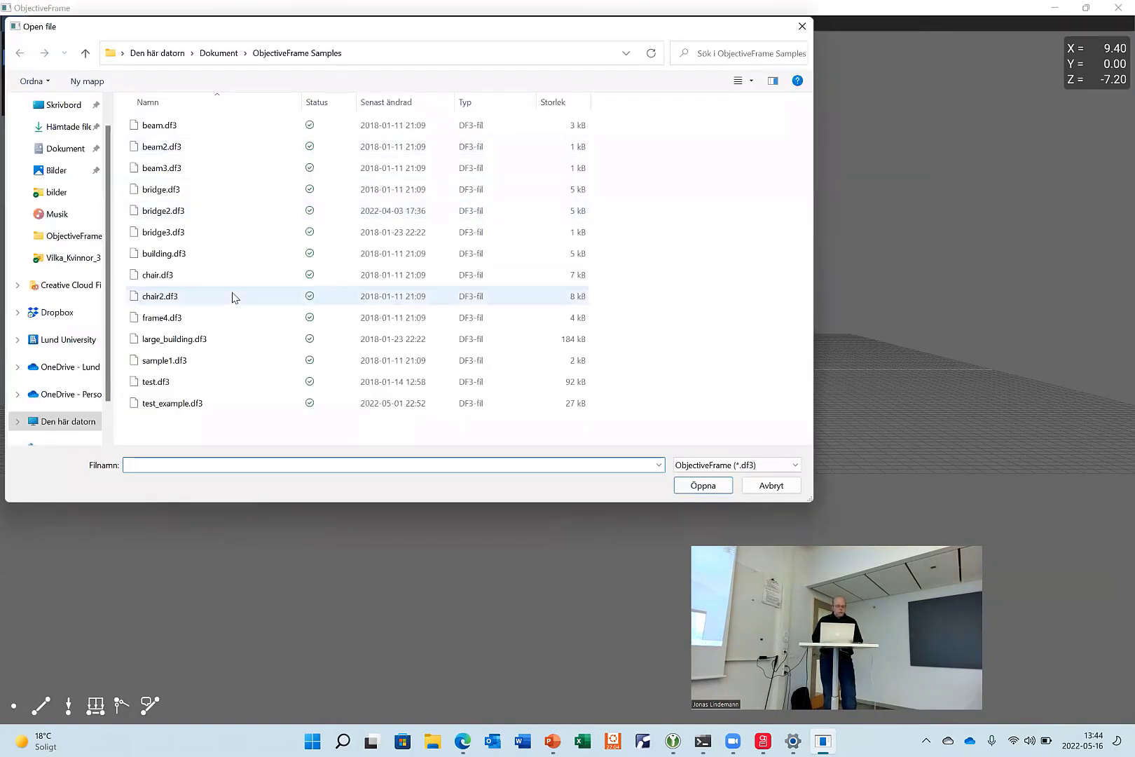
left_click(171, 404)
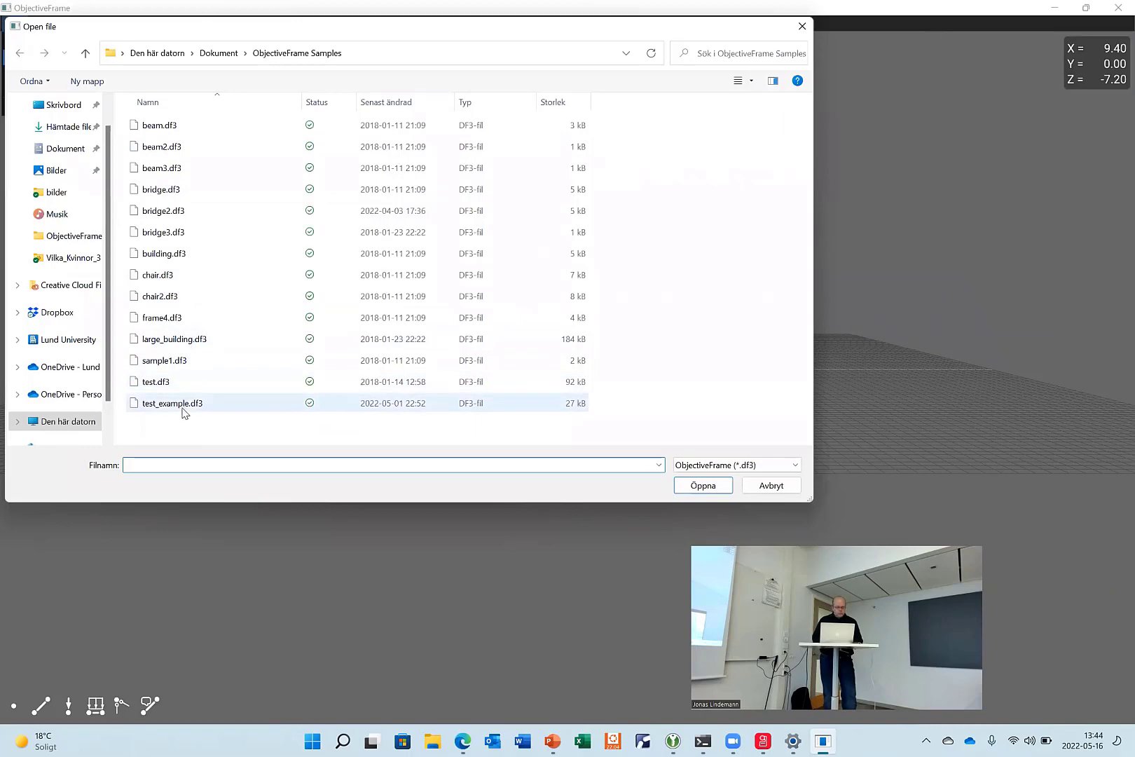
left_click(703, 485)
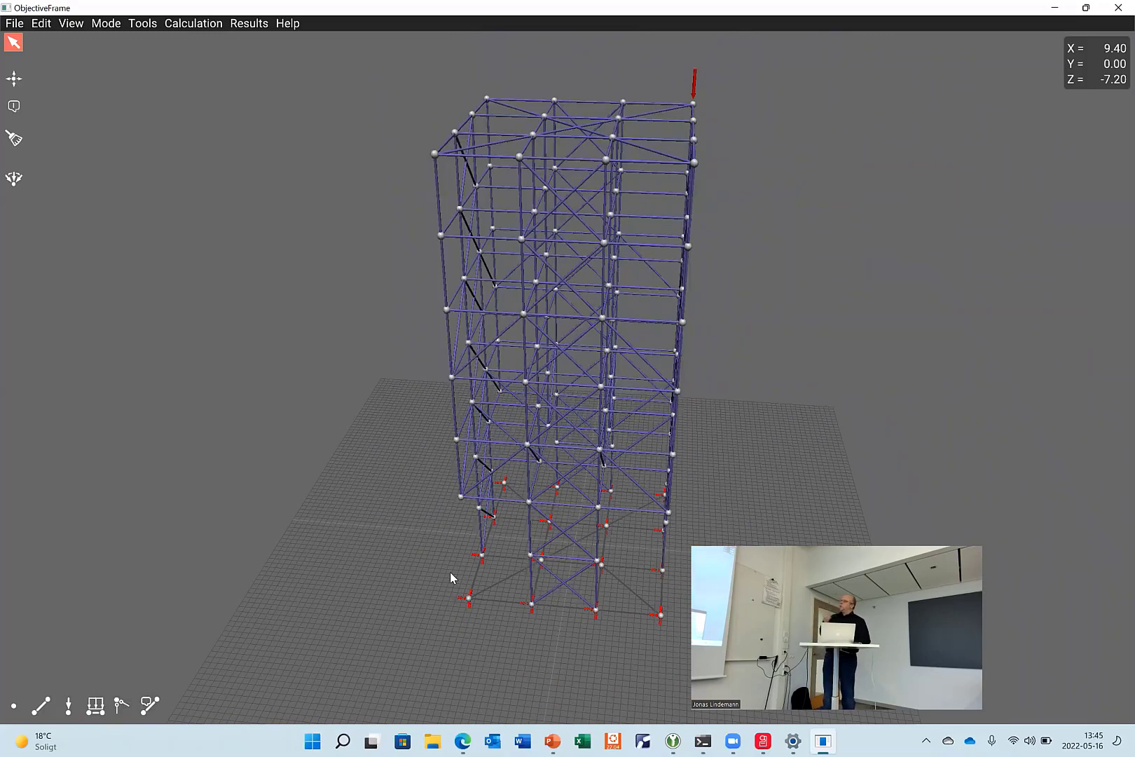
mouse_move(386, 607)
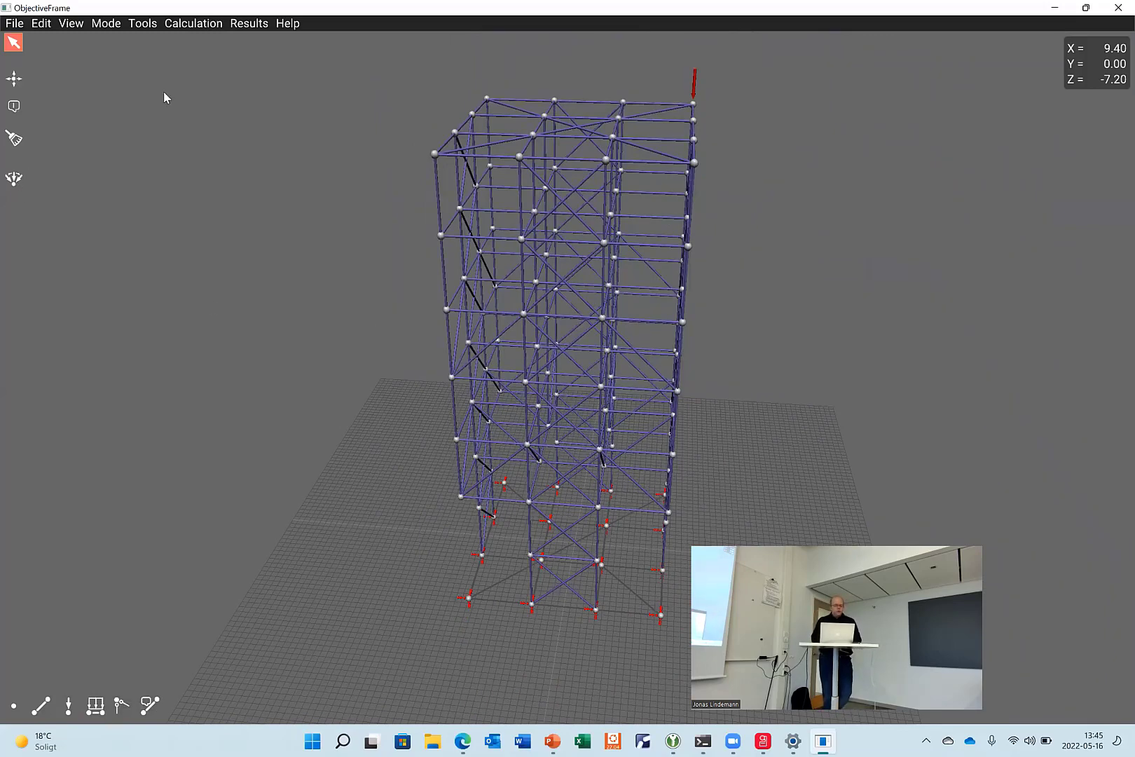
- Execute the analysis and colour the tower members by Navier stress
left_click(193, 24)
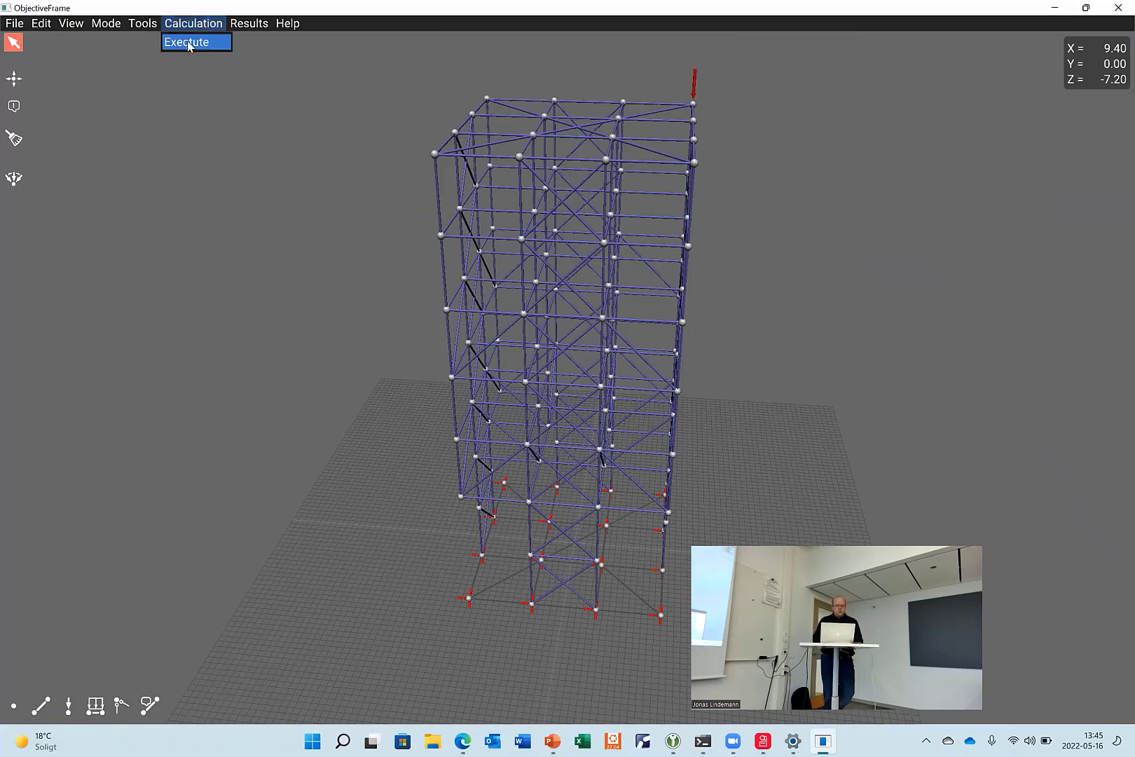
left_click(188, 42)
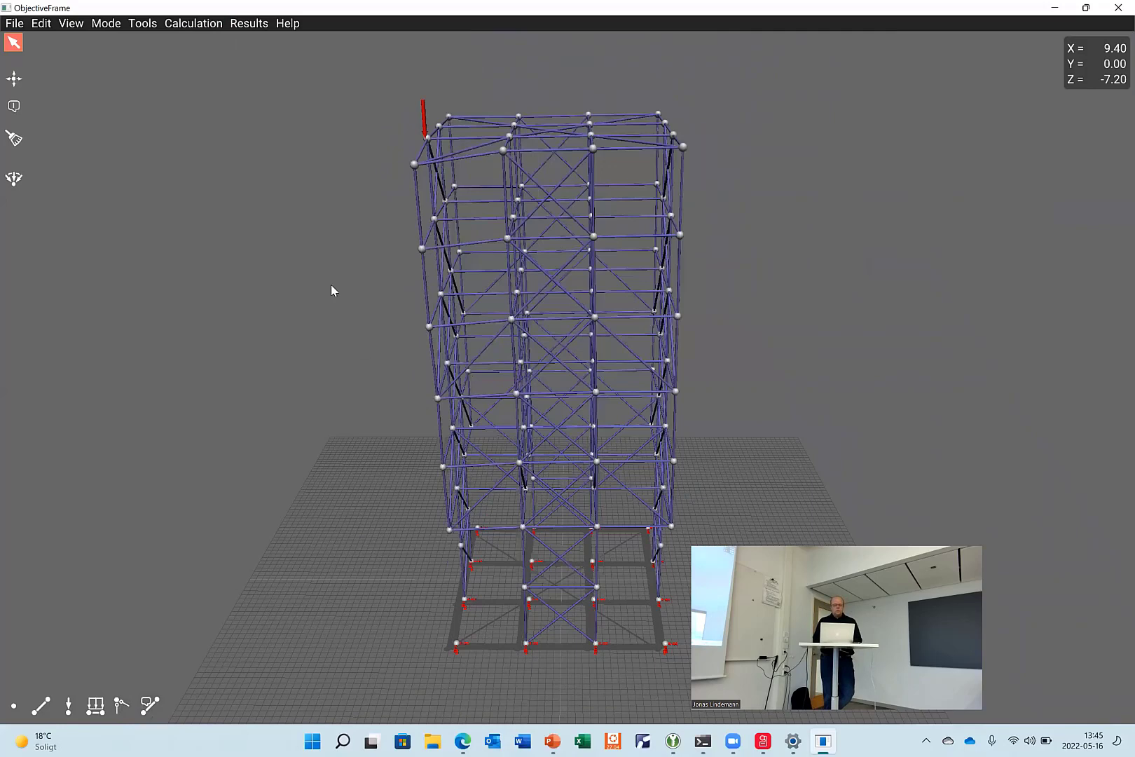
left_click(248, 24)
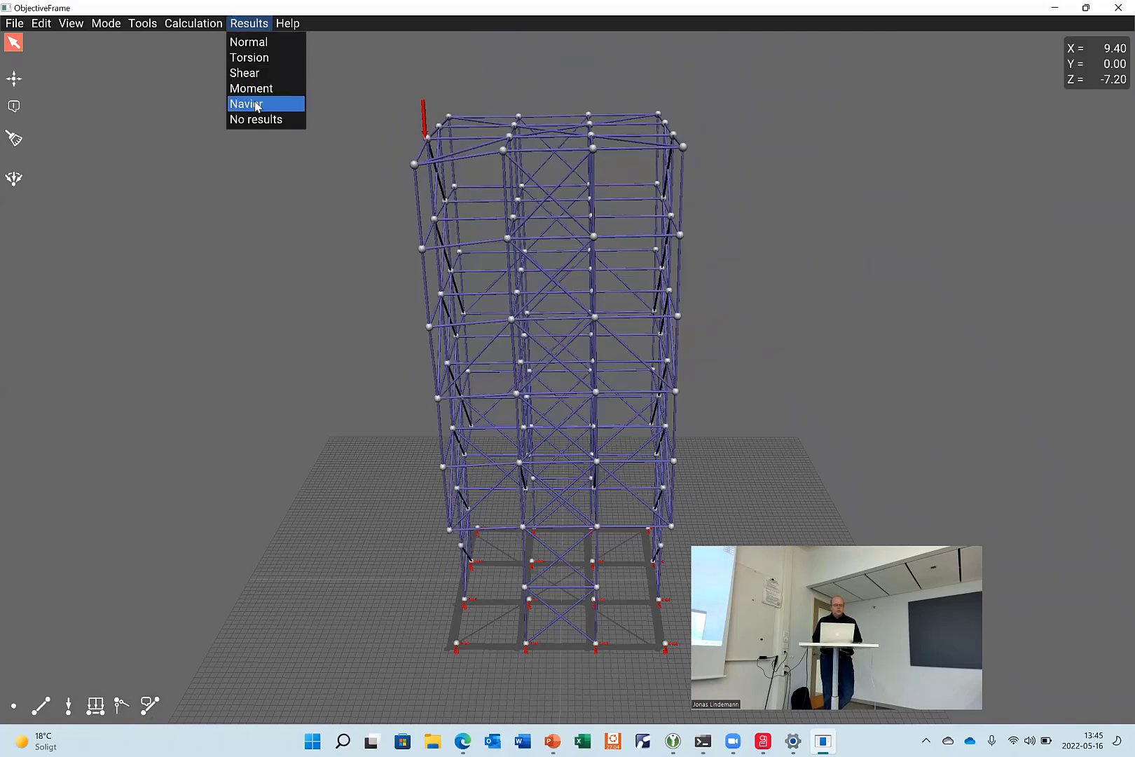
left_click(248, 104)
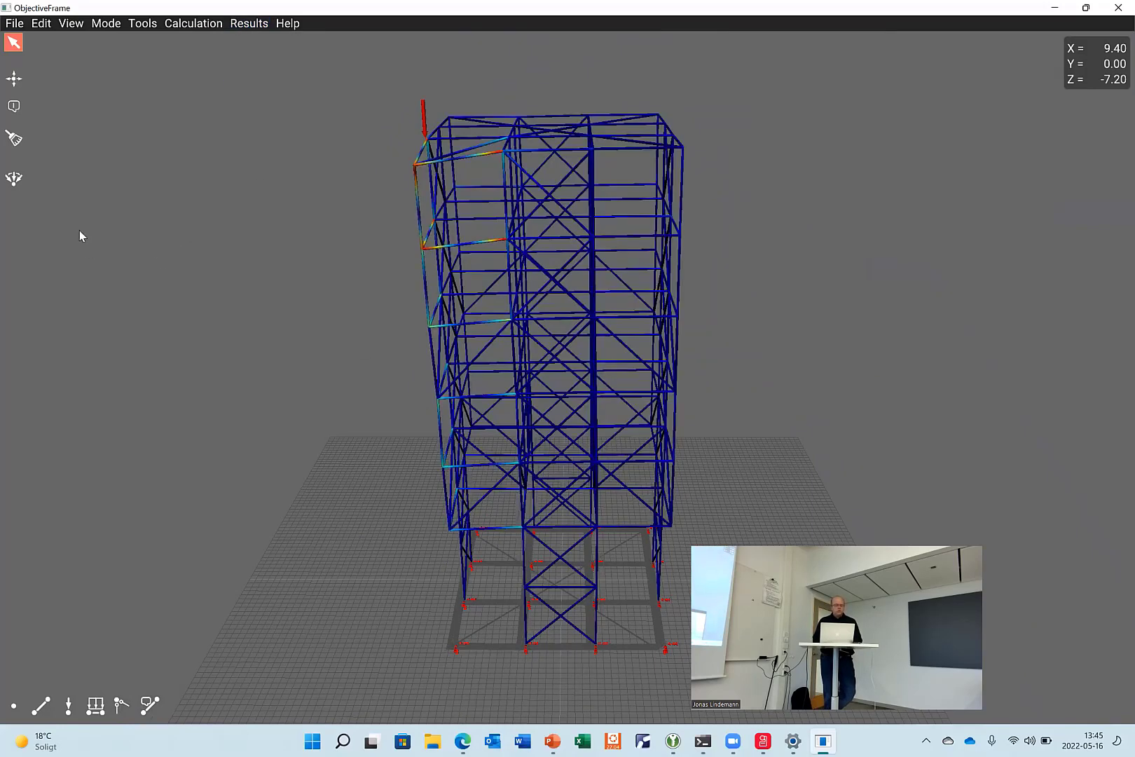
- Return the tower to plain uncoloured members, then browse the File menu
left_click(12, 177)
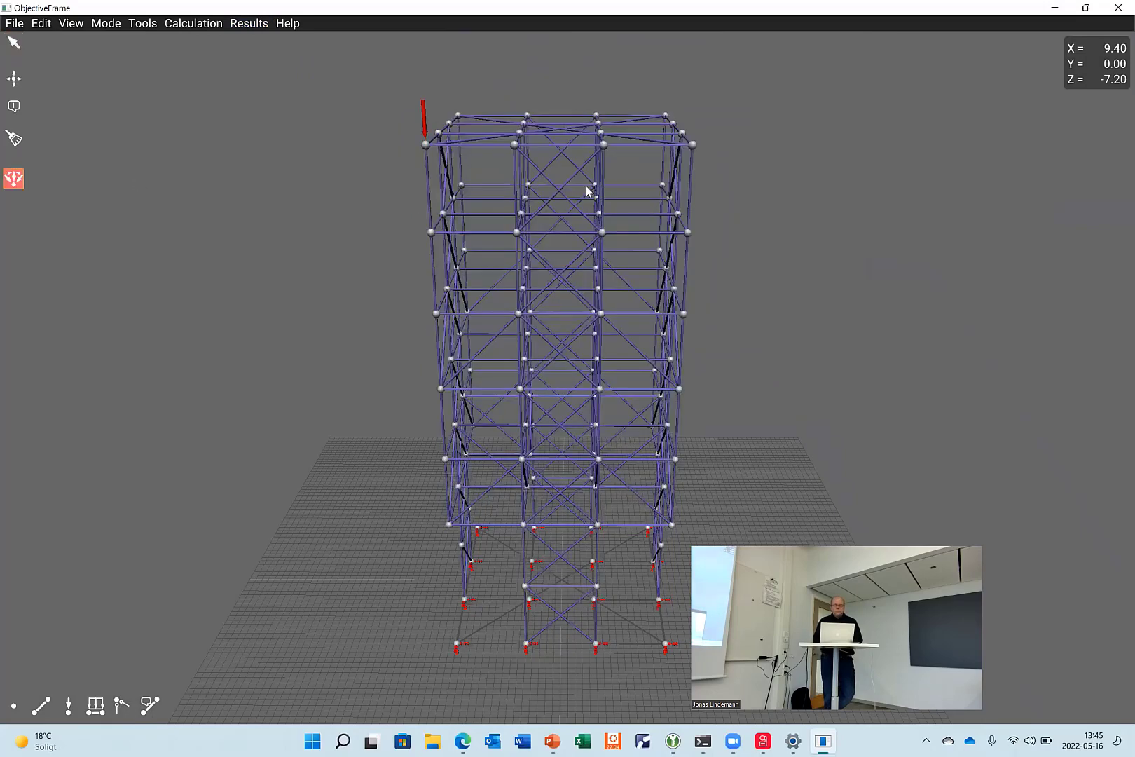
mouse_move(343, 136)
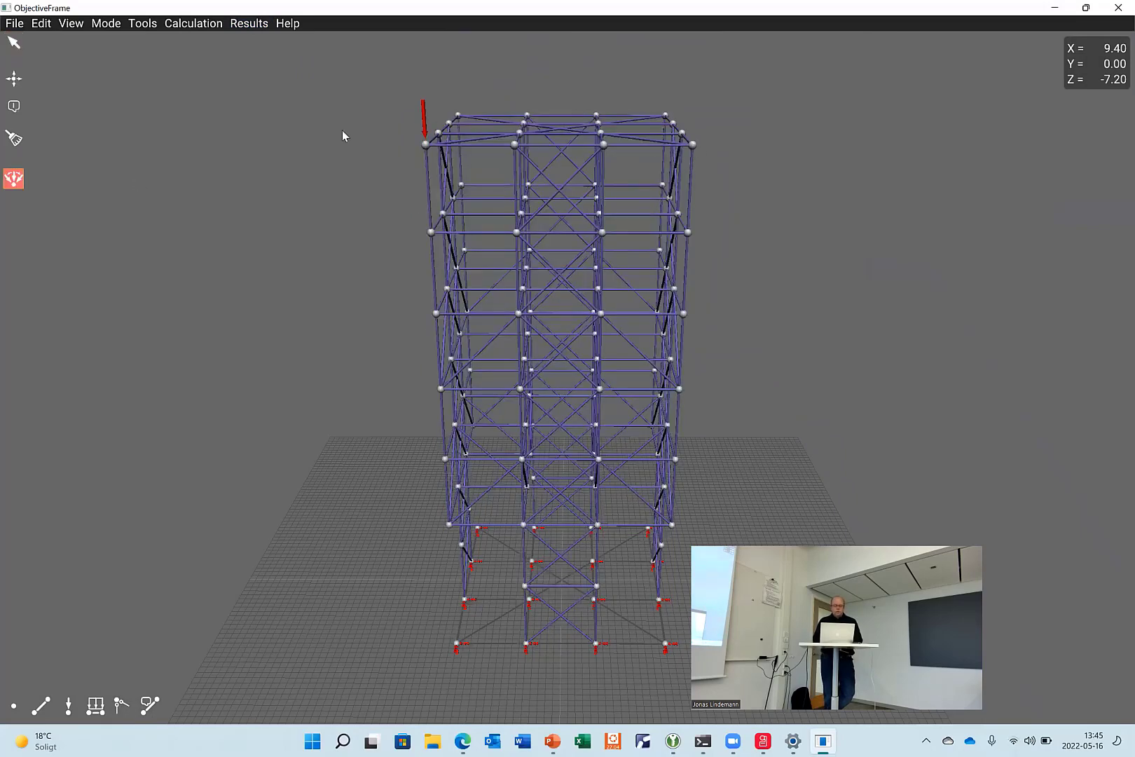
mouse_move(614, 160)
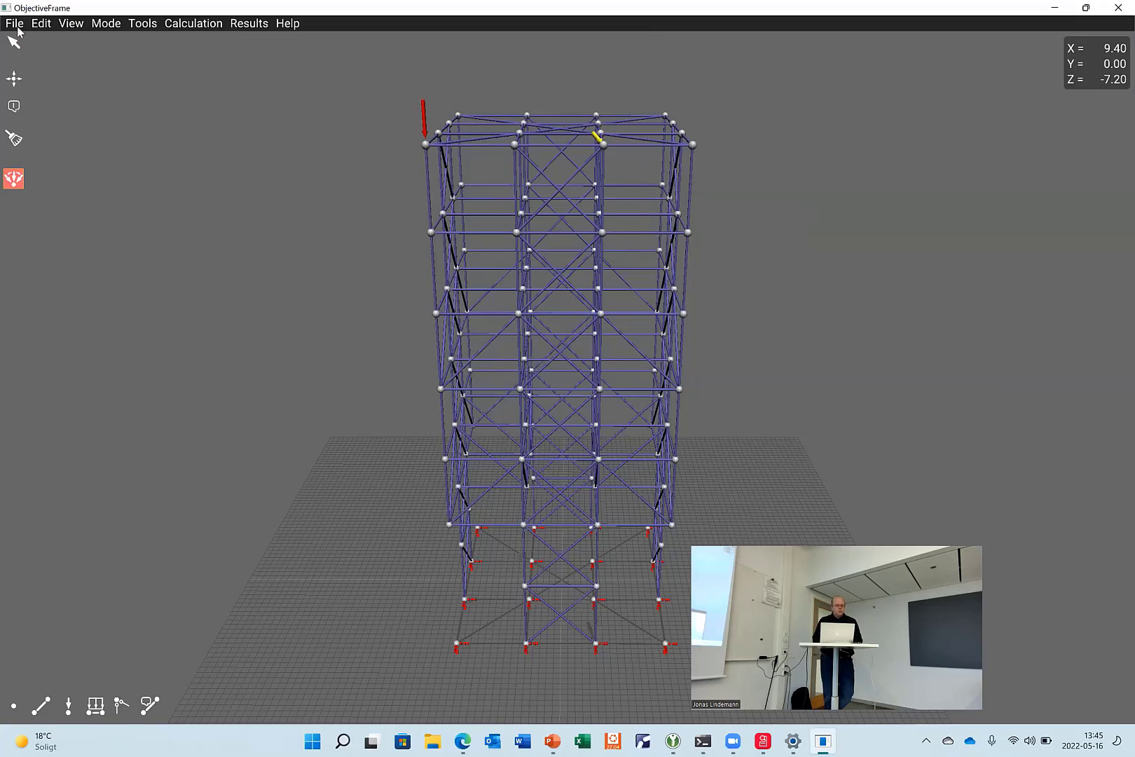
left_click(17, 23)
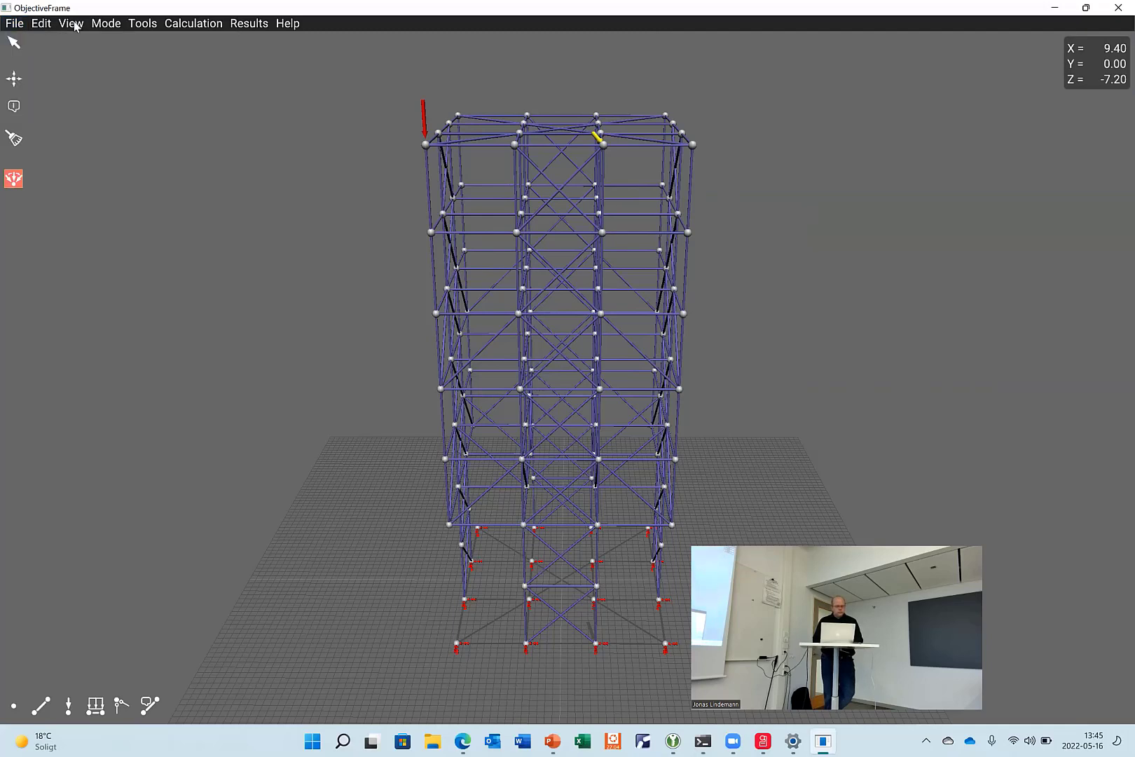
mouse_move(104, 371)
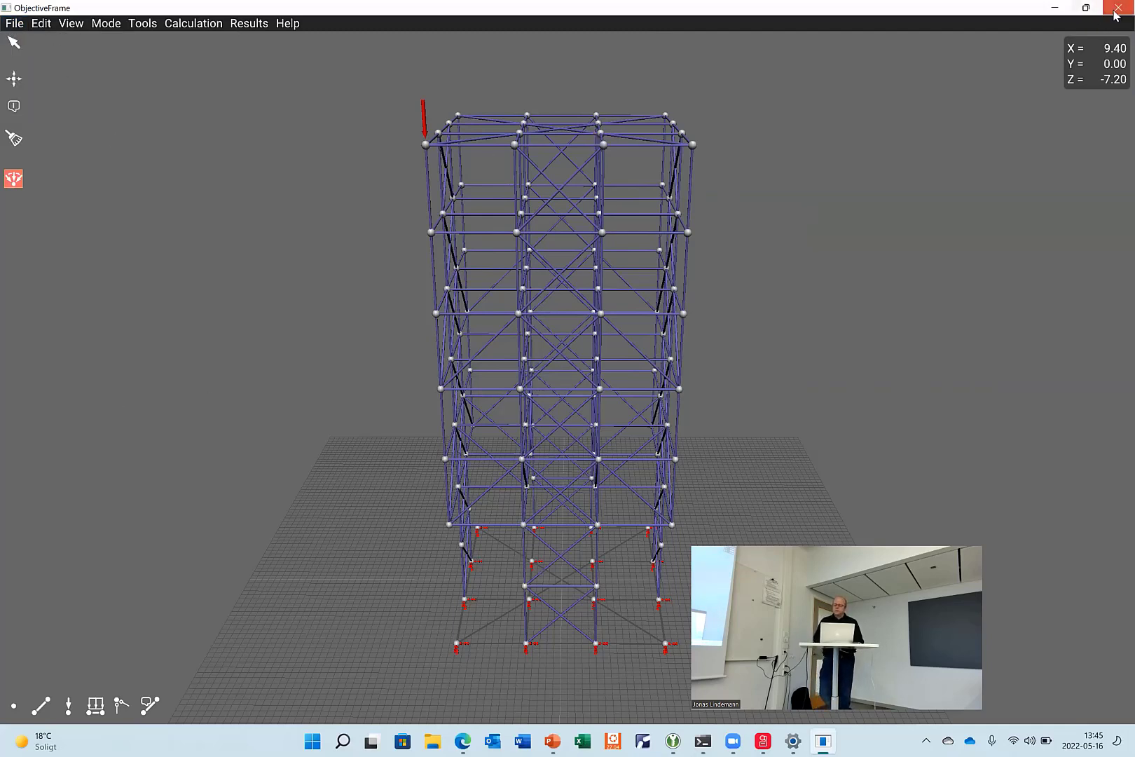
- Restart ObjectiveFrame and load the test_example.df3 tower with its vertical node load
left_click(1118, 8)
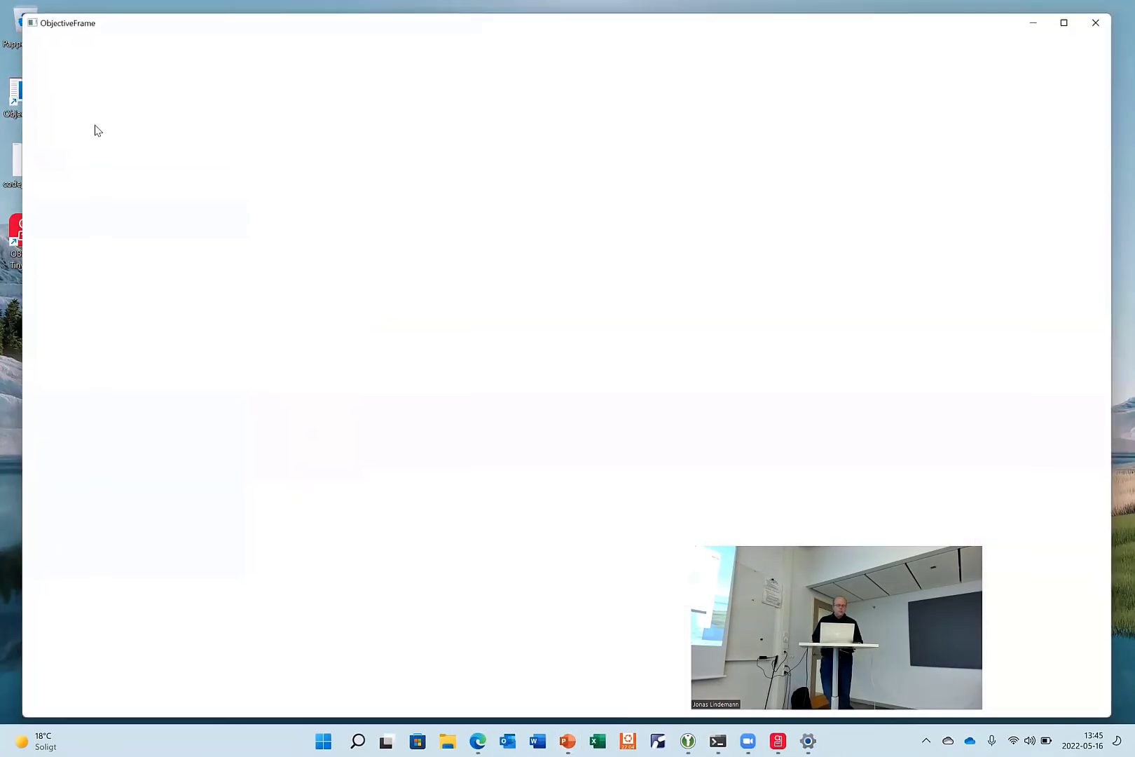
left_click(28, 34)
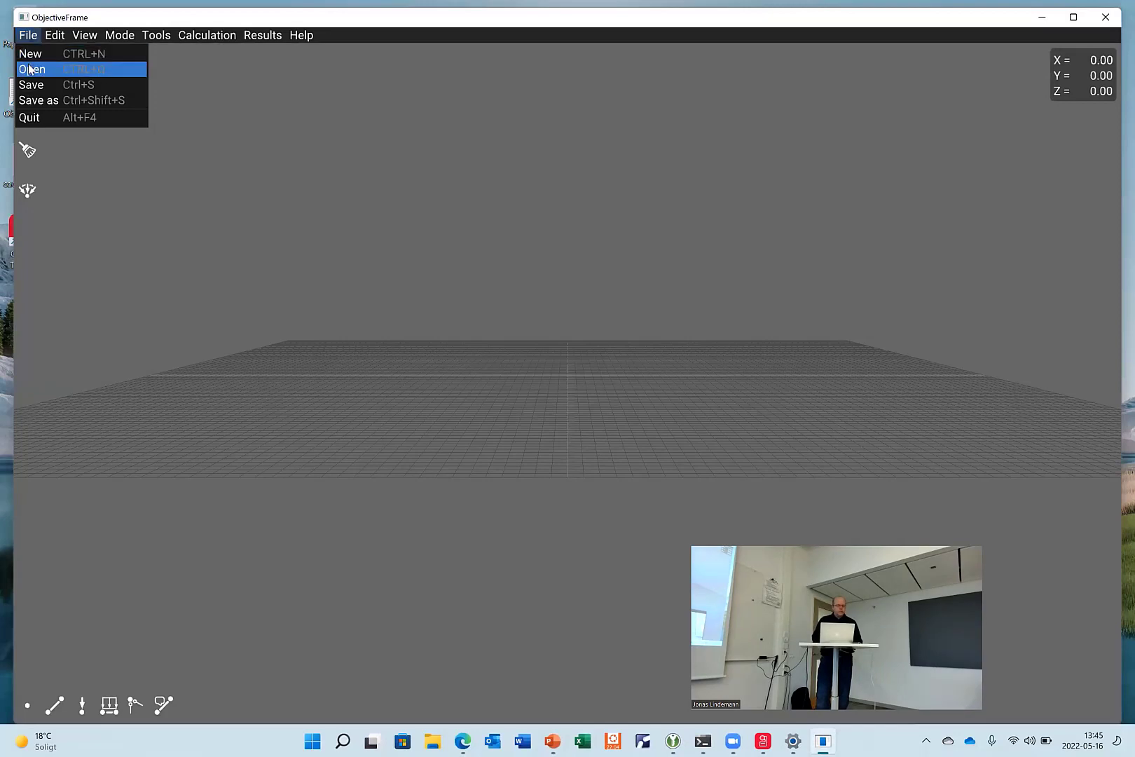
left_click(33, 67)
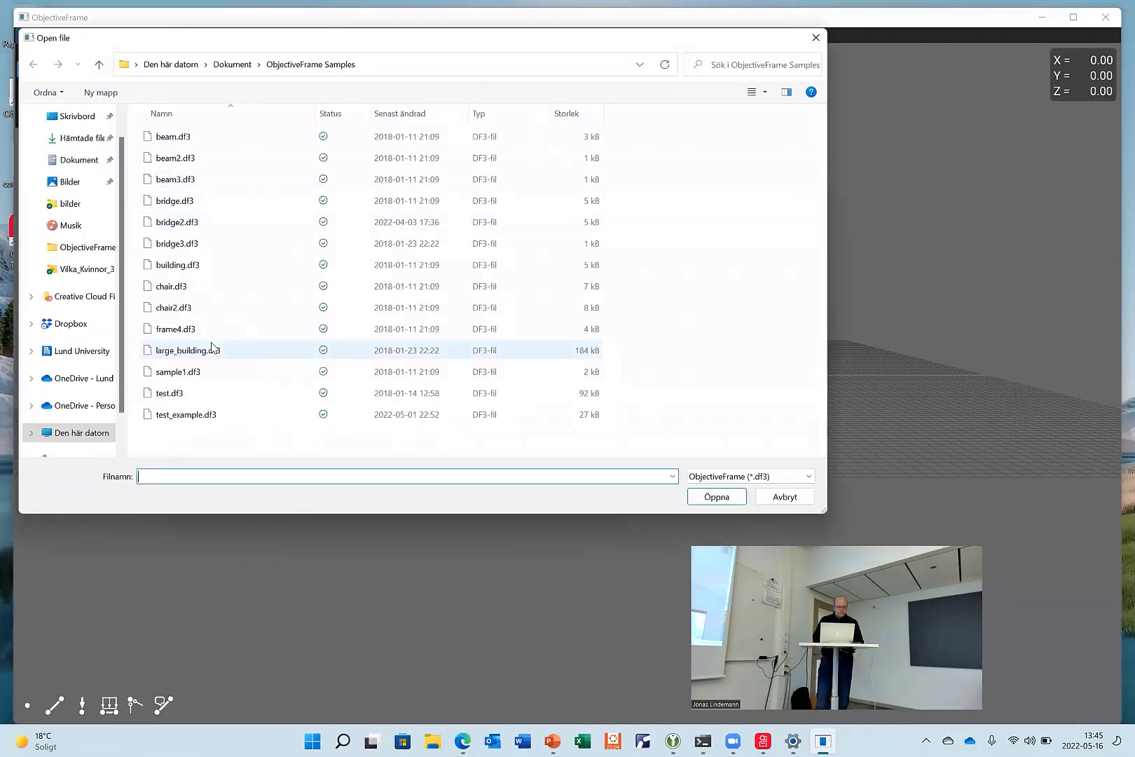
left_click(184, 415)
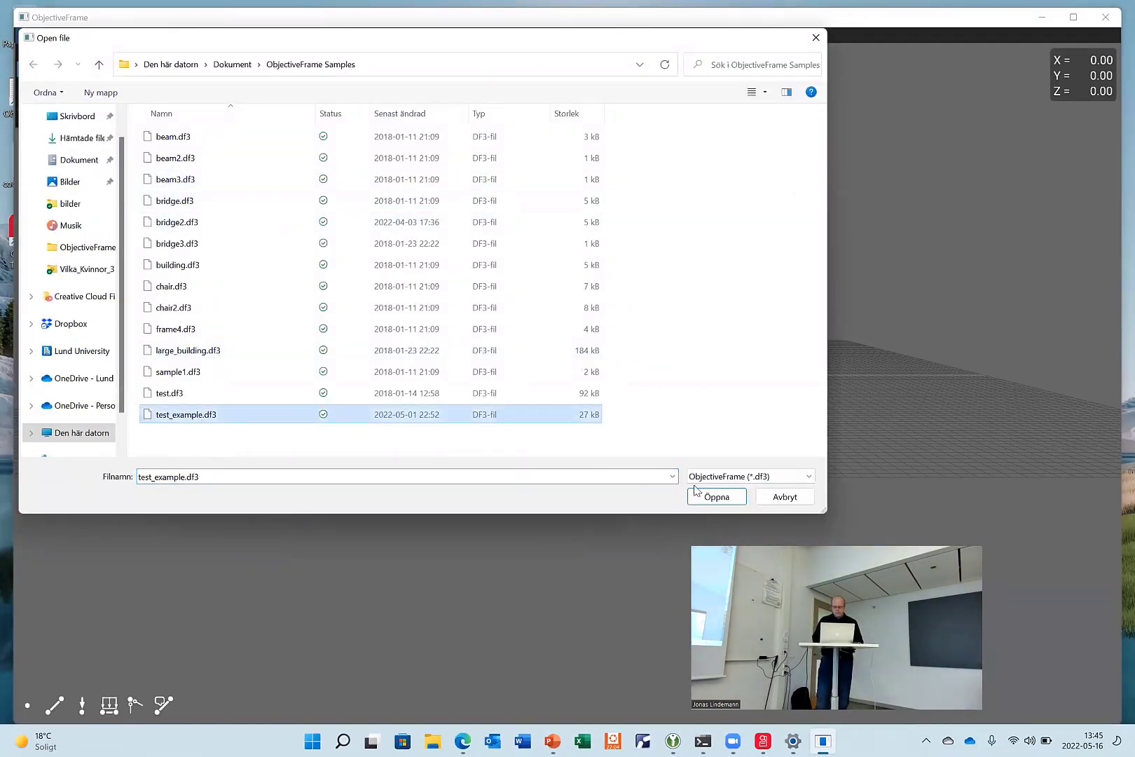
left_click(716, 496)
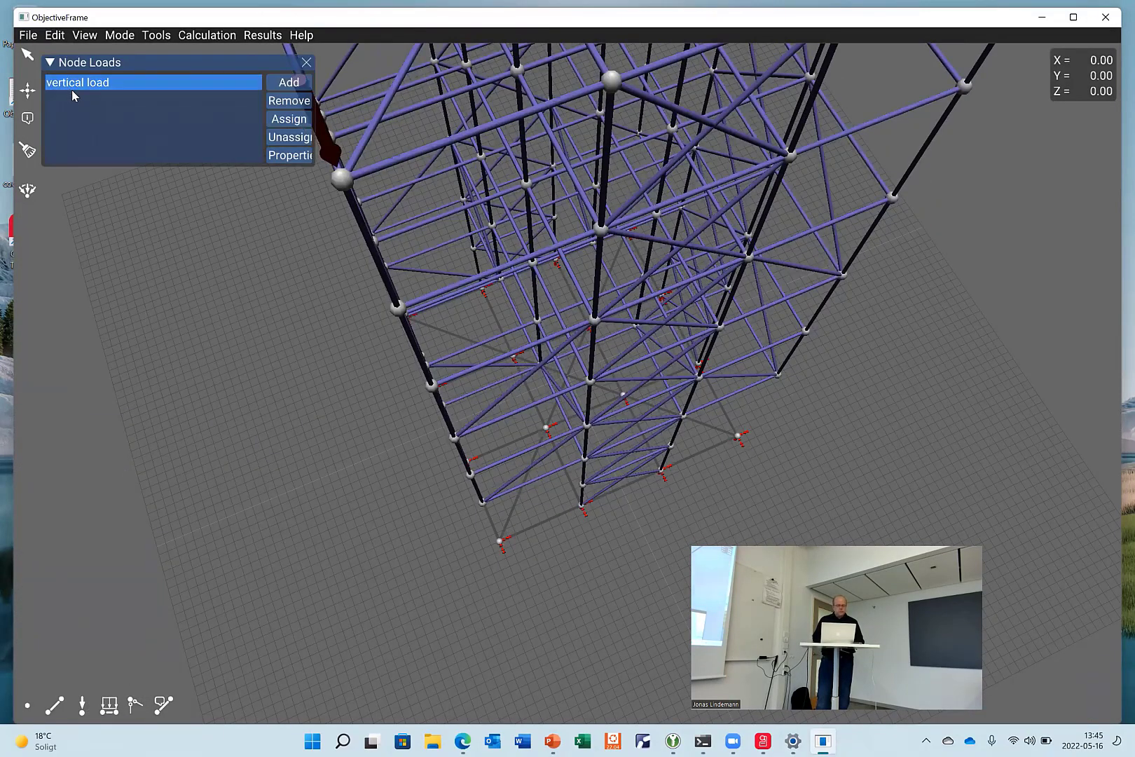
mouse_move(160, 97)
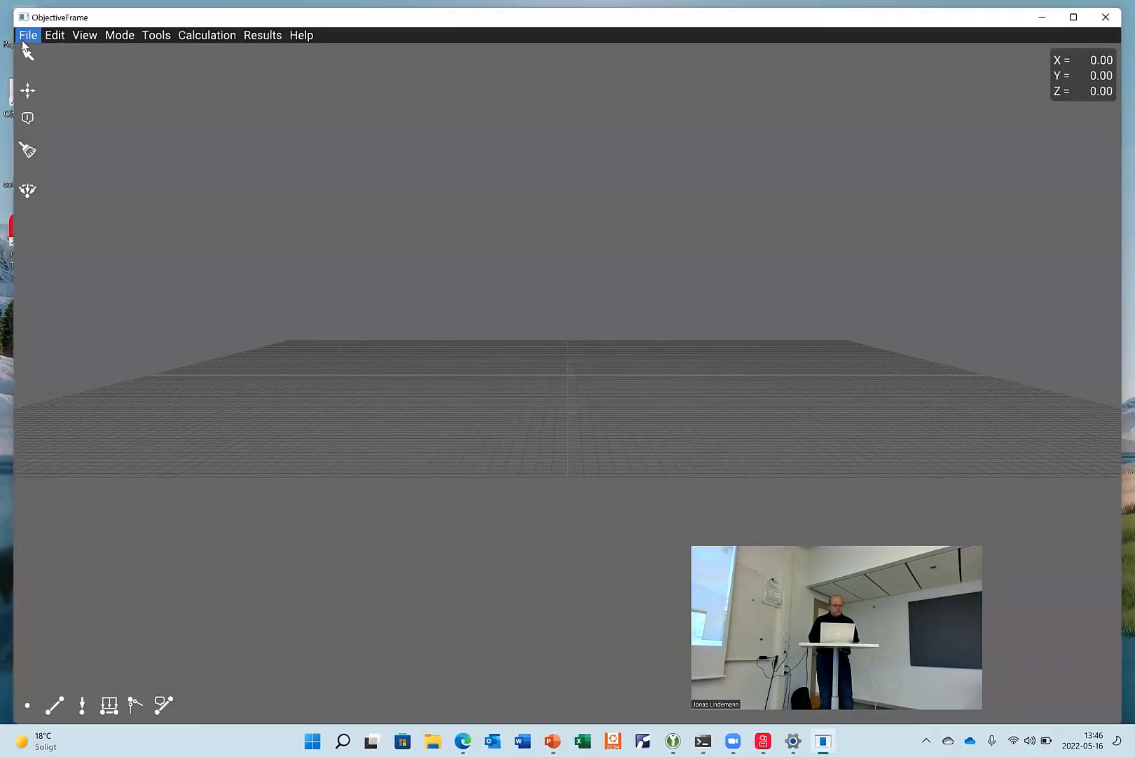
- Browse the samples folder and select large_building.df3 as the file to open
left_click(28, 35)
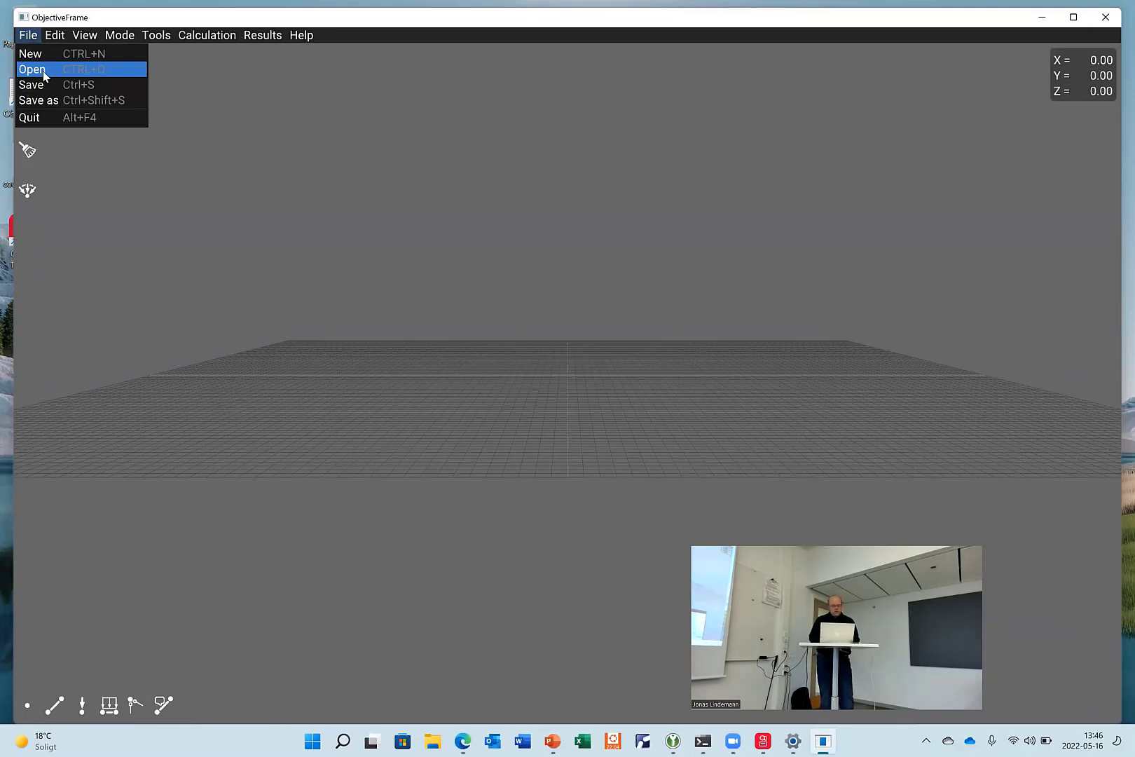
left_click(31, 69)
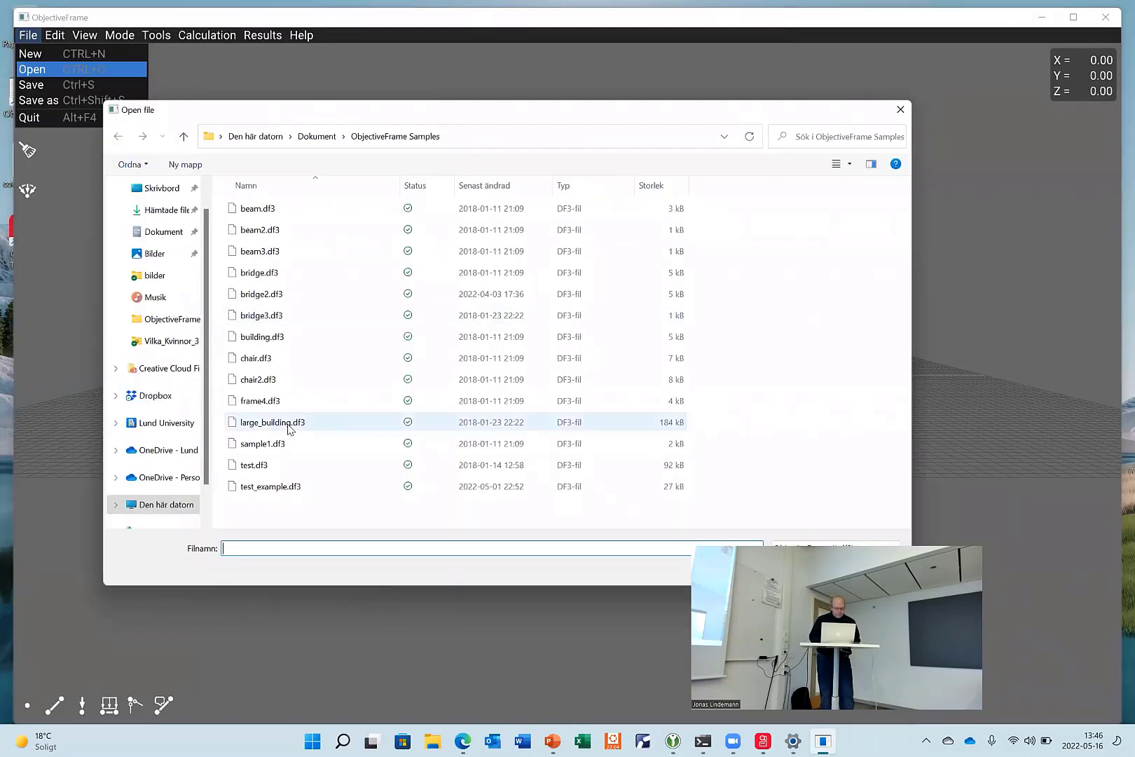
left_click(272, 422)
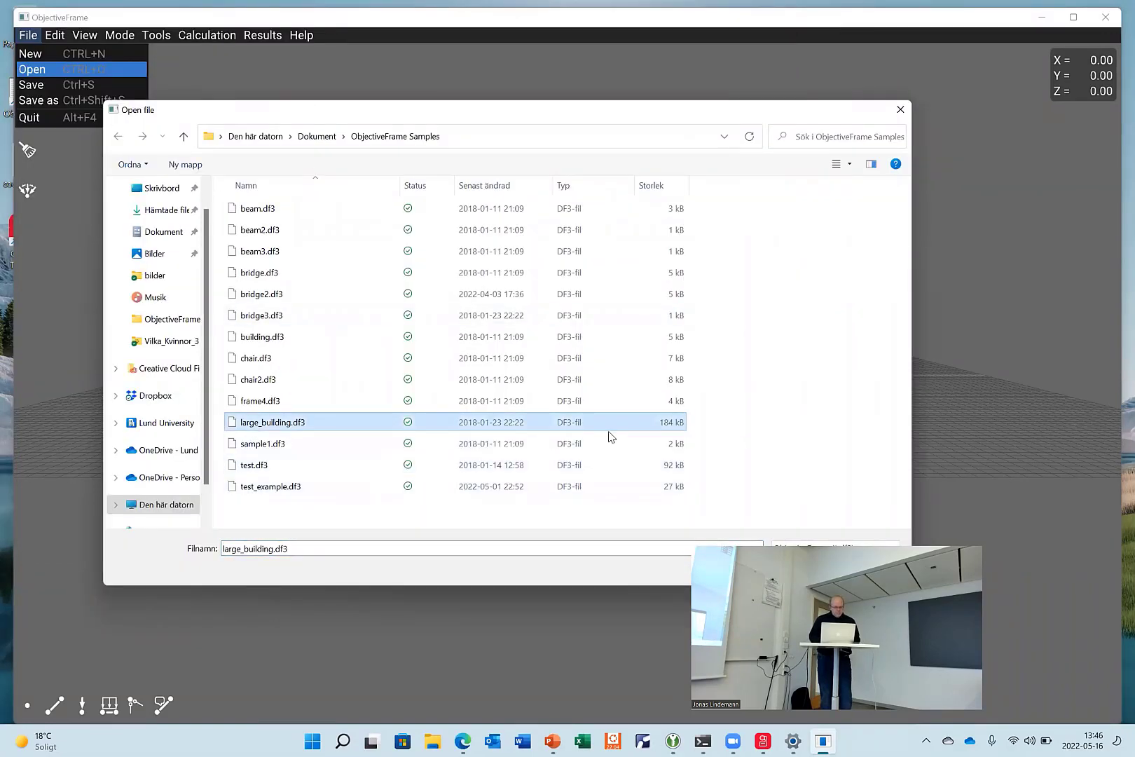
mouse_move(740, 123)
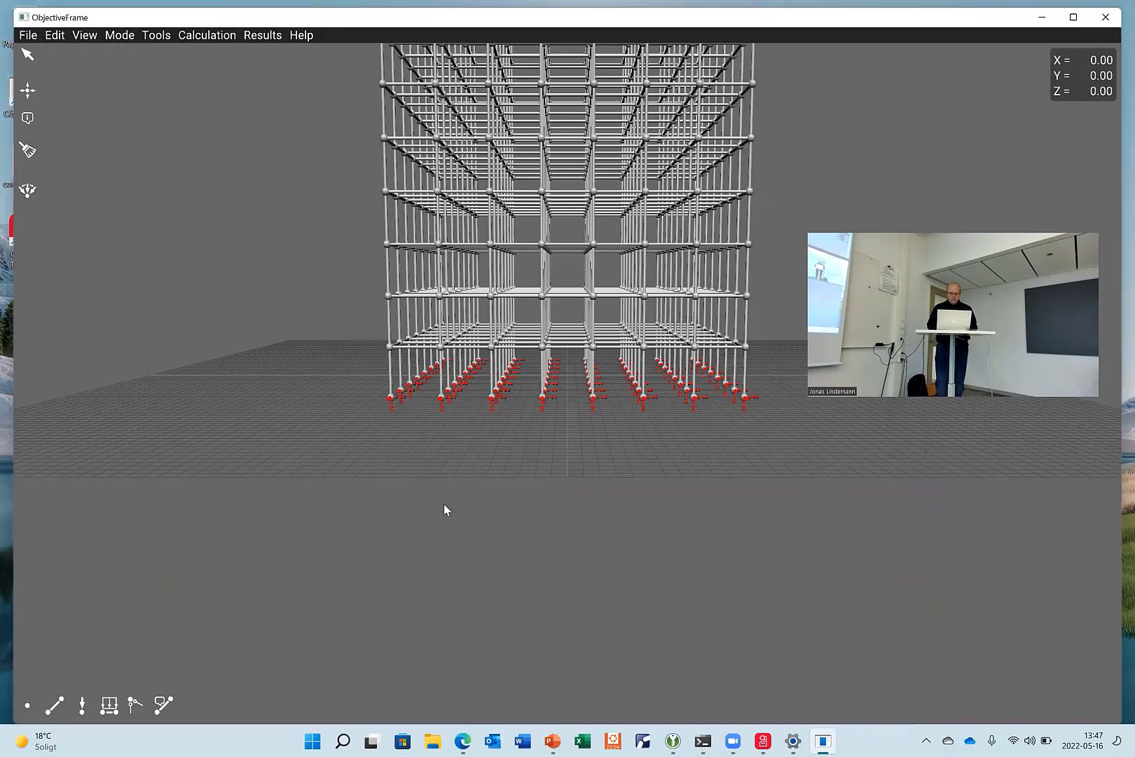
- Orbit the large_building tower to view it from above, then leave for the closing slide
left_click_drag(445, 509, 290, 400)
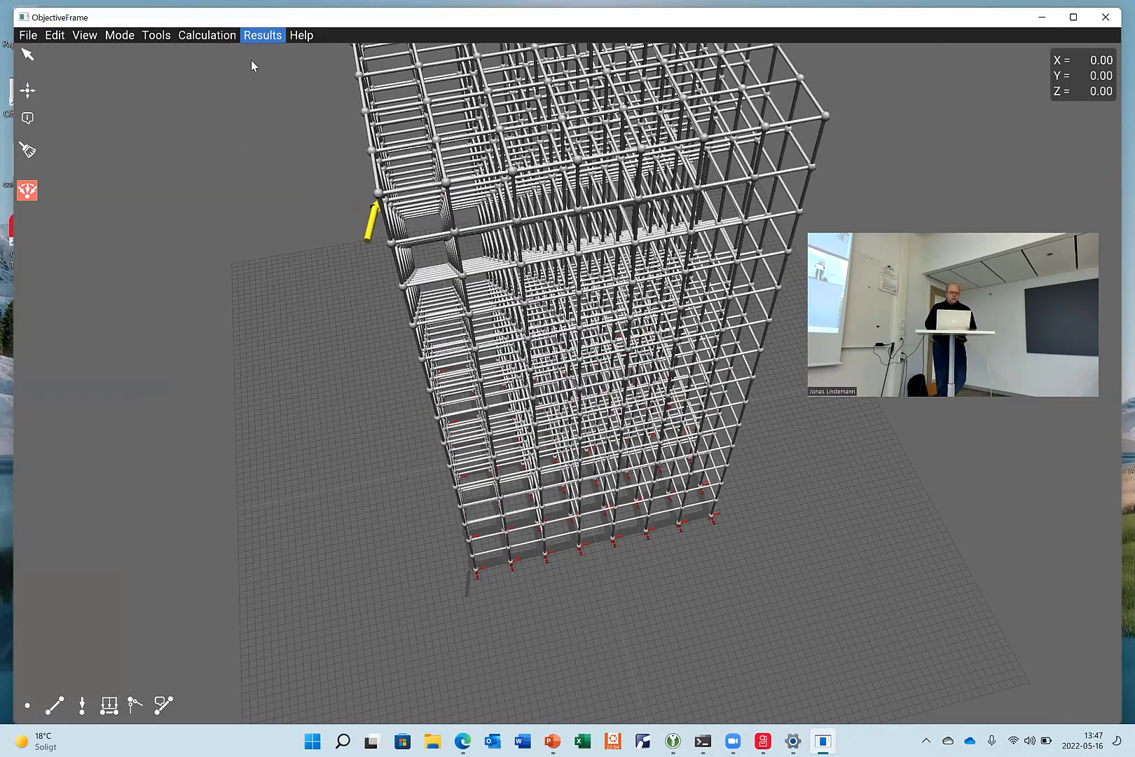
left_click(262, 35)
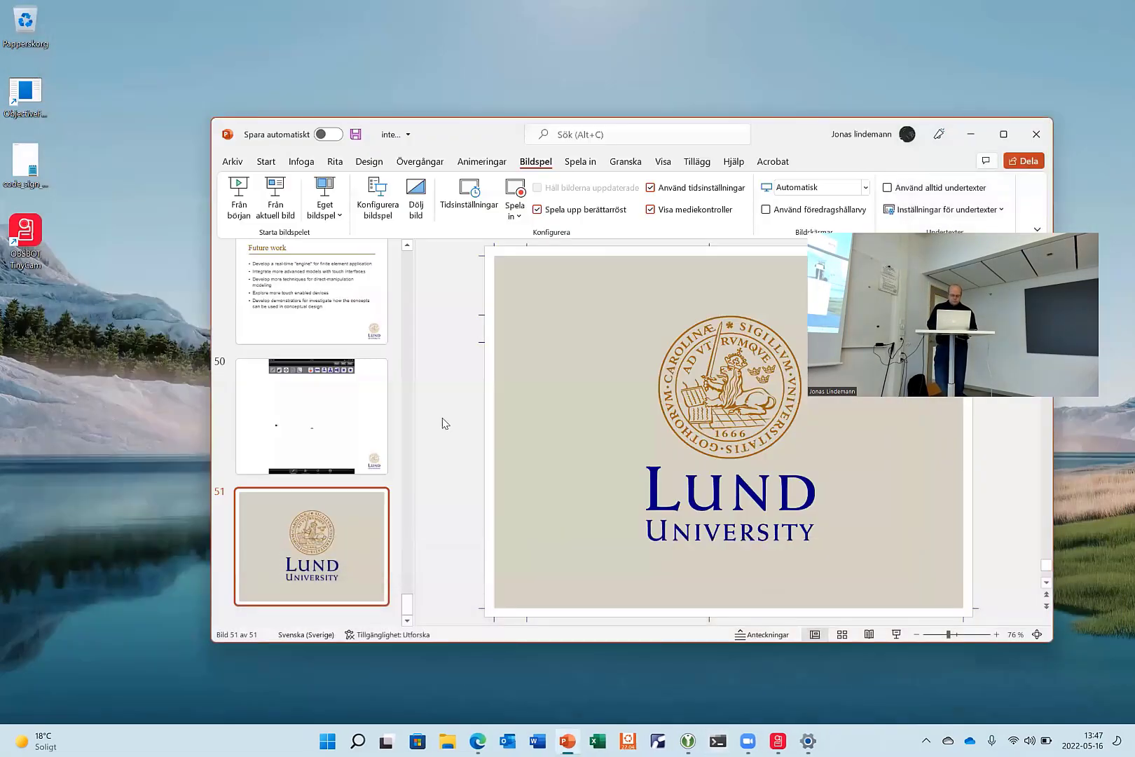
- Launch ForcePAD via Start search 'forcePAD' and dismiss its About box
left_click(326, 741)
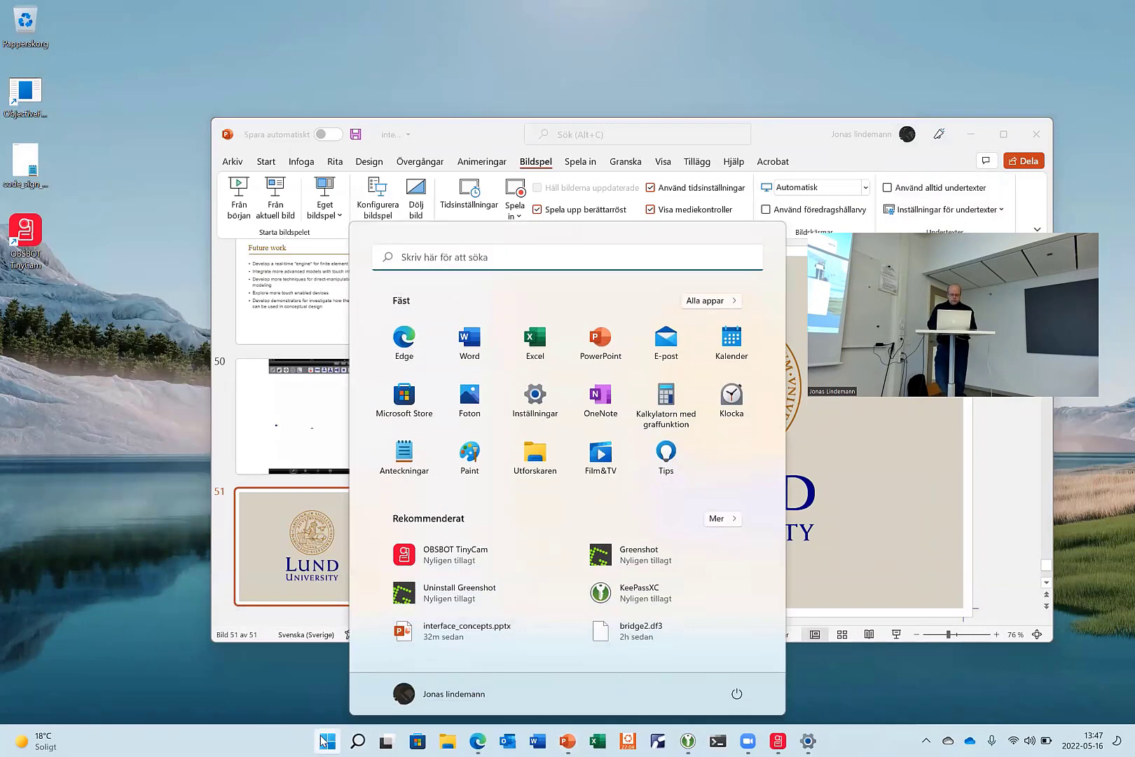
type("forcePAD")
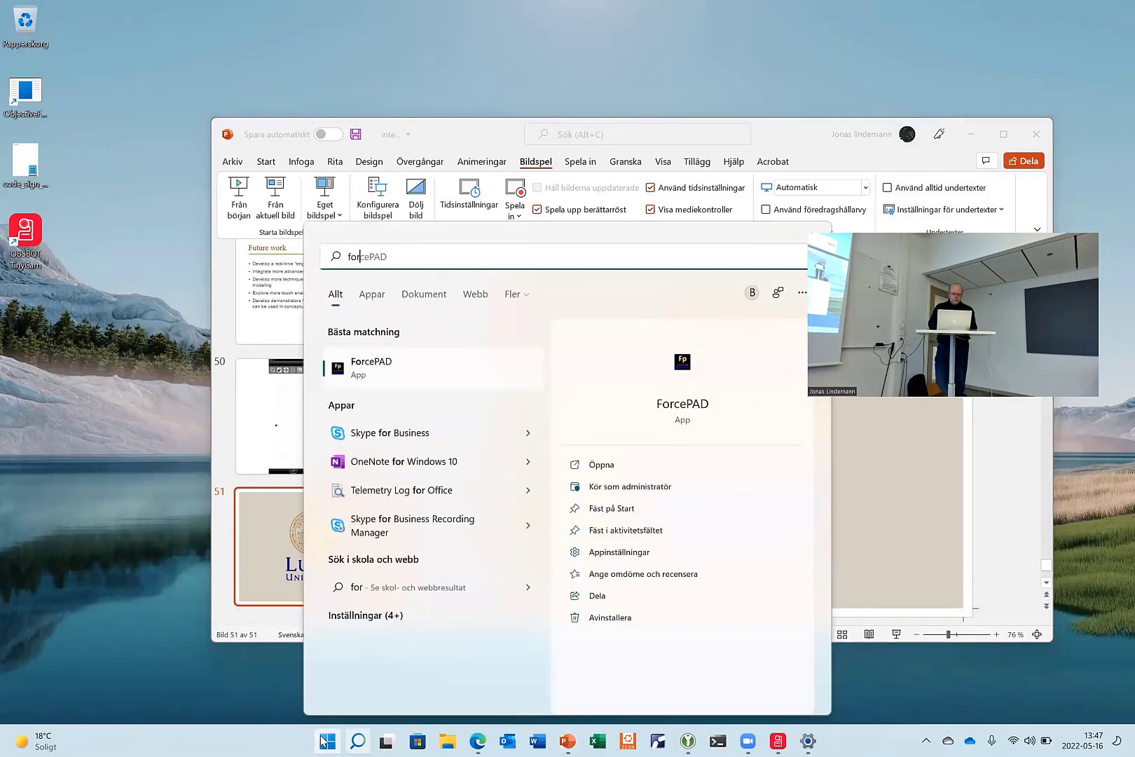
left_click(370, 367)
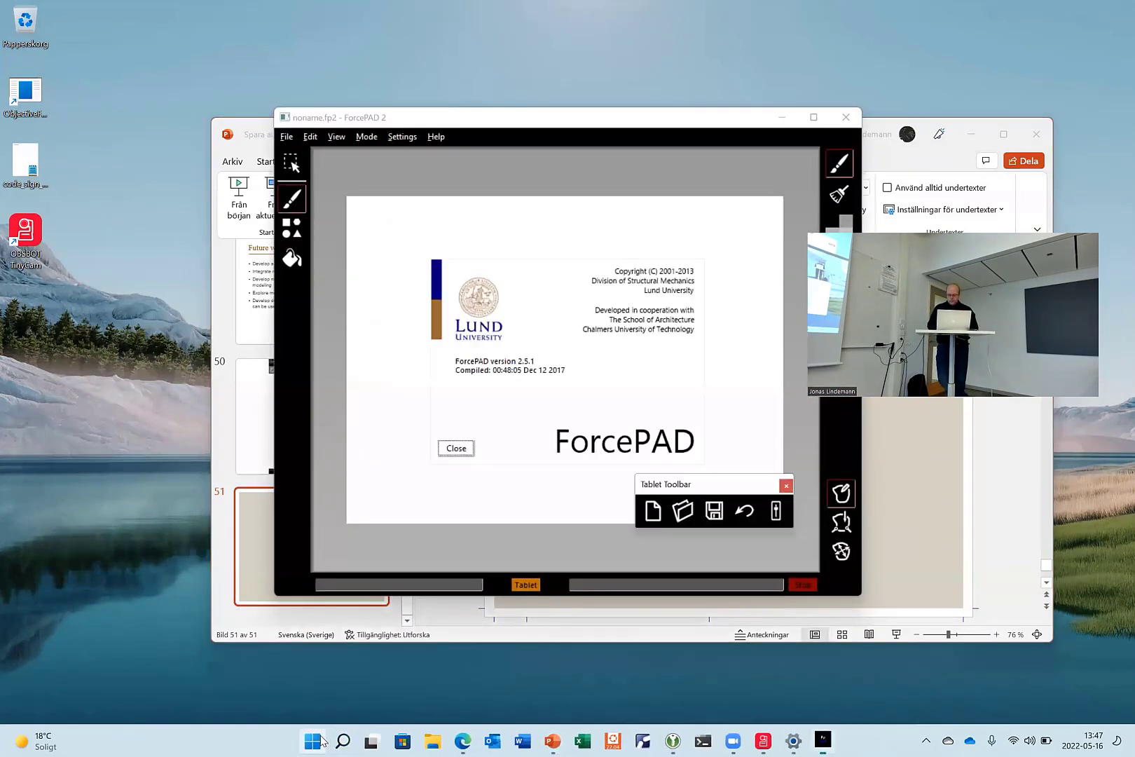
left_click(455, 448)
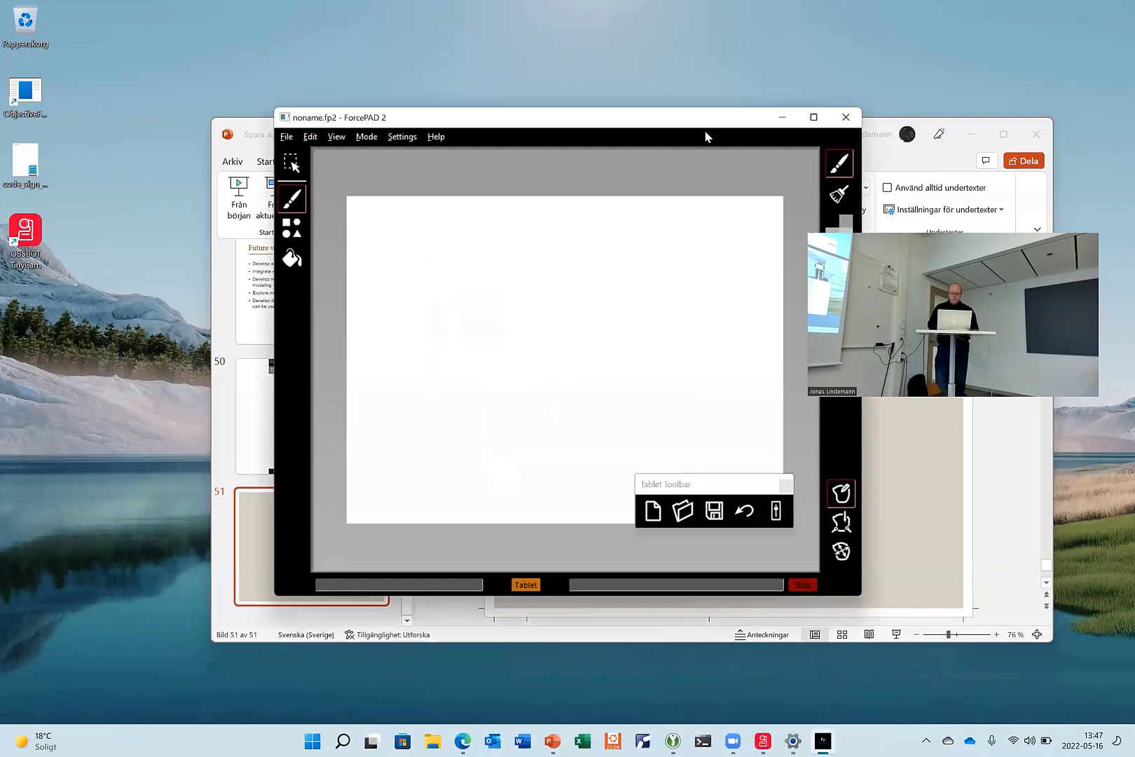
- Maximize the window, move the Tablet Toolbar aside and draw a filled black rectangle across the upper page
left_click(812, 118)
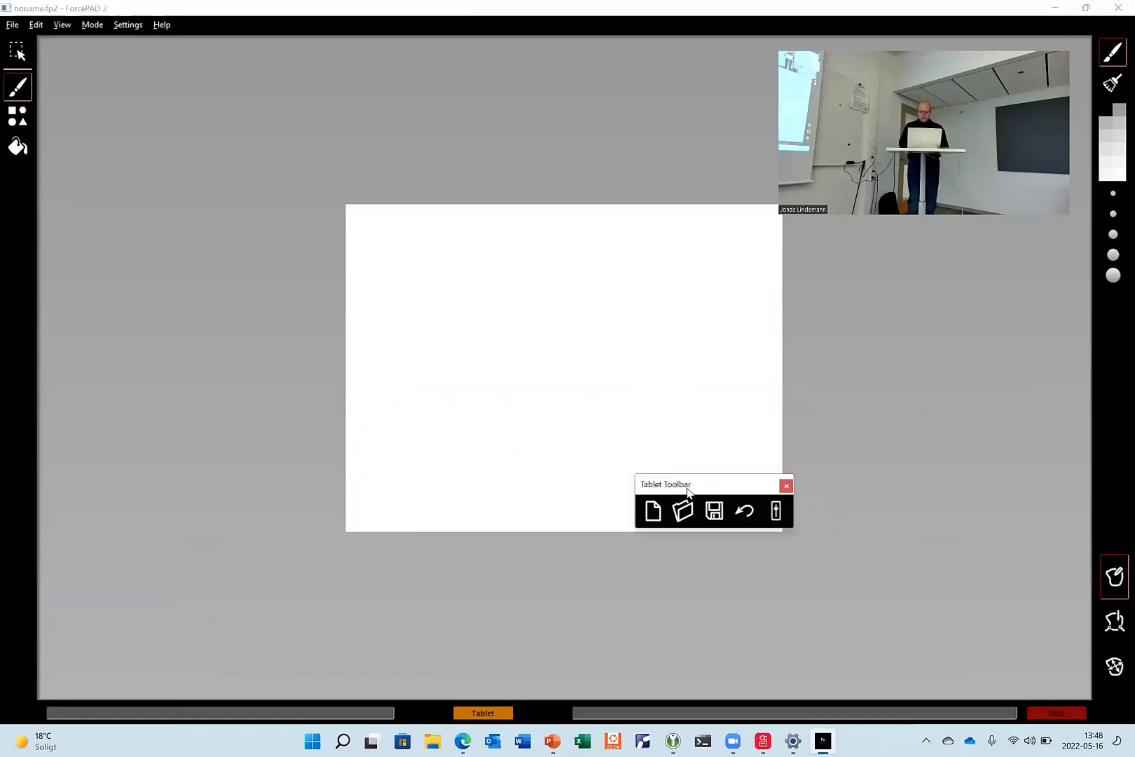
left_click_drag(665, 484, 906, 603)
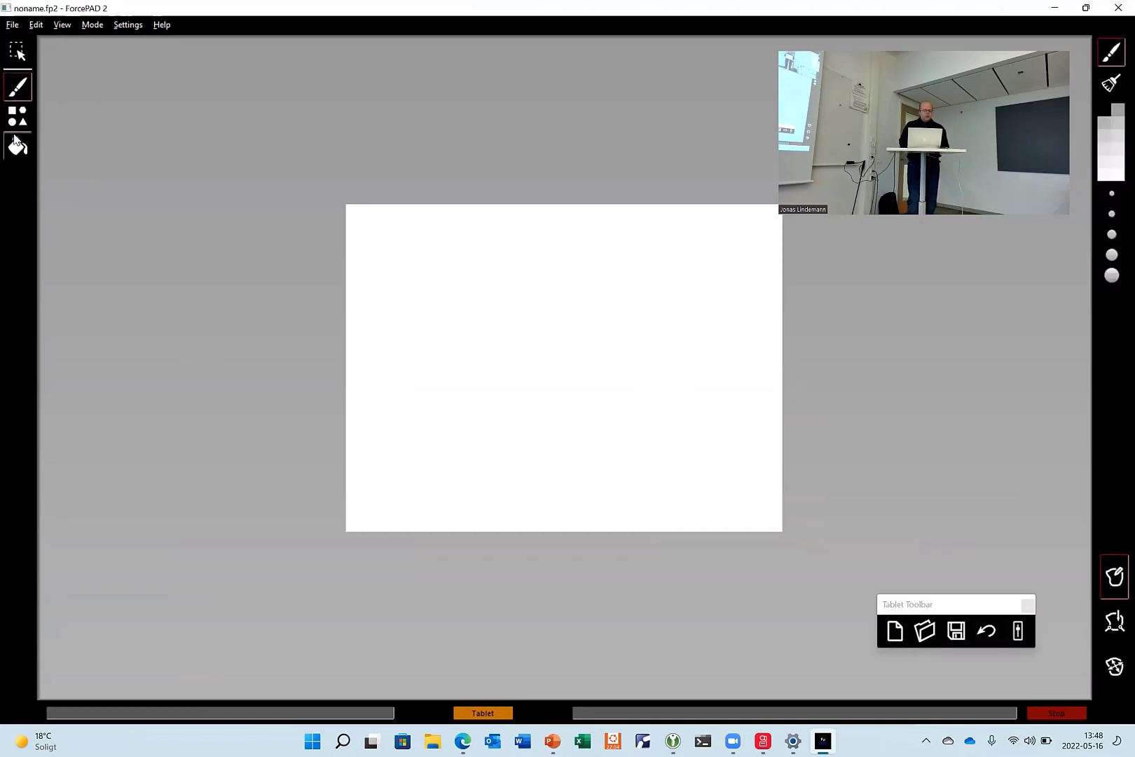
left_click(17, 118)
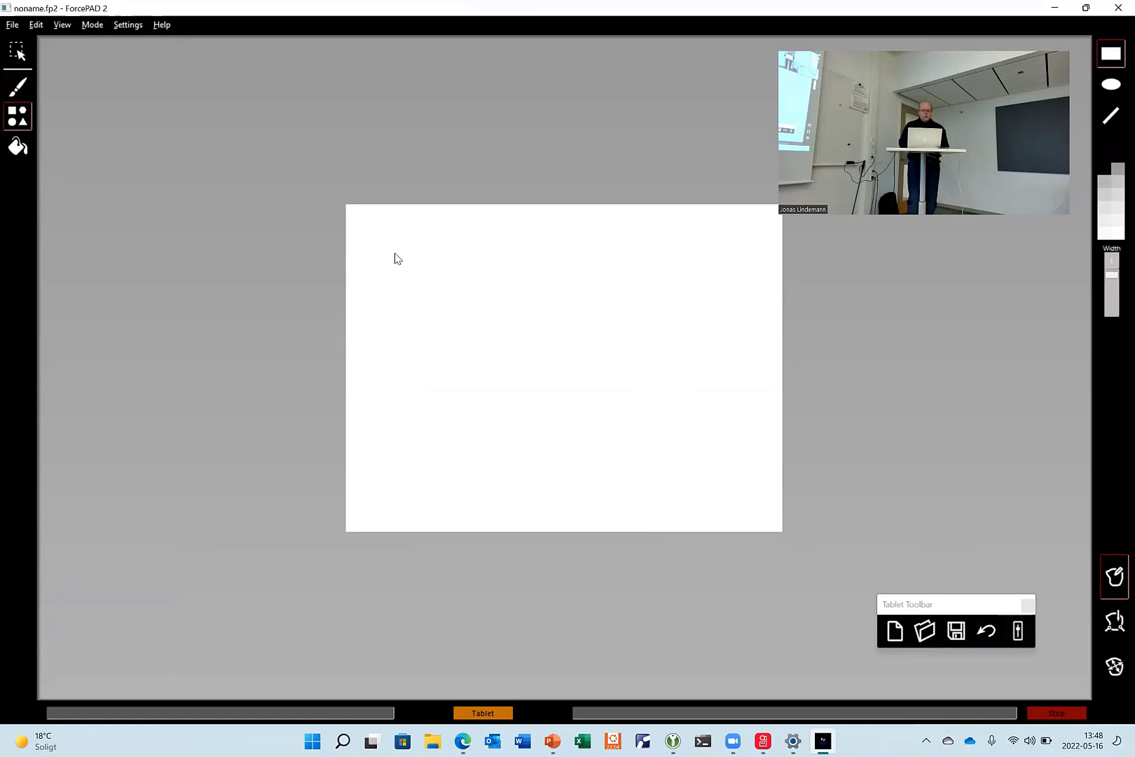
left_click_drag(396, 252, 726, 387)
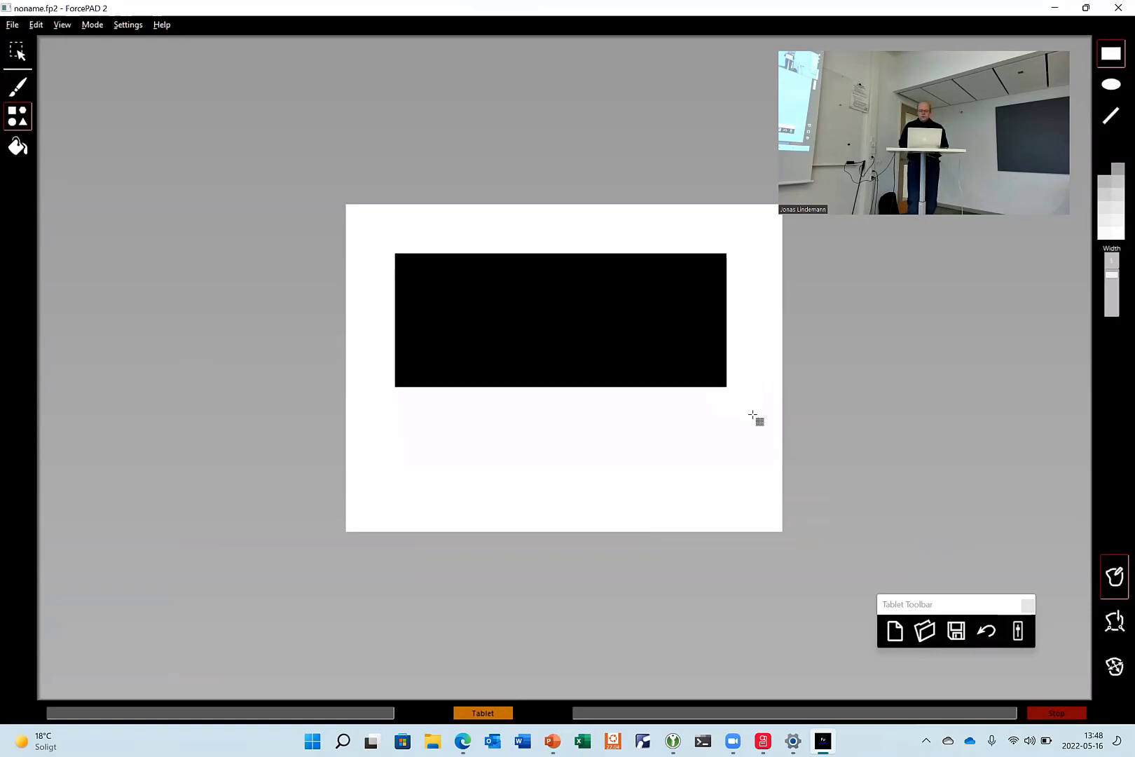
mouse_move(1089, 573)
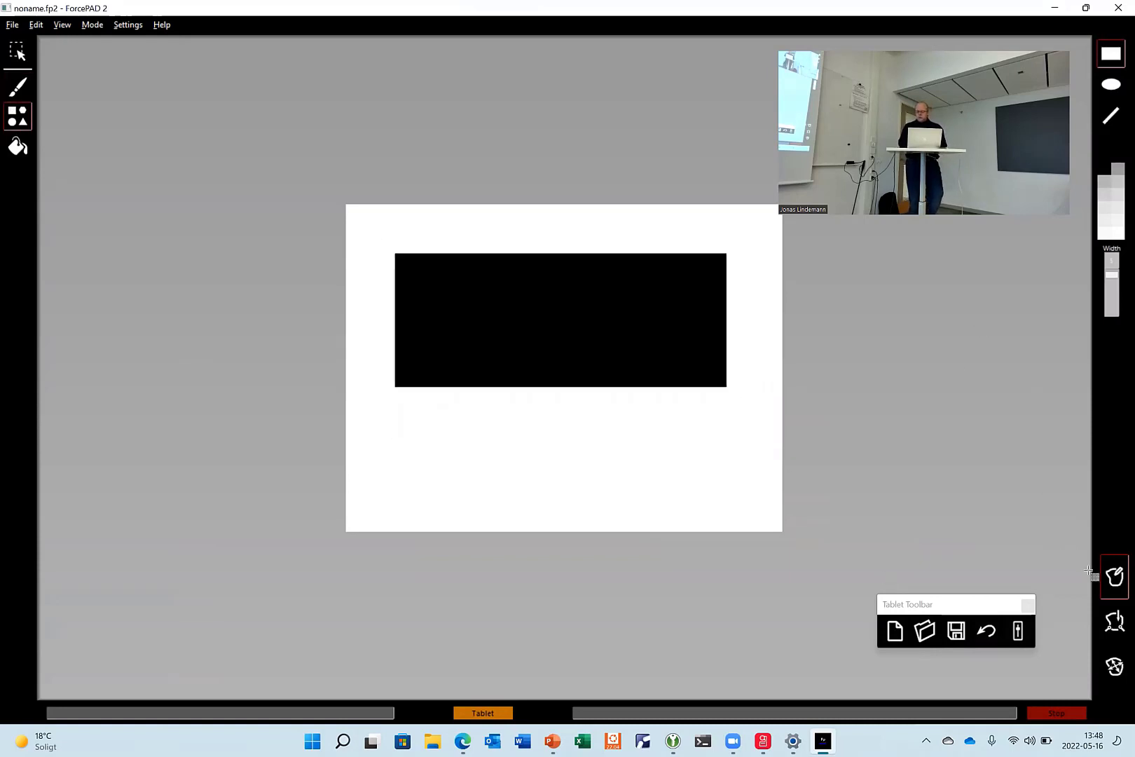
mouse_move(1119, 573)
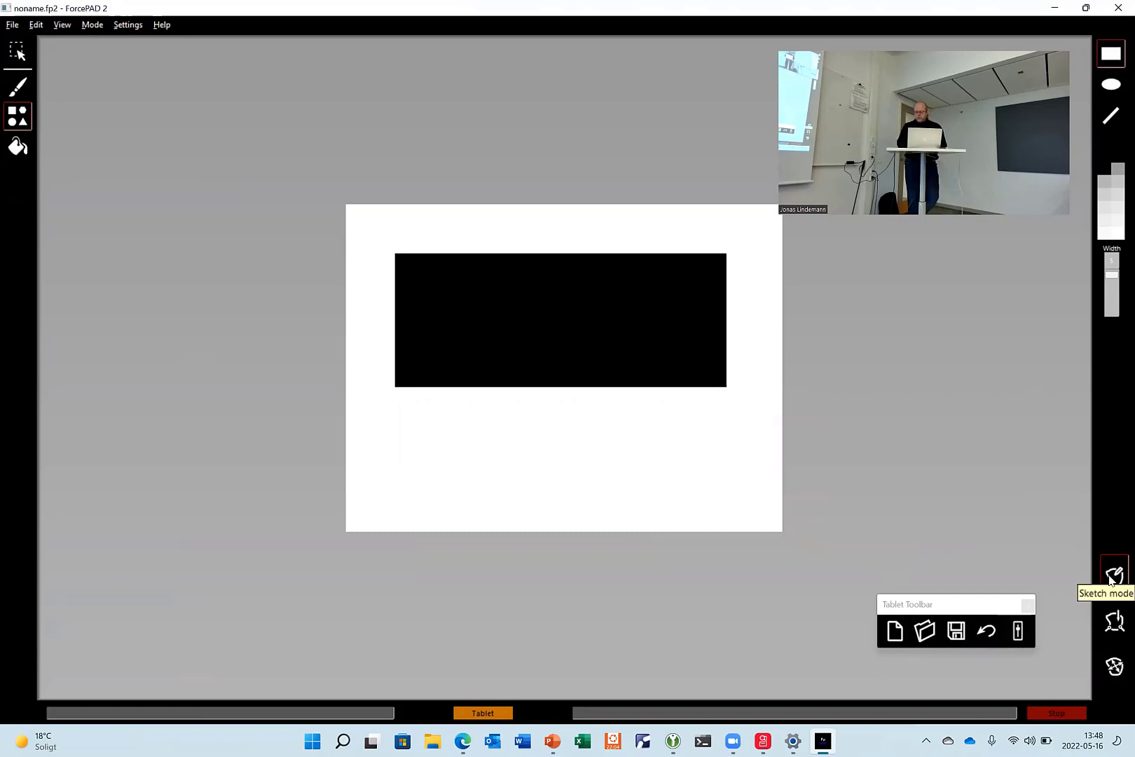
- Place supports at both bottom corners and a downward force at the top centre, then show the force field
left_click(1115, 576)
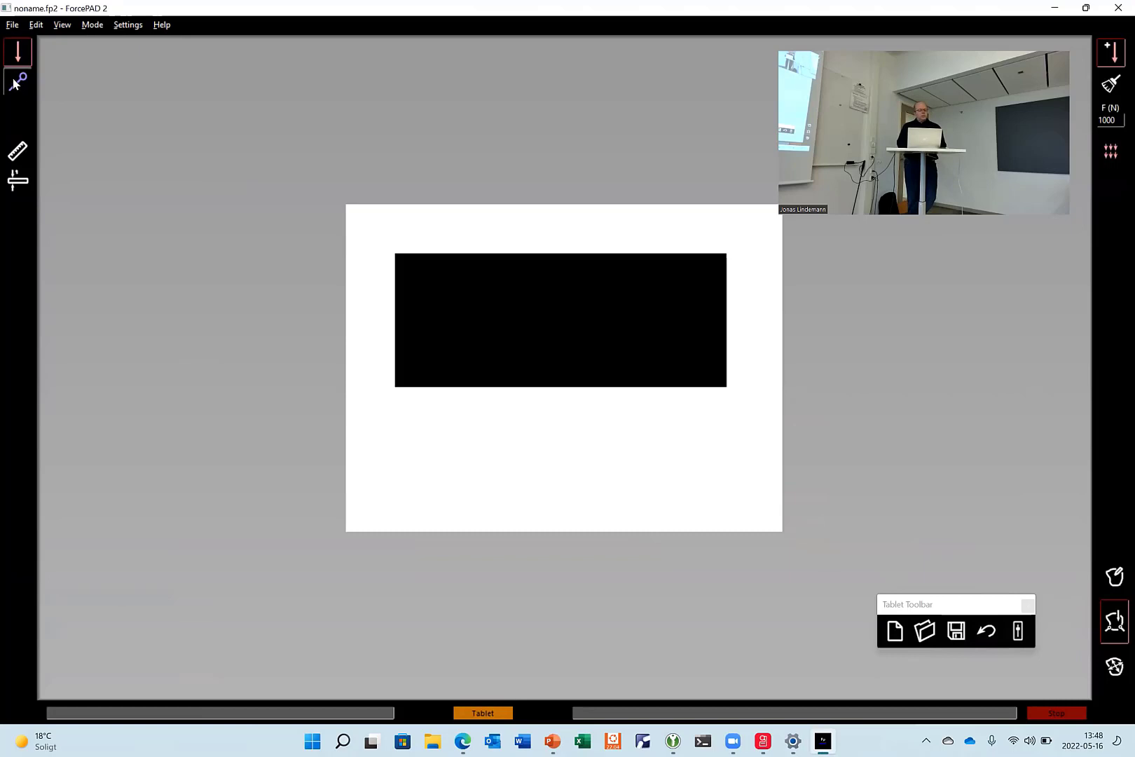
left_click(17, 78)
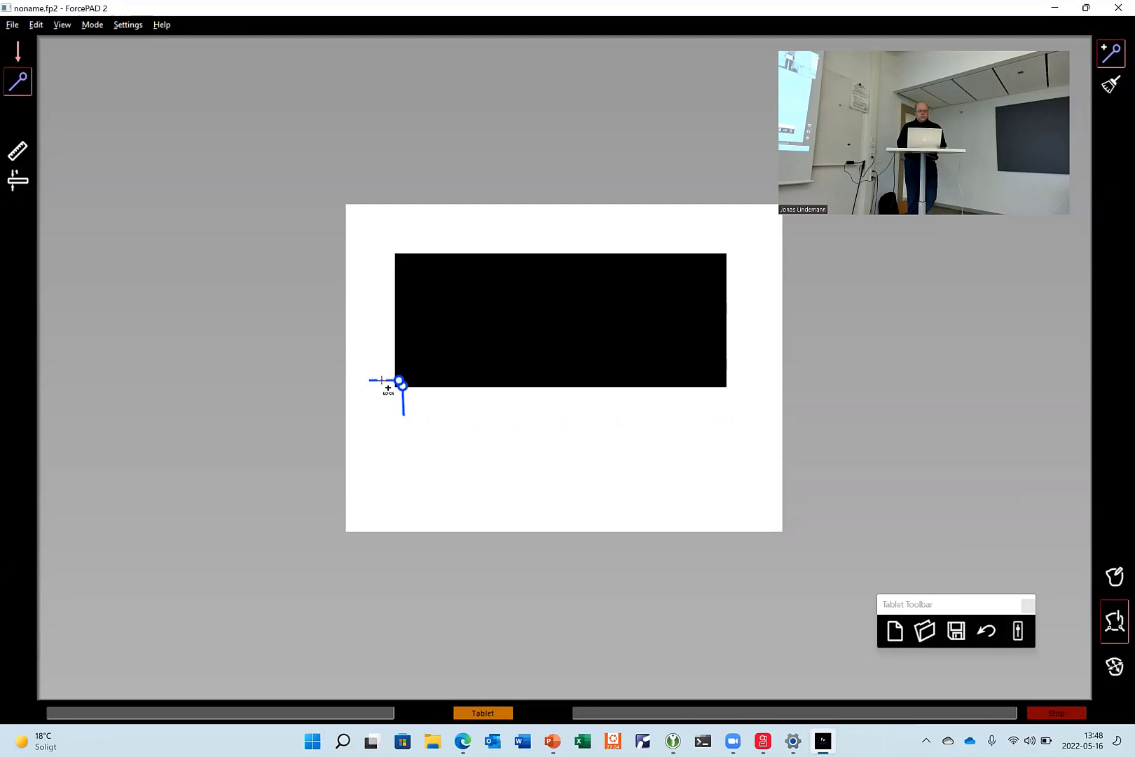
mouse_move(719, 389)
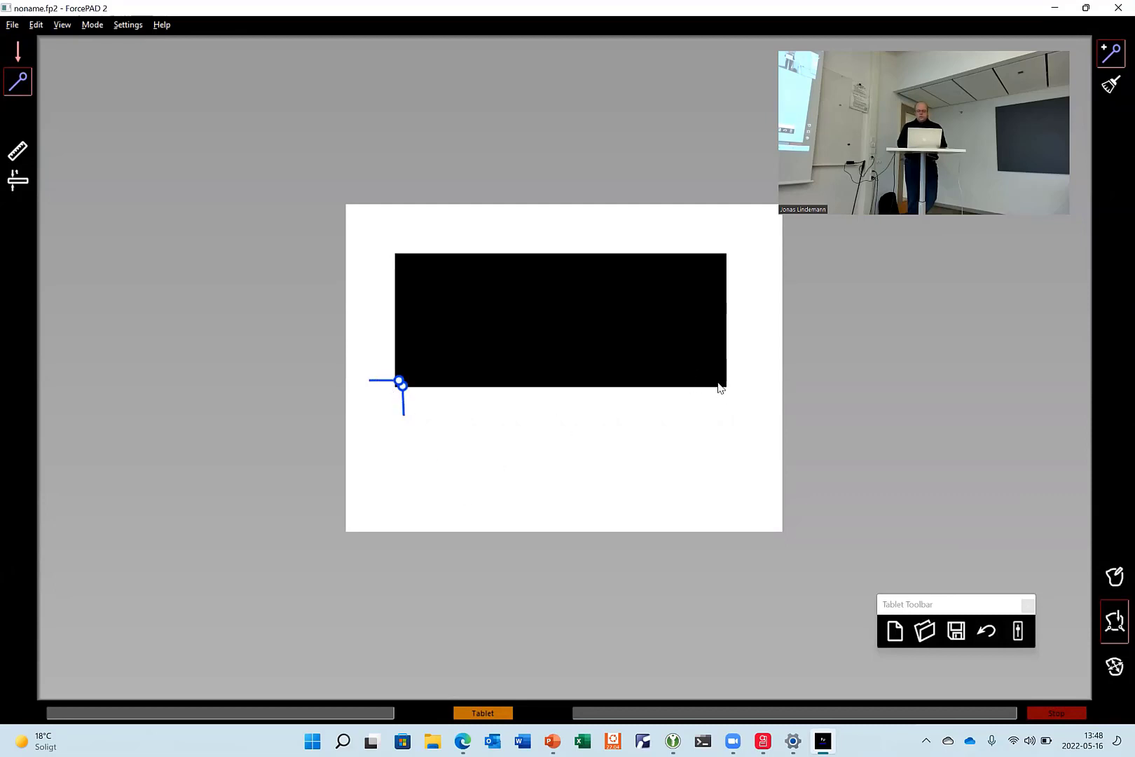
left_click(718, 386)
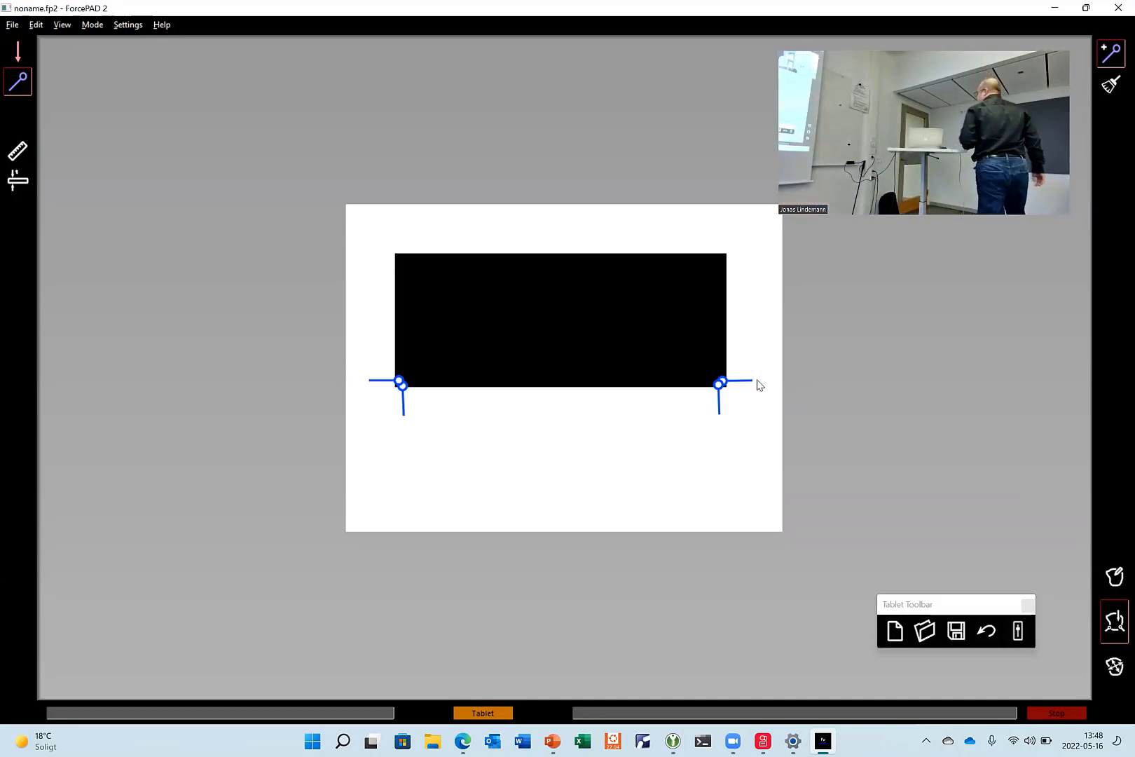
mouse_move(996, 396)
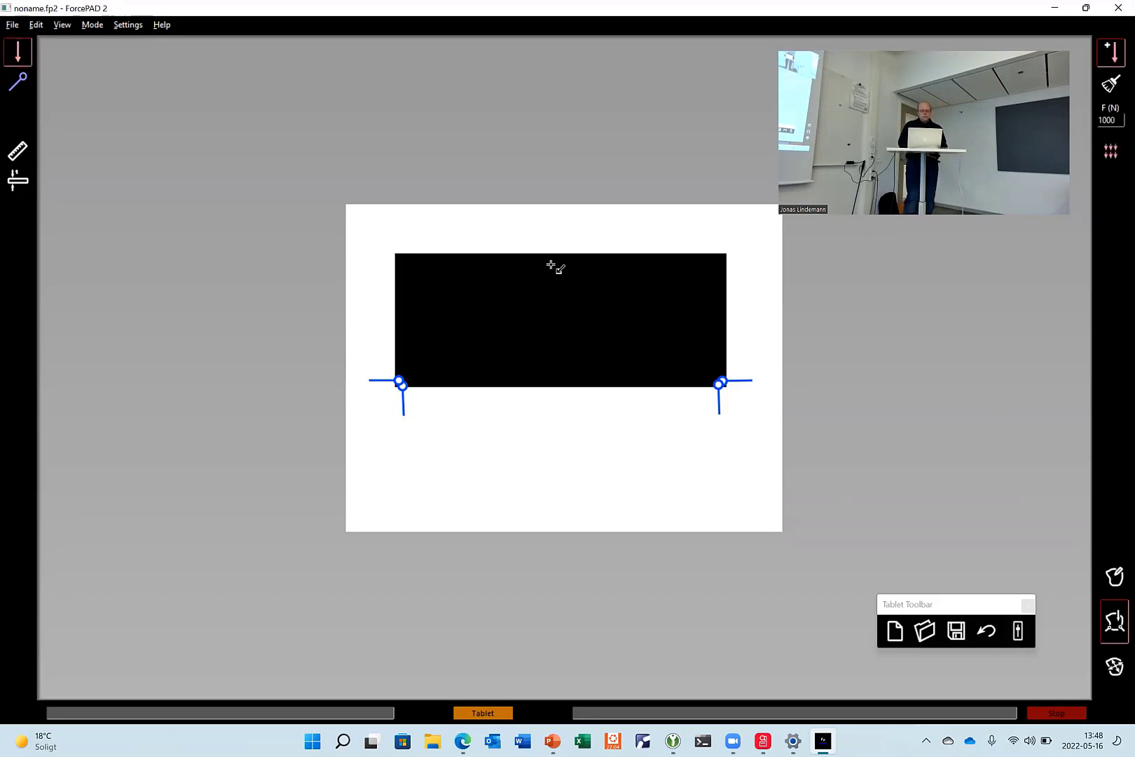
left_click(561, 267)
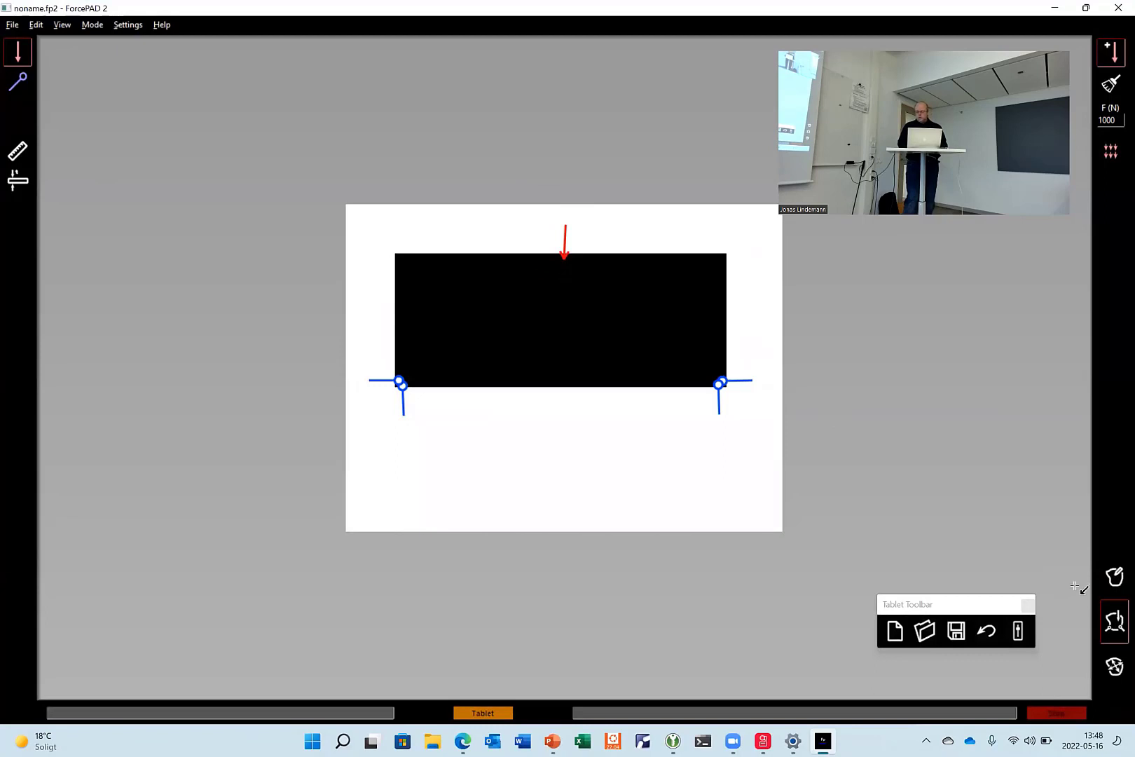
left_click(1115, 662)
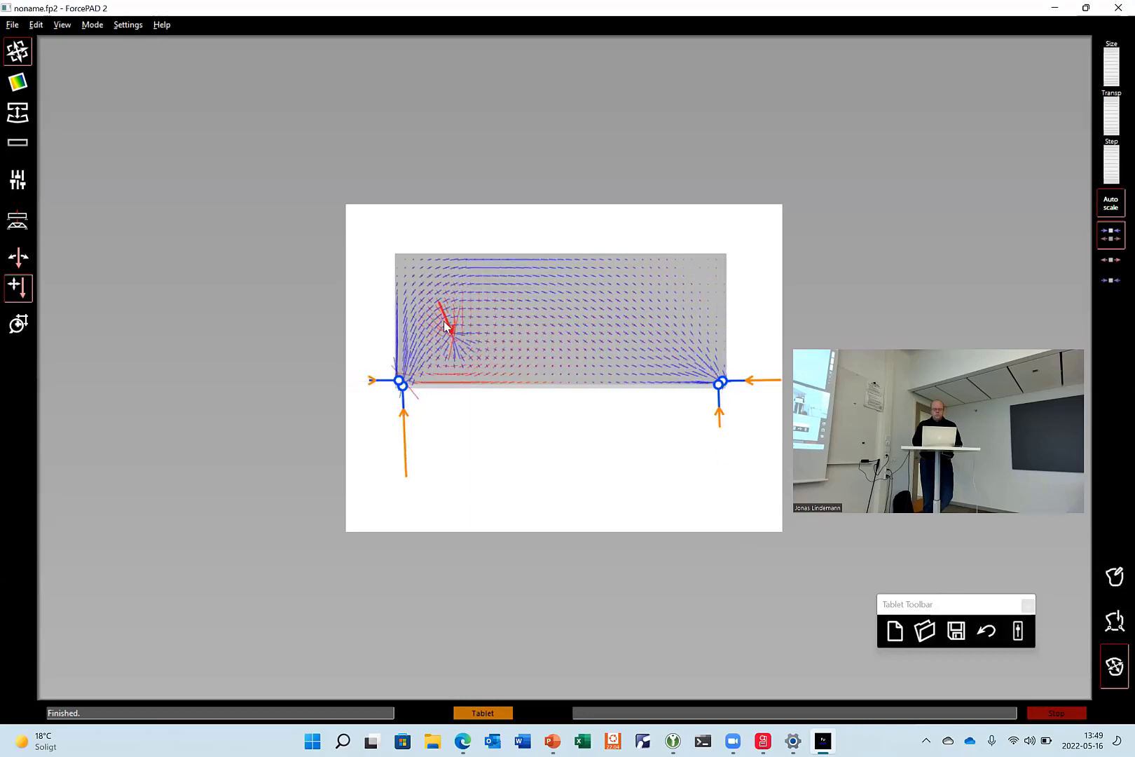
- Drag the load arrow toward the upper right of the block and watch the force field update
left_click_drag(445, 326, 477, 354)
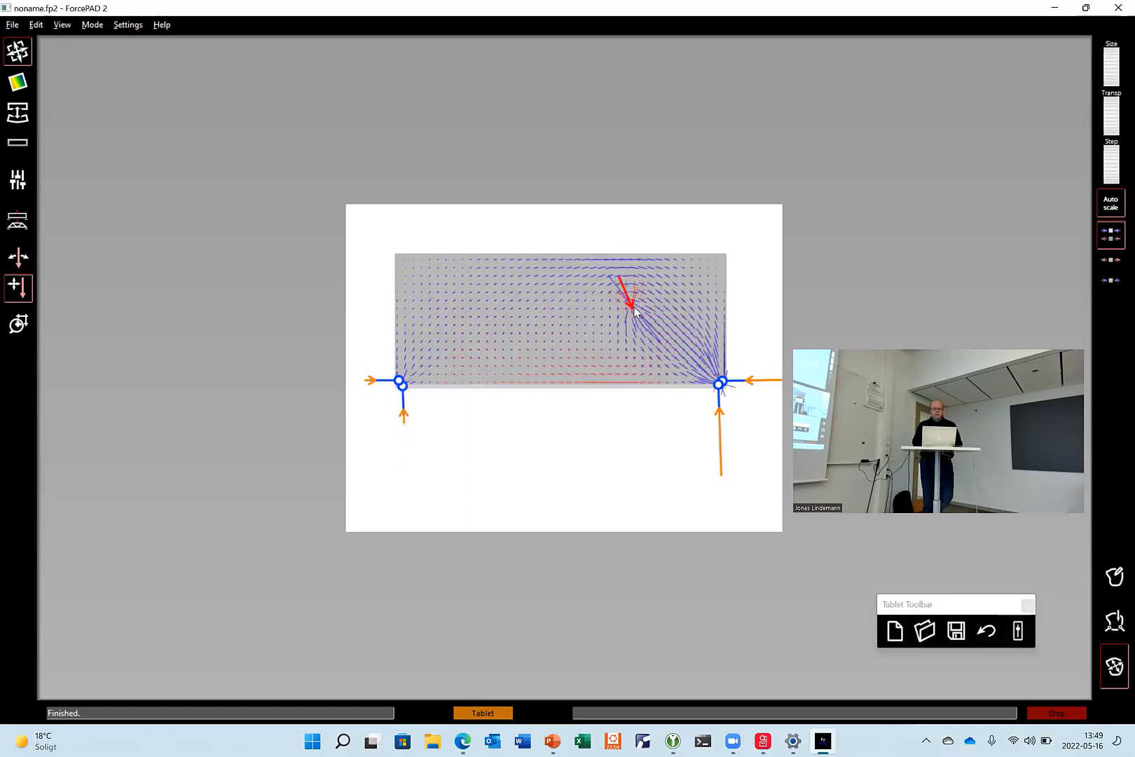
left_click(15, 83)
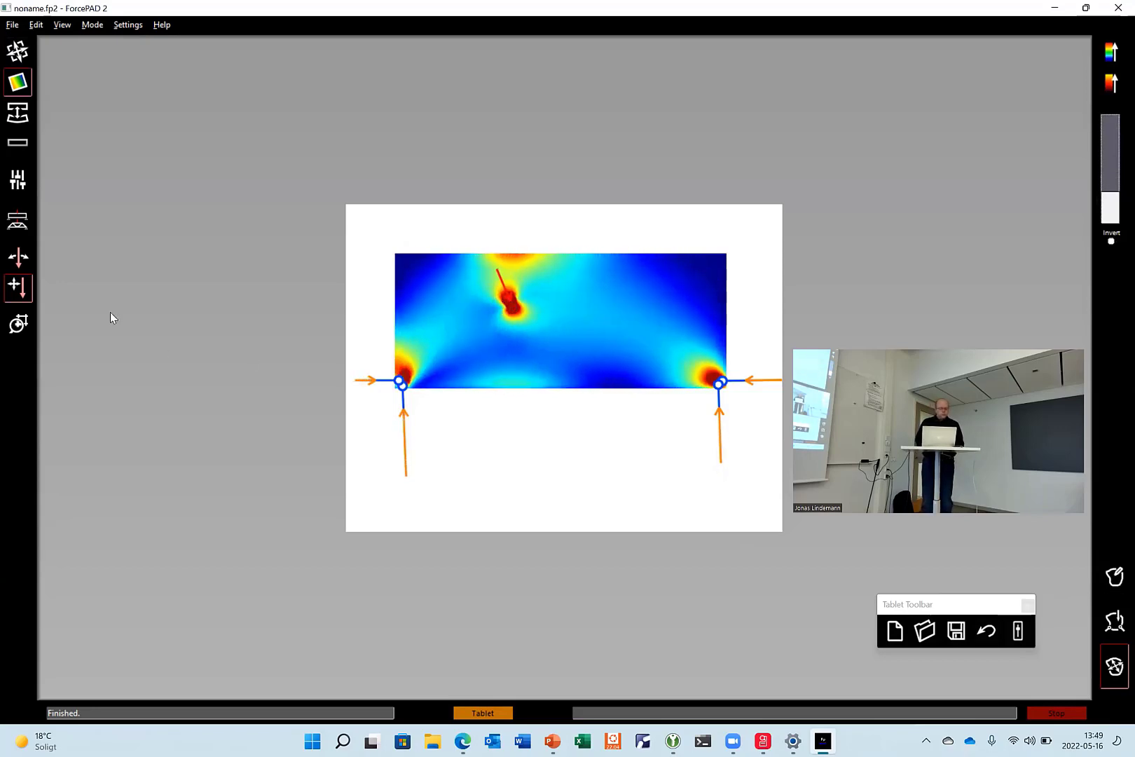
mouse_move(117, 403)
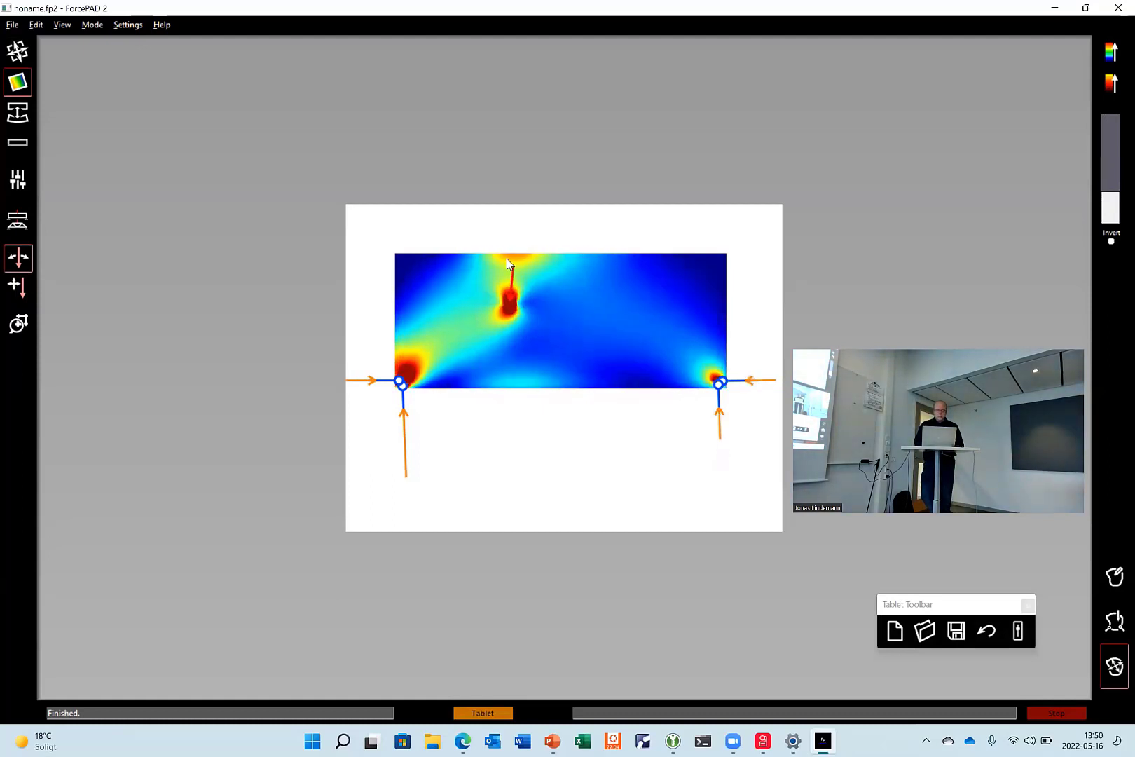
- Show the stress view with the load moved back to the centre of the top edge, pointing down
left_click(17, 289)
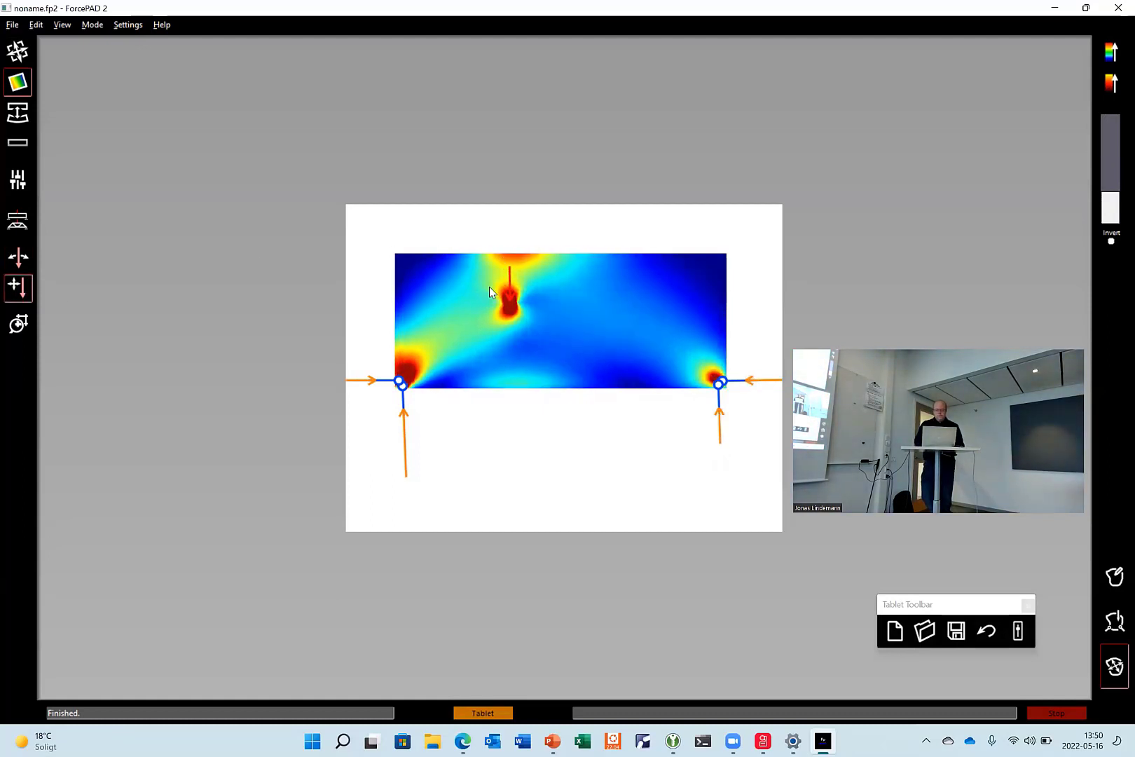
left_click_drag(509, 290, 564, 261)
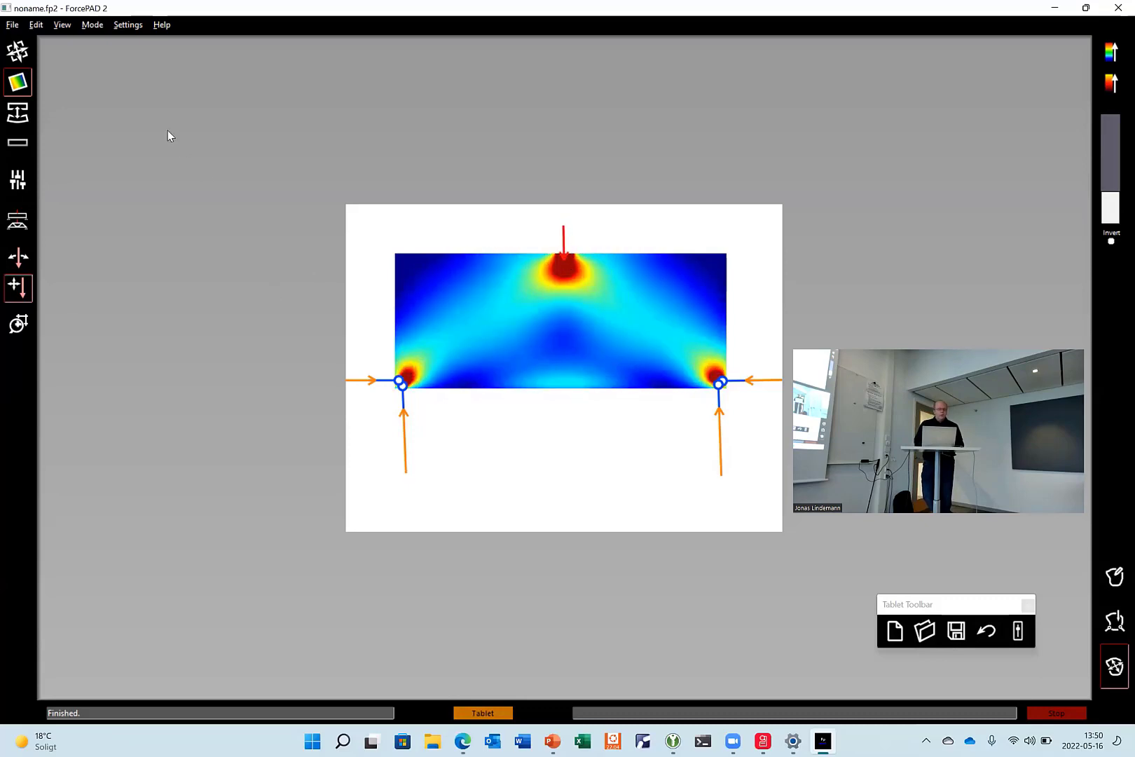
left_click(17, 50)
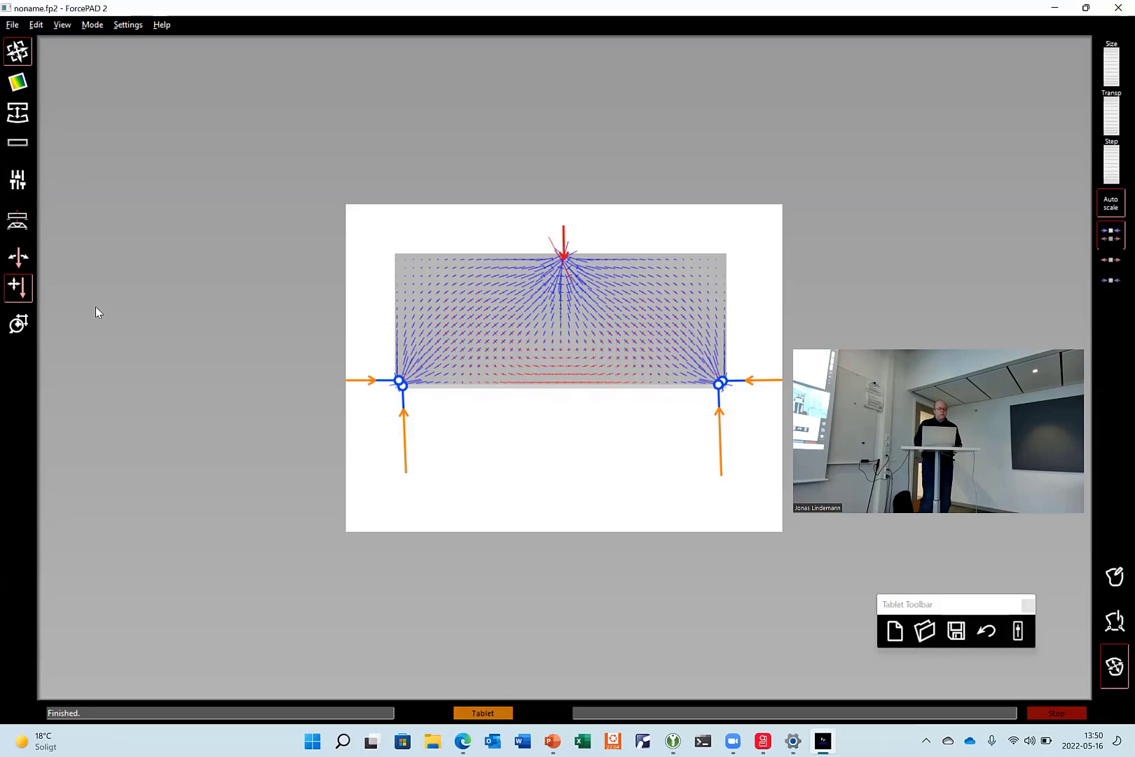
mouse_move(16, 221)
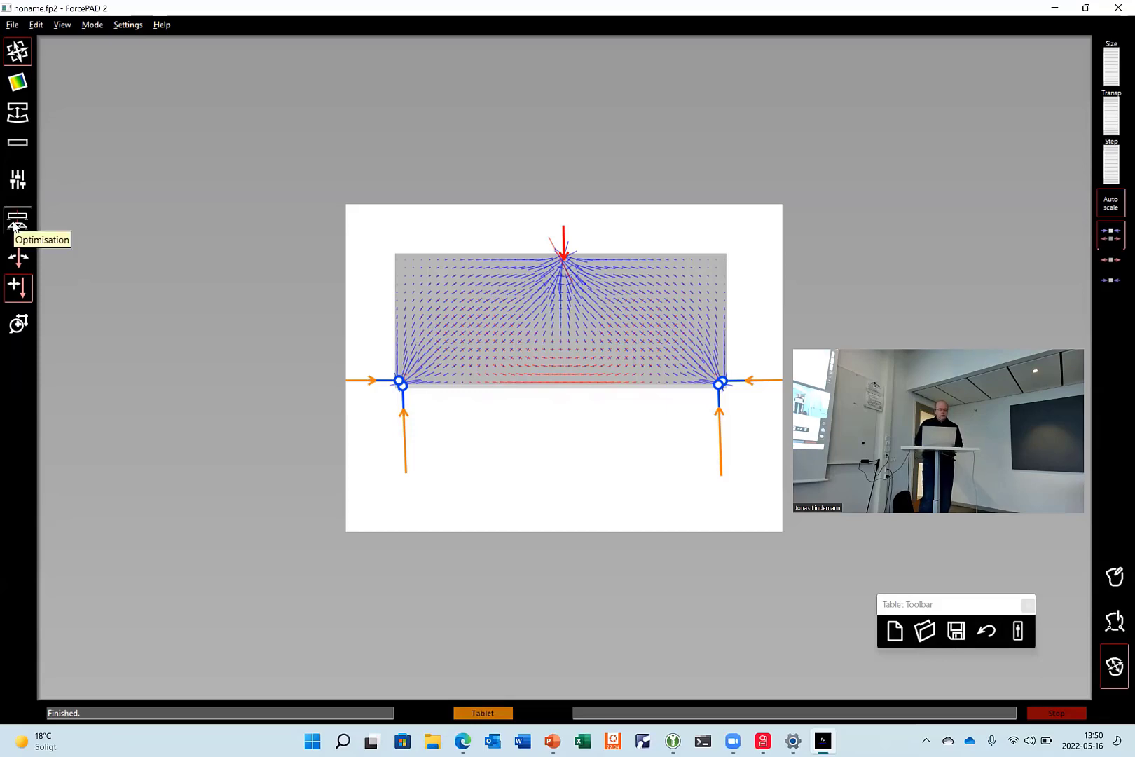
- Run the topology optimisation with default Optimisation Settings to get the inverted-V structure
left_click(17, 220)
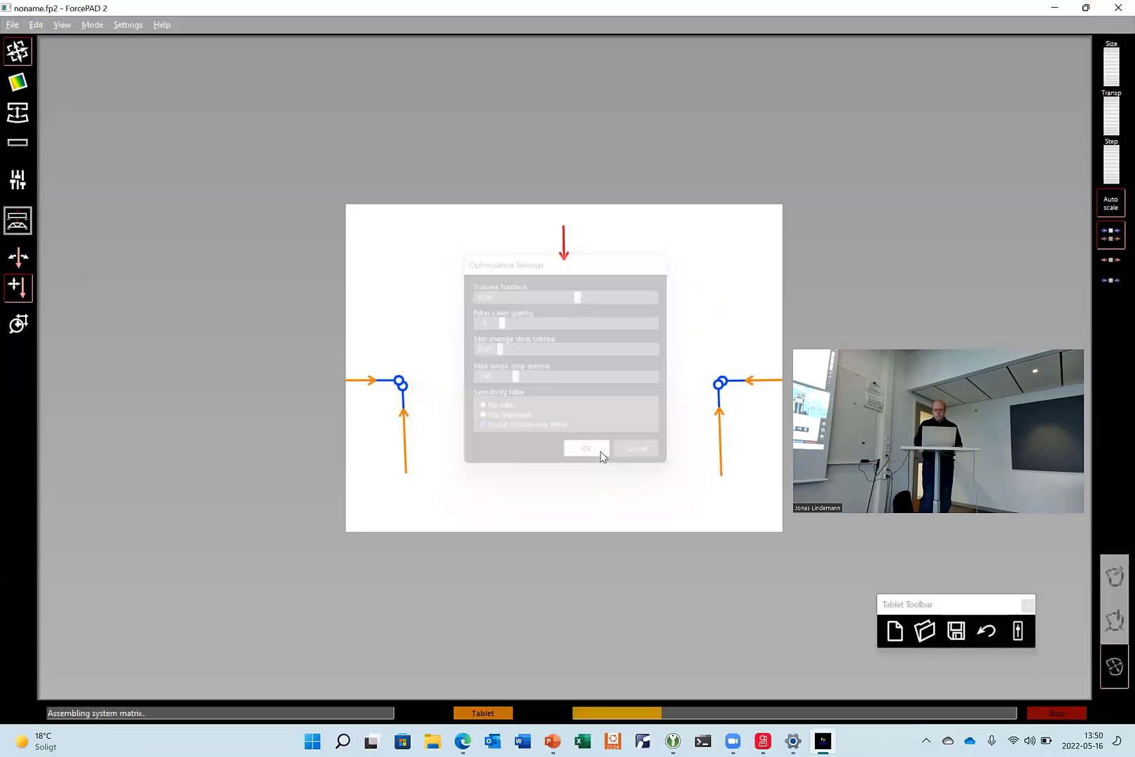
left_click(586, 449)
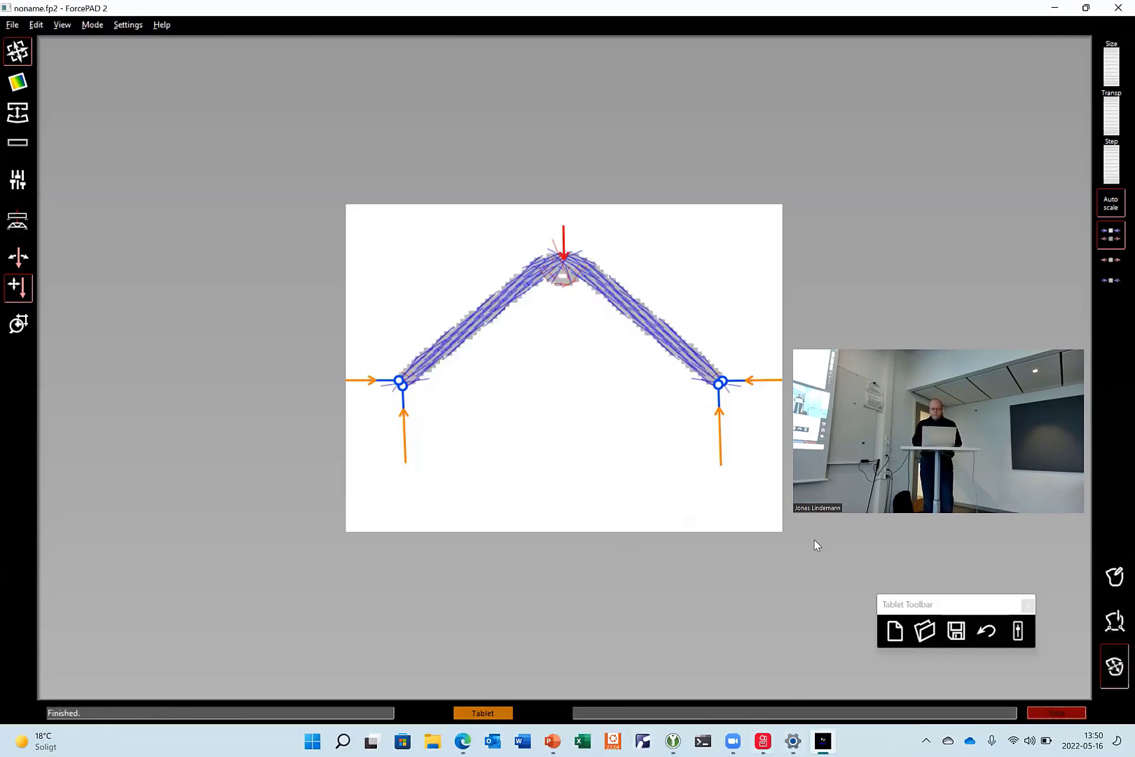
mouse_move(545, 278)
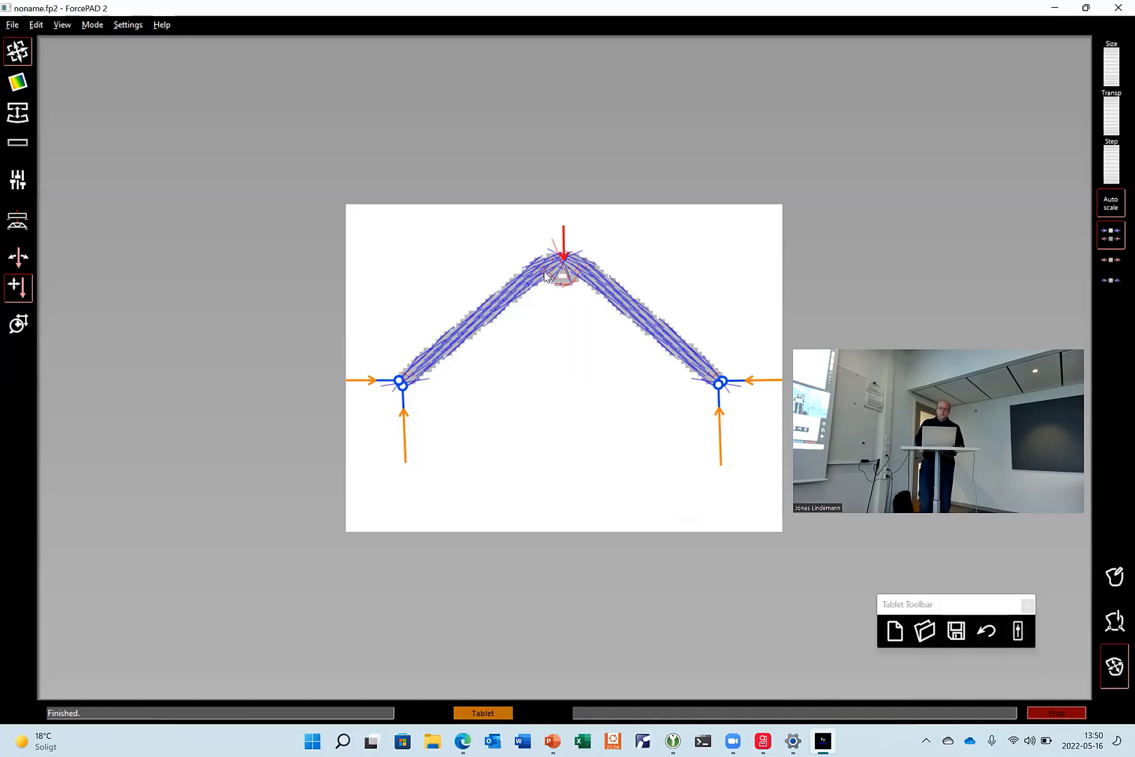
mouse_move(547, 286)
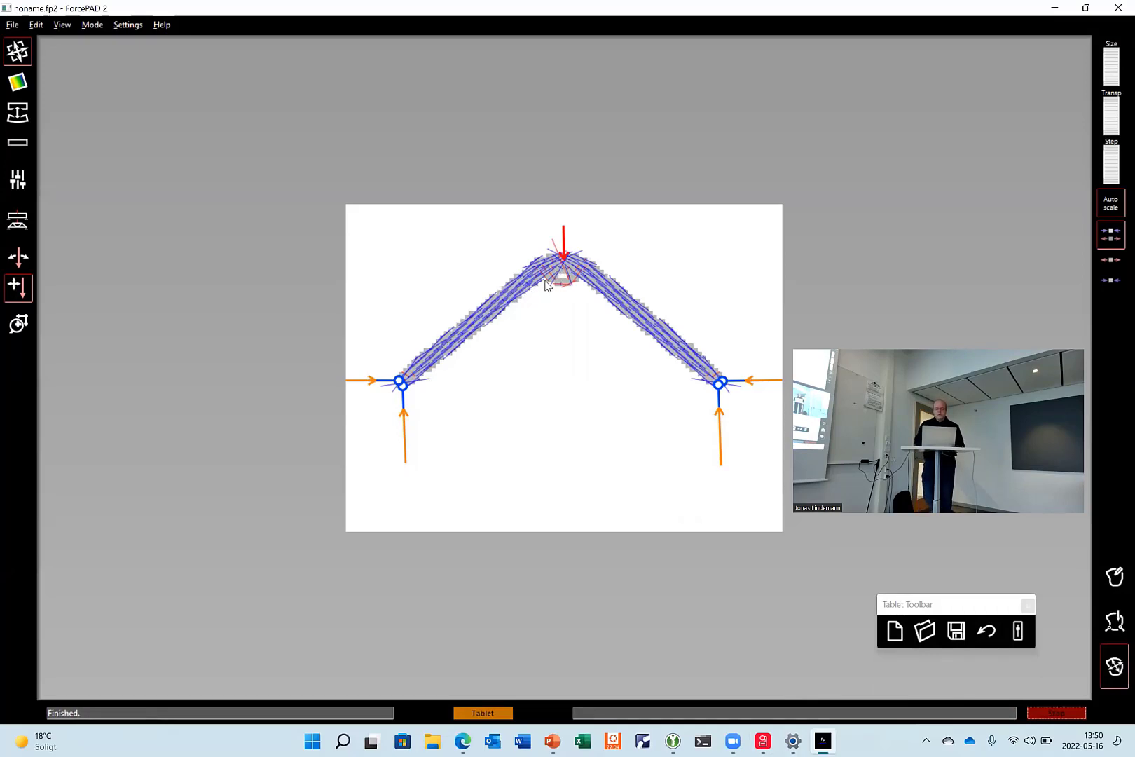
mouse_move(1032, 591)
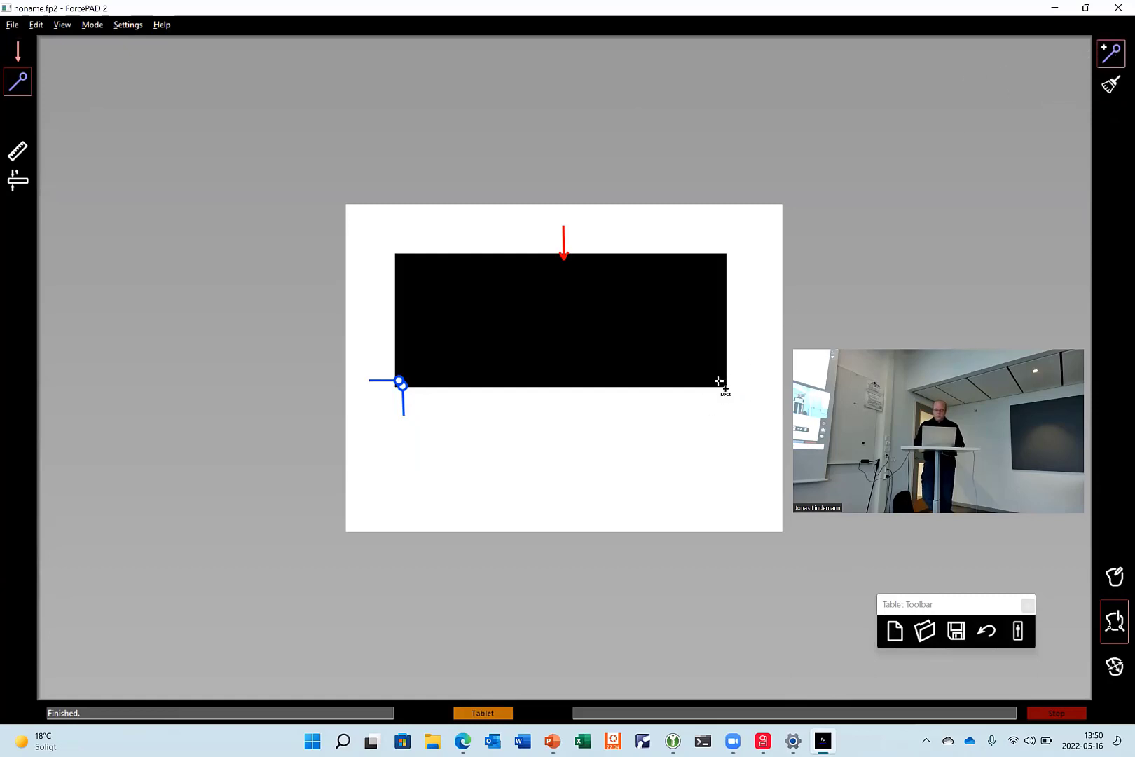
- Adjust the right support and re-run the optimisation with volume fraction 0.77
left_click(719, 385)
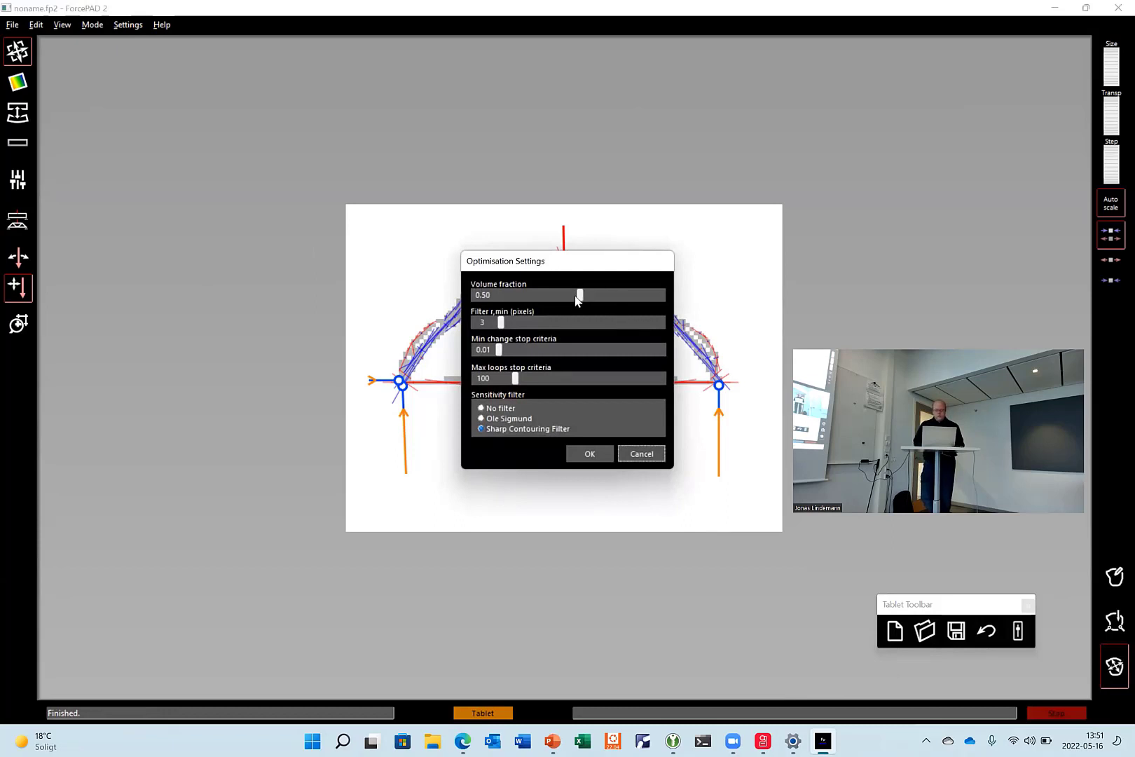
left_click_drag(579, 294, 623, 295)
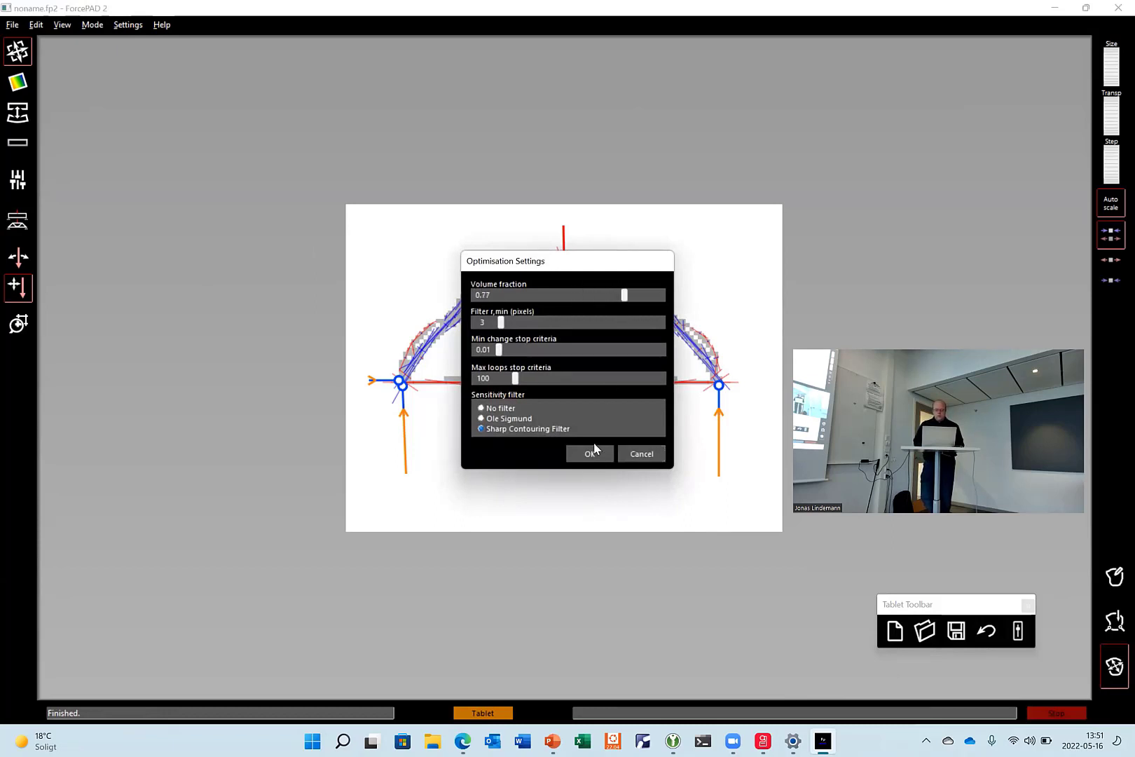
left_click(588, 454)
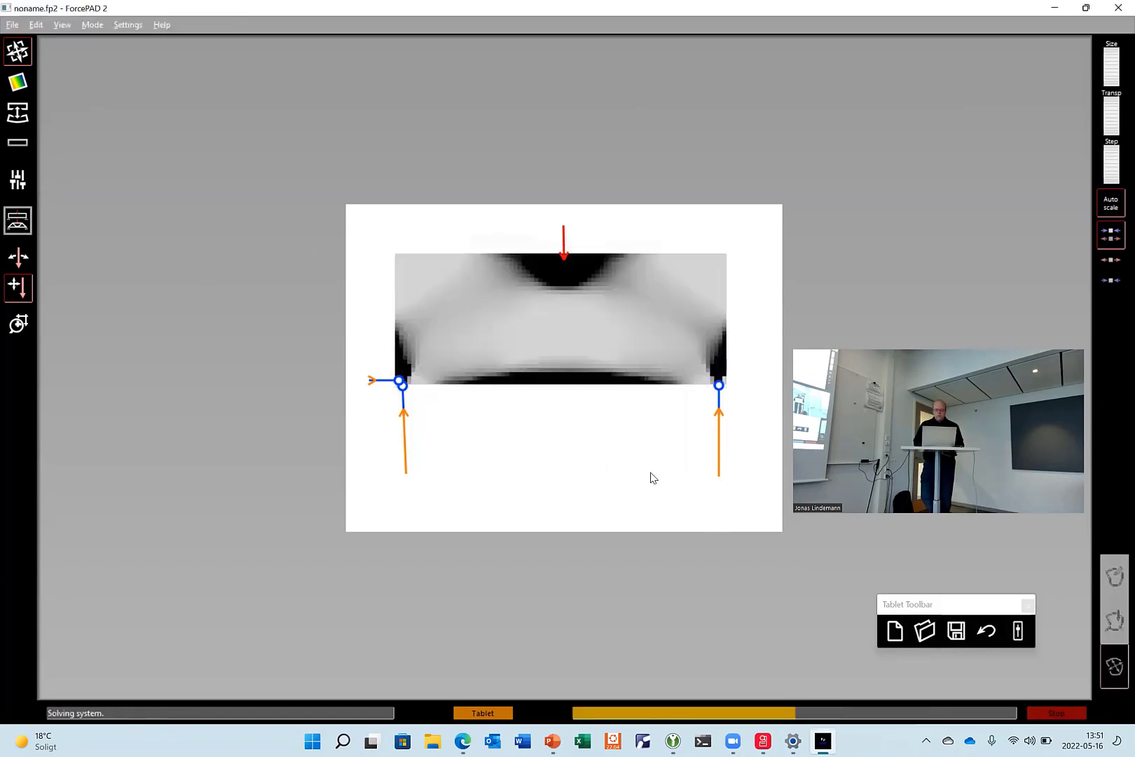